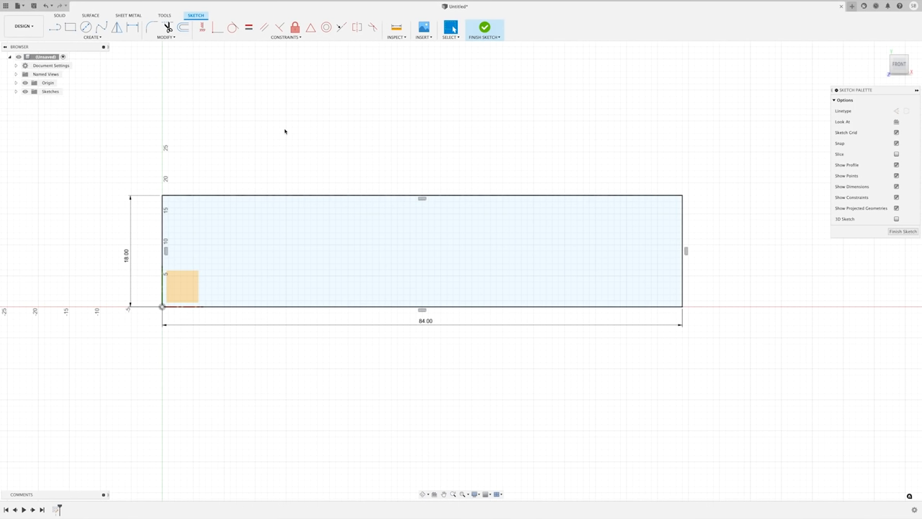
mouse_move(262, 113)
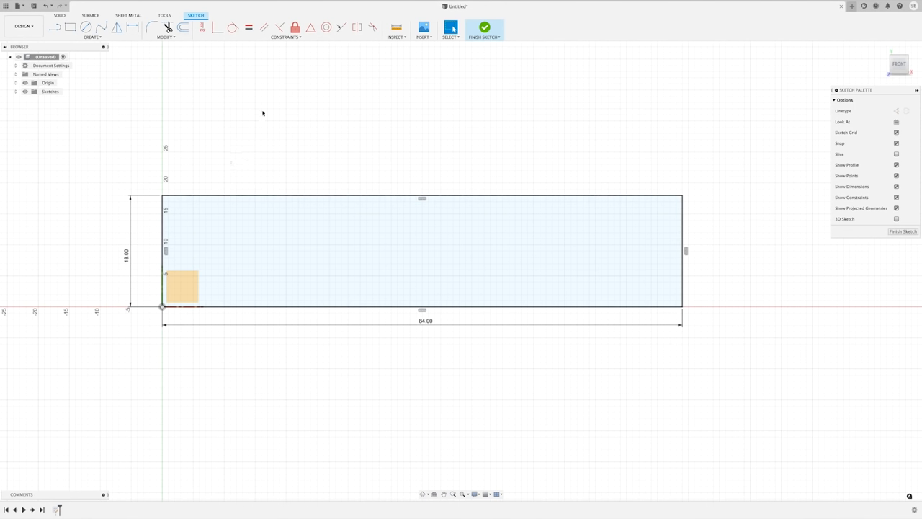
Step: Offset the 84 by 18 rectangle 1 in inward to form the frame's inner outline
click(70, 27)
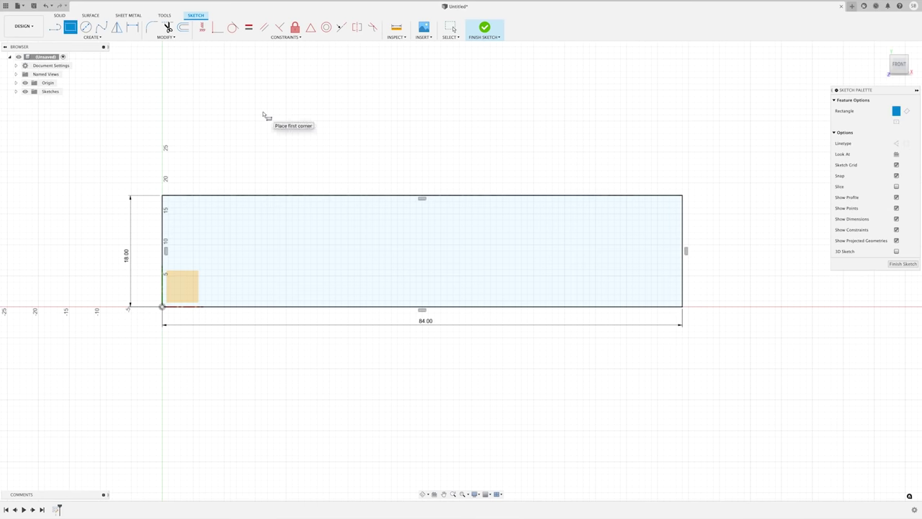
mouse_move(174, 209)
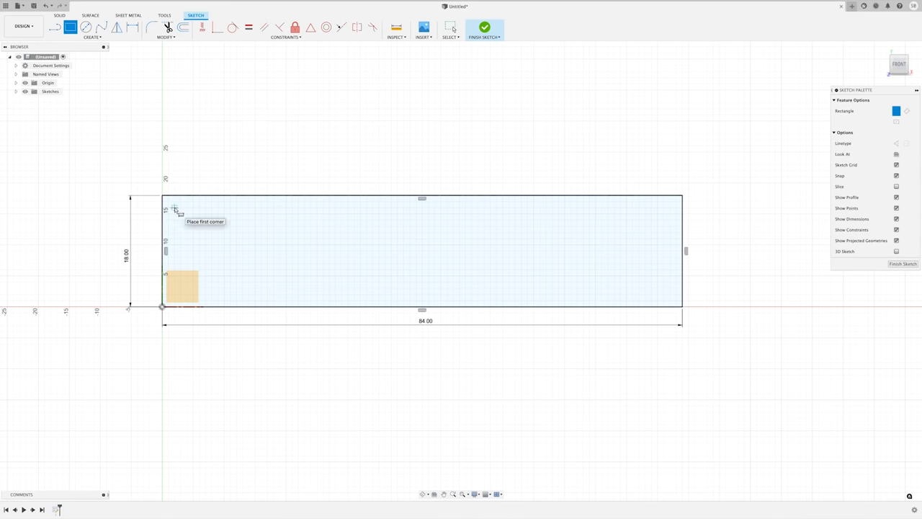
mouse_move(168, 203)
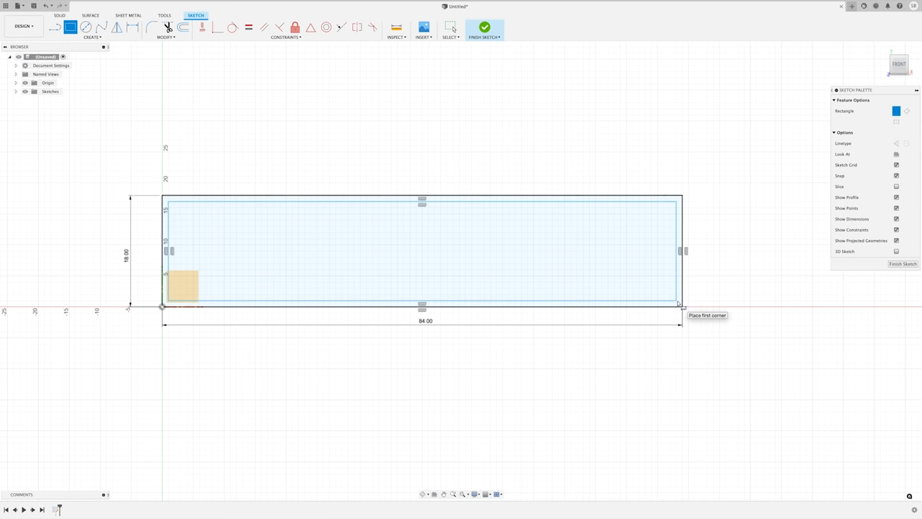
mouse_move(712, 162)
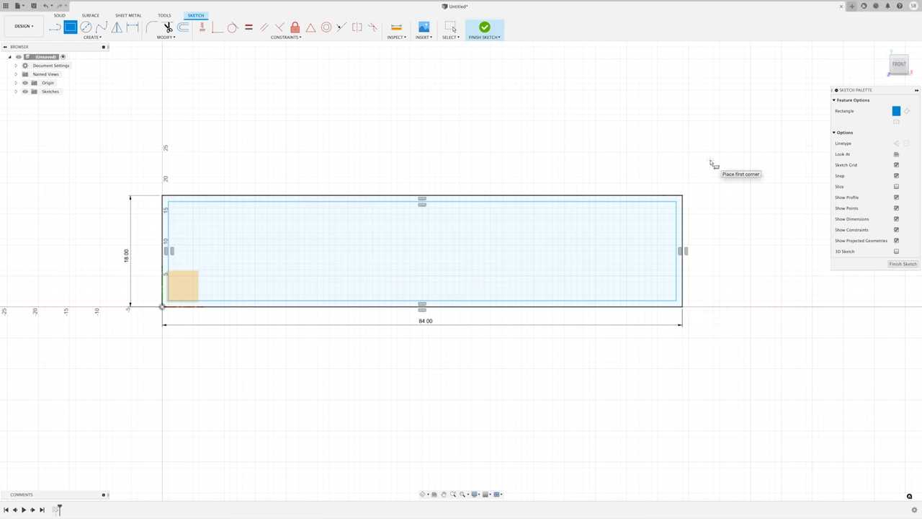
click(450, 27)
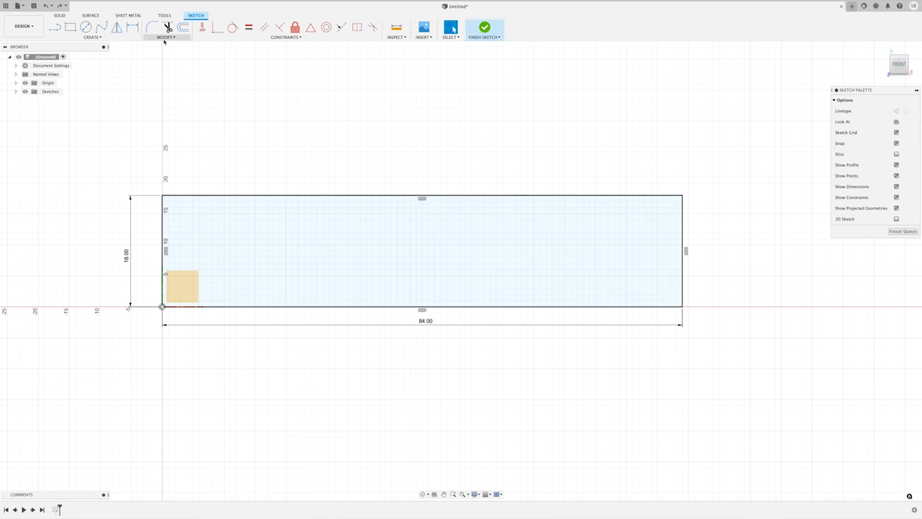
click(165, 37)
text(1)
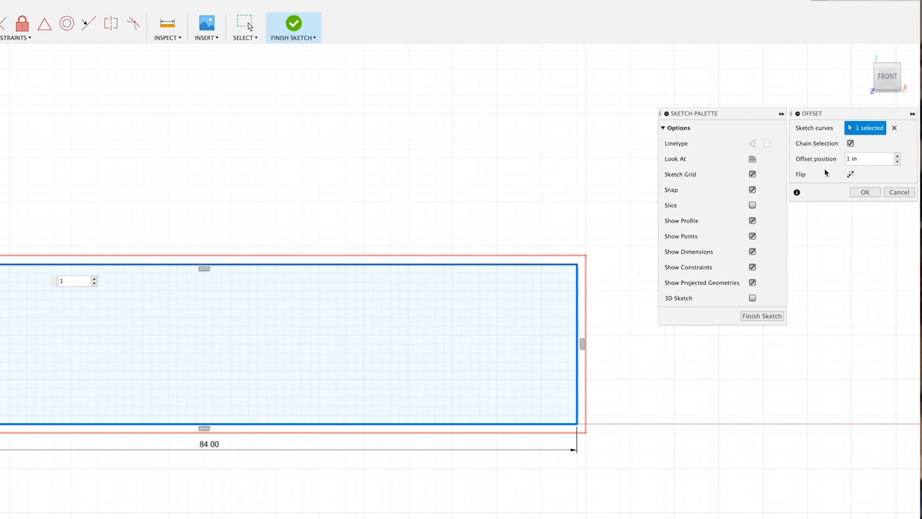
click(851, 174)
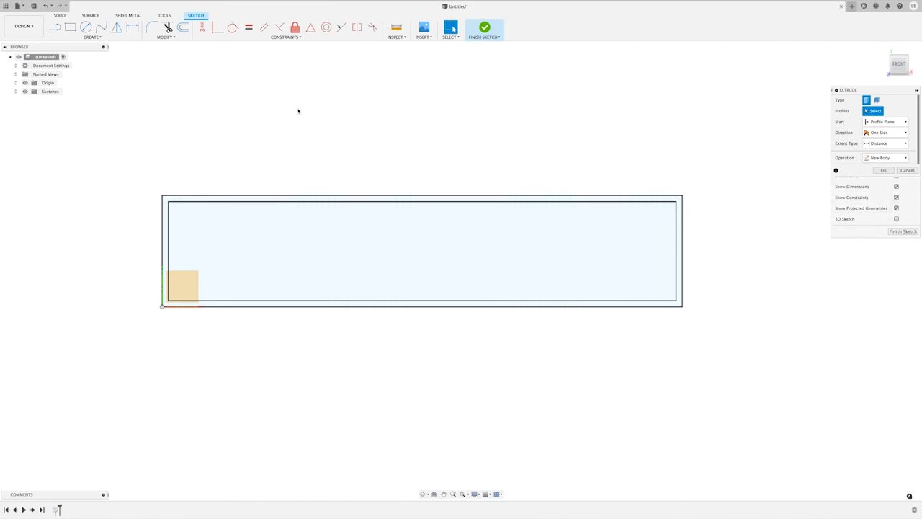
click(418, 249)
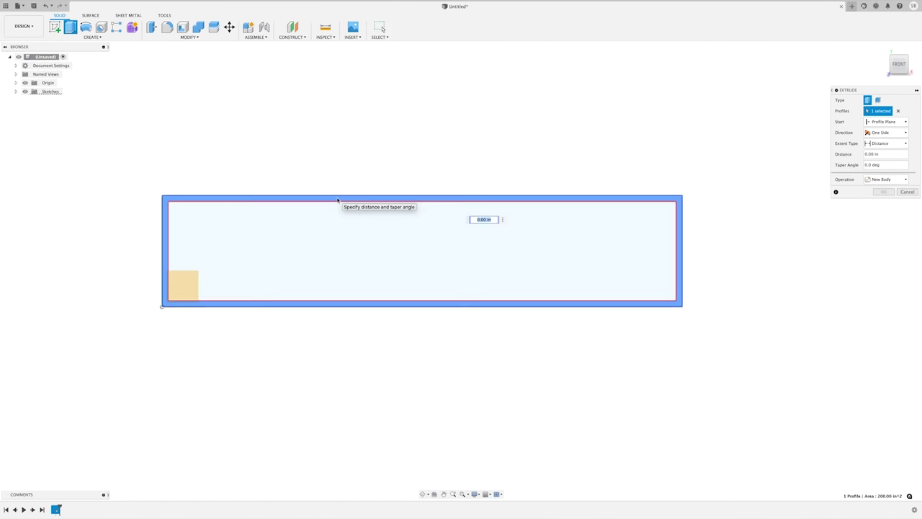
mouse_move(354, 170)
text(20)
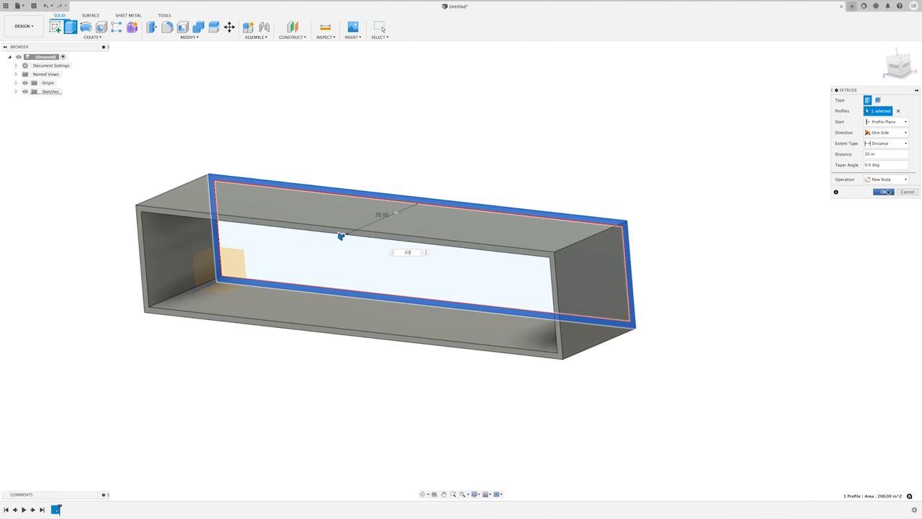
click(884, 192)
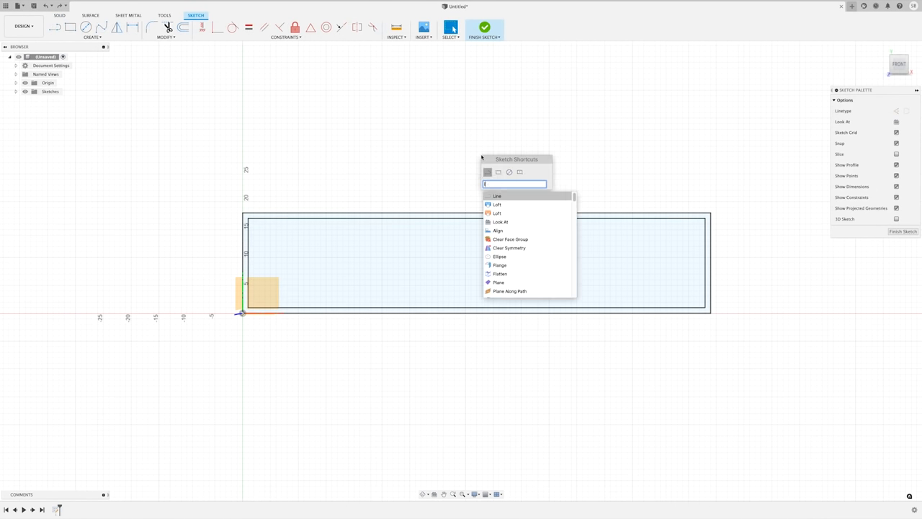
Step: Draw diagonal lines linking outer and inner rectangle corners, then pick a corner line for Fillet
text(line)
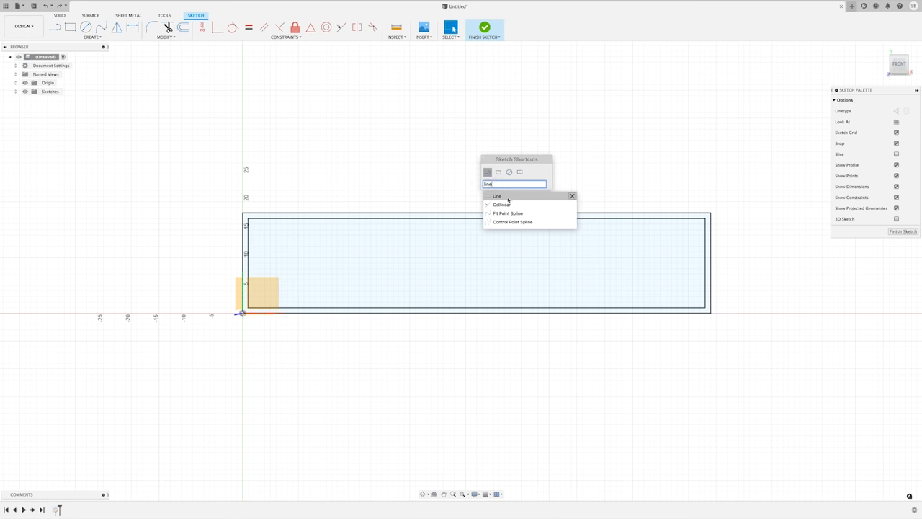
click(497, 196)
text(1)
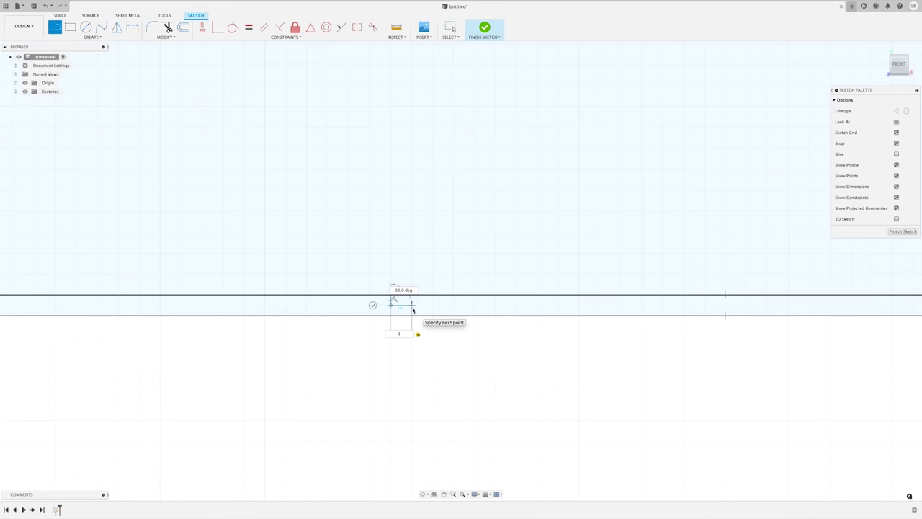
click(399, 310)
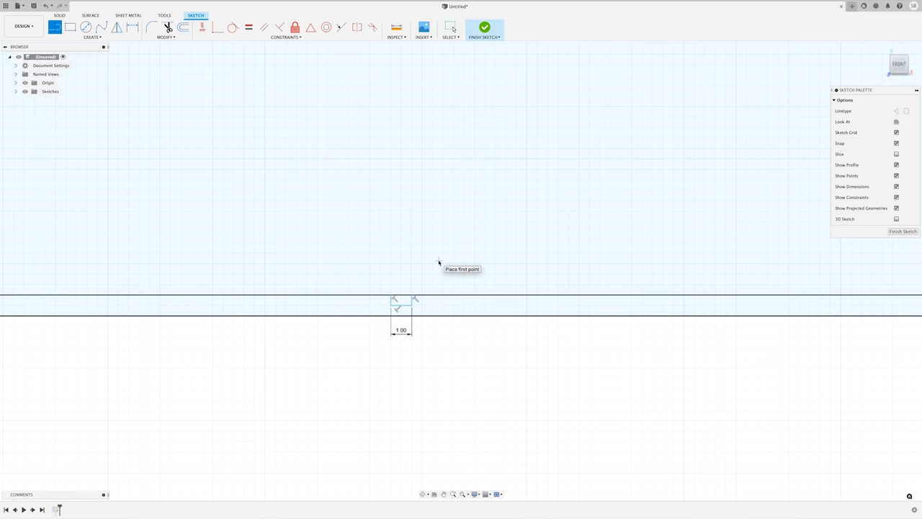
text(fi)
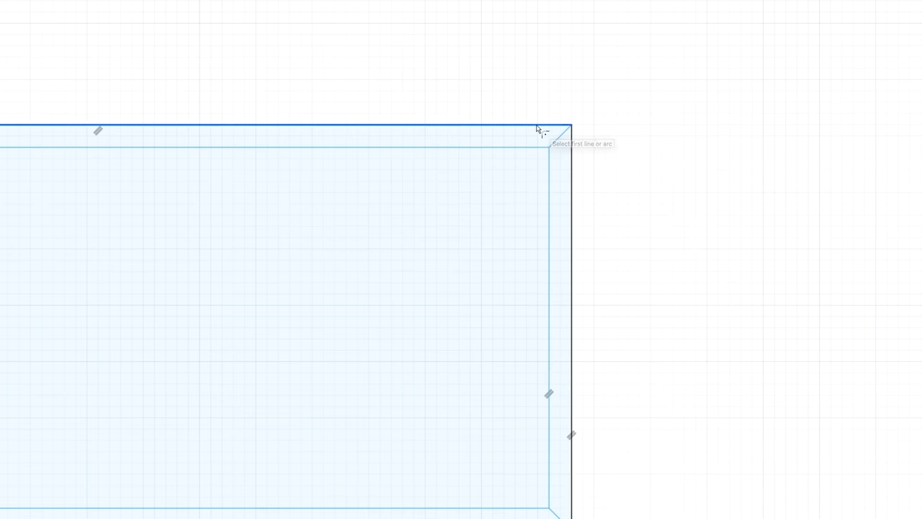
click(565, 129)
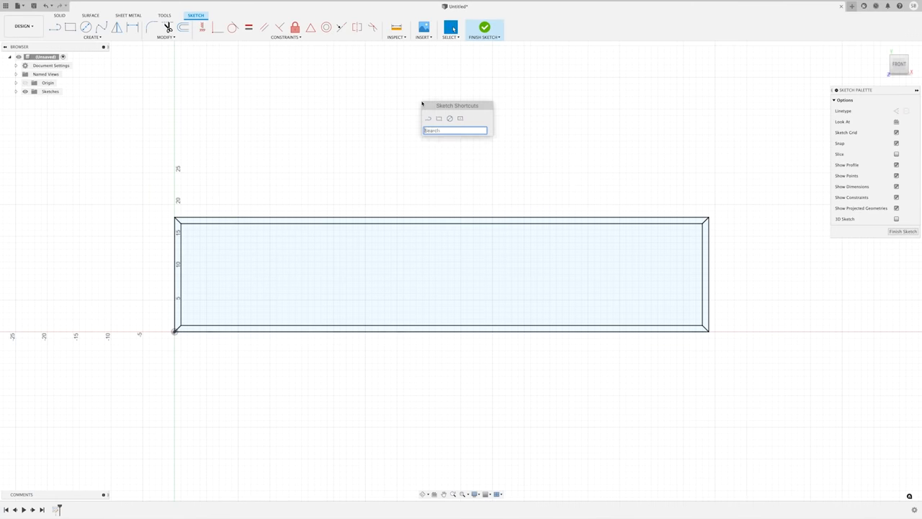
Step: Extrude the two side frame pieces 20 in
text(extru)
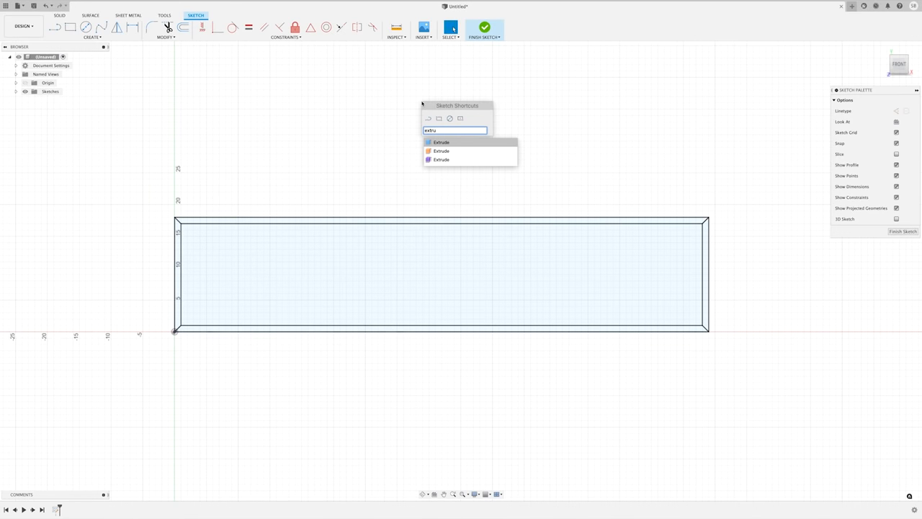
click(441, 141)
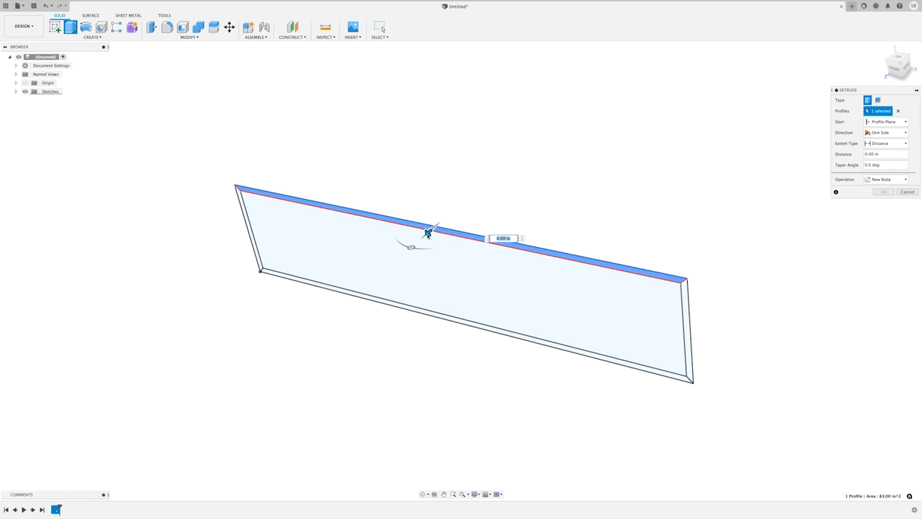
drag(429, 232, 389, 269)
text(20)
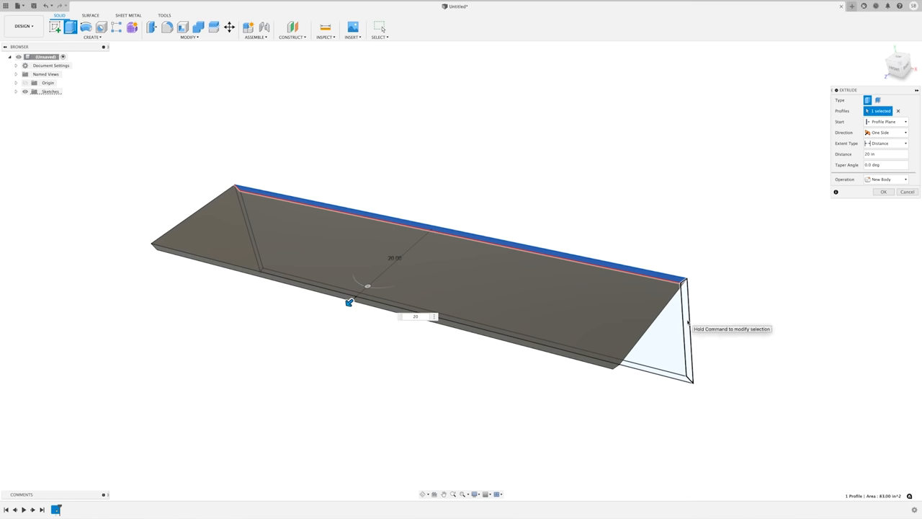
click(652, 345)
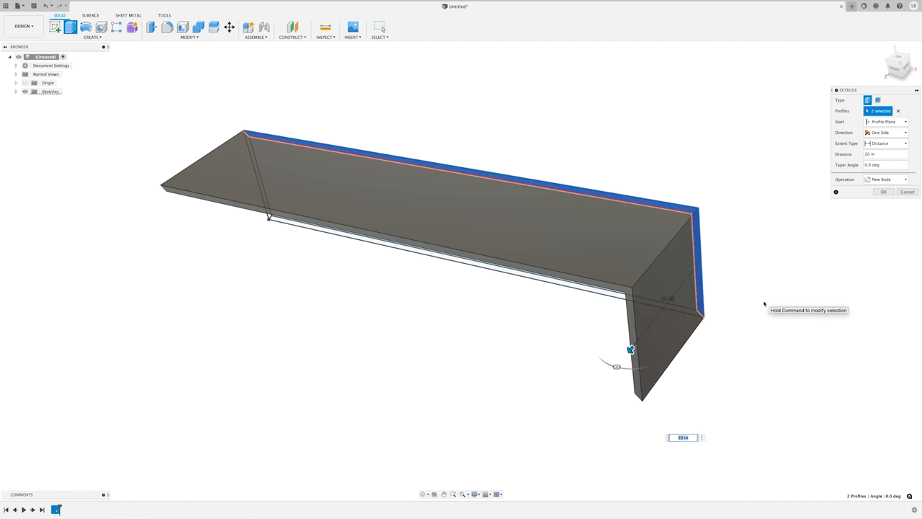
mouse_move(833, 270)
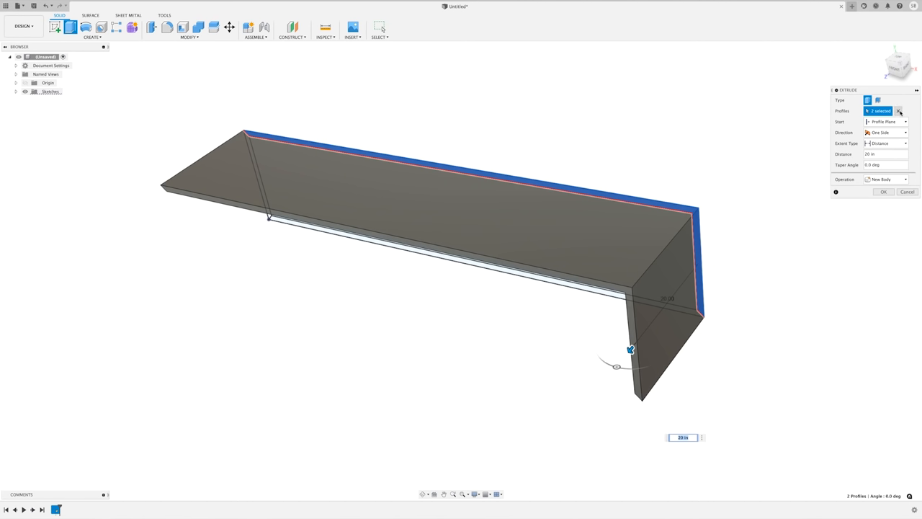
click(899, 110)
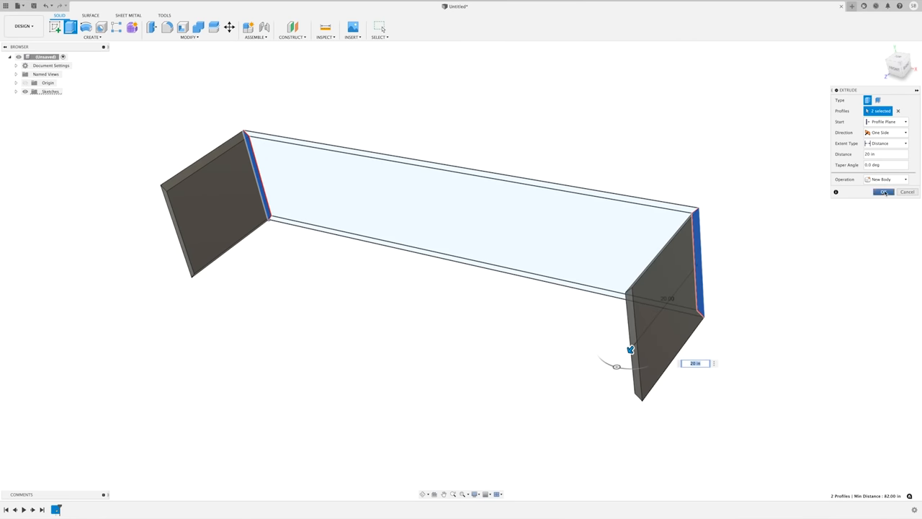
click(884, 192)
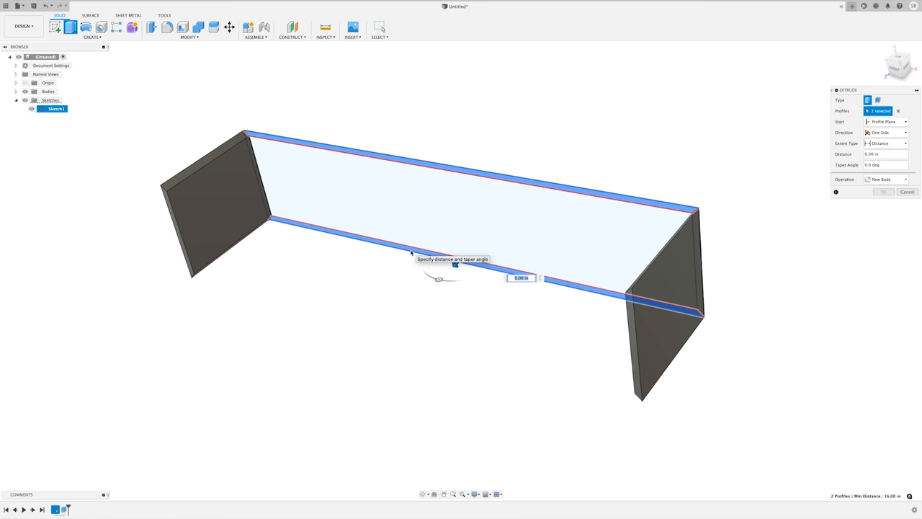
Step: Extrude the top and bottom pieces 20 in as separate new bodies
text(20)
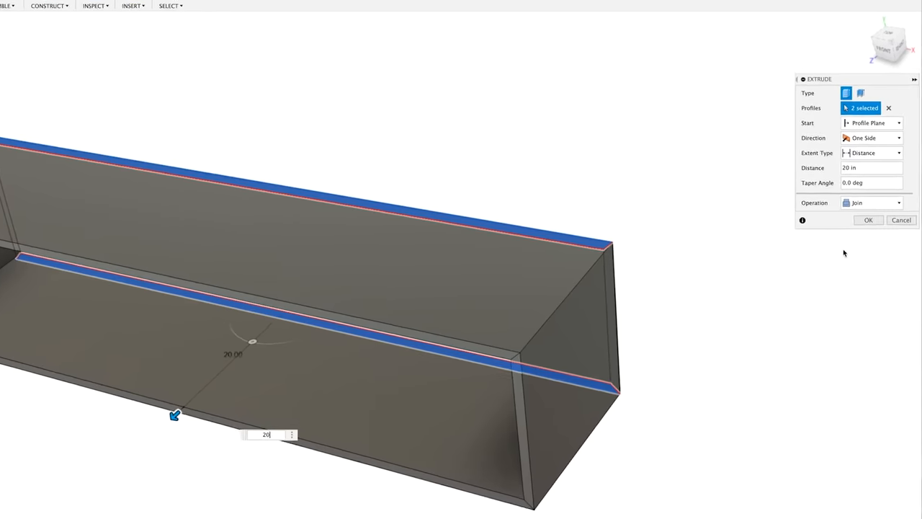
click(871, 202)
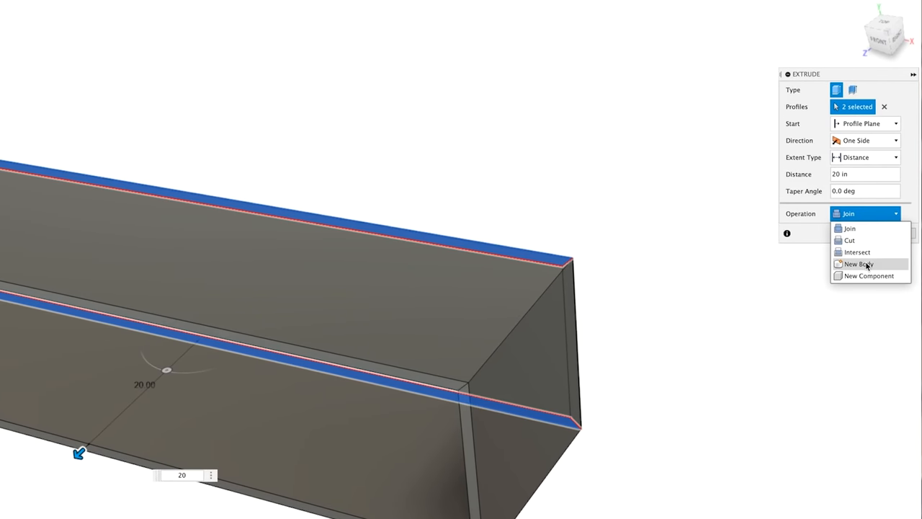
click(857, 264)
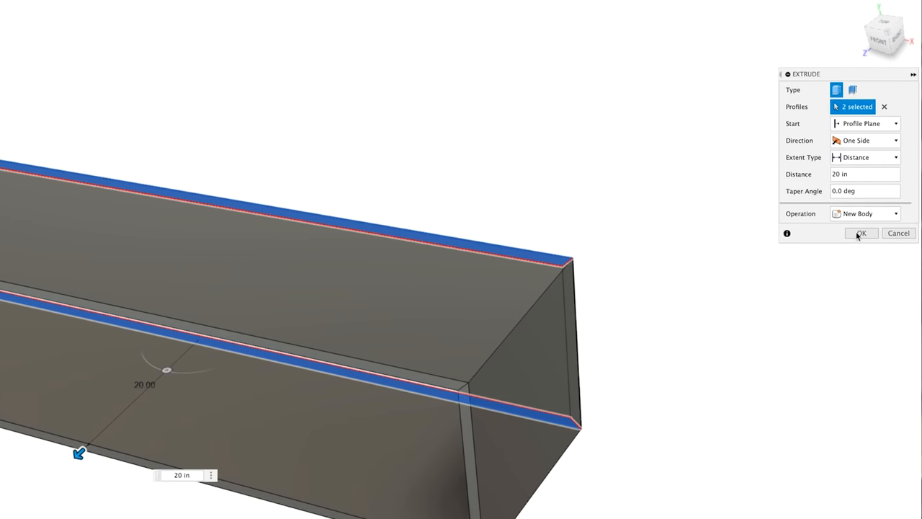
click(861, 232)
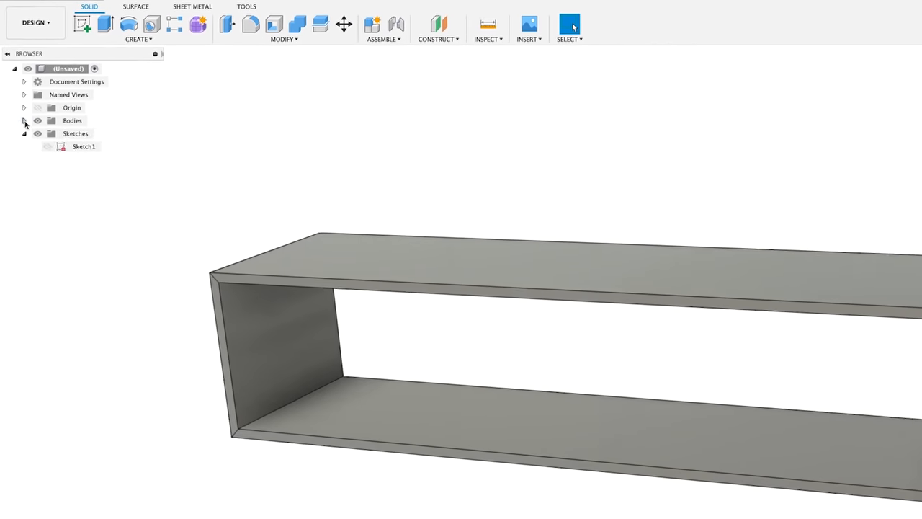
Step: Expand the Bodies list to confirm Body1 through Body4 and reset the view
click(24, 120)
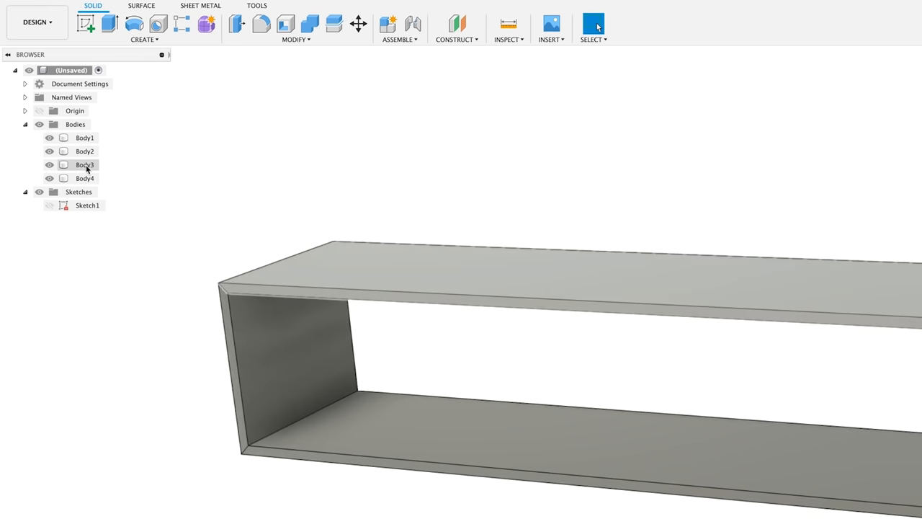
mouse_move(382, 118)
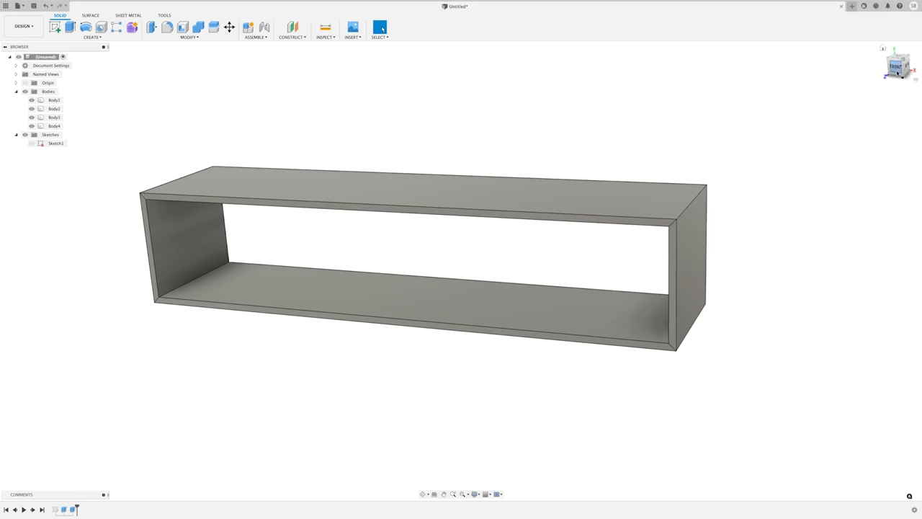
click(898, 63)
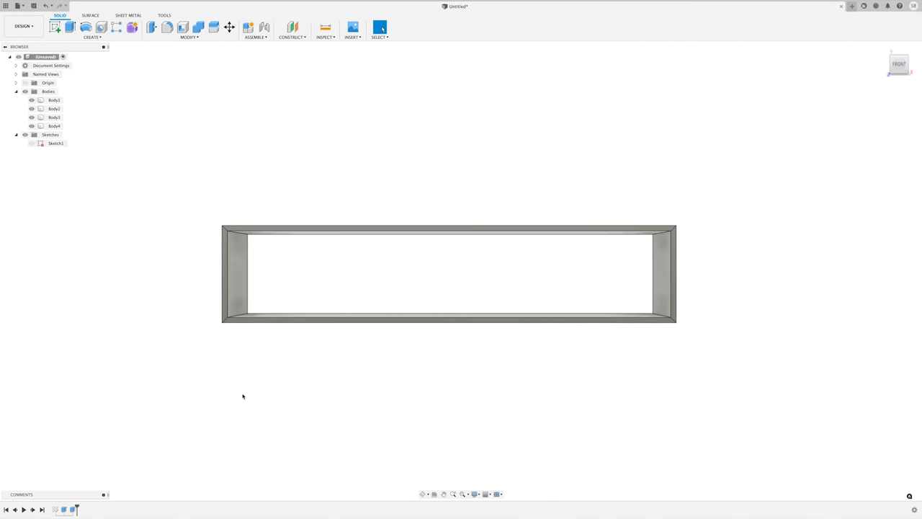
Step: Edit Sketch1 and extrude the vertical divider profile as new Body5
right_click(56, 143)
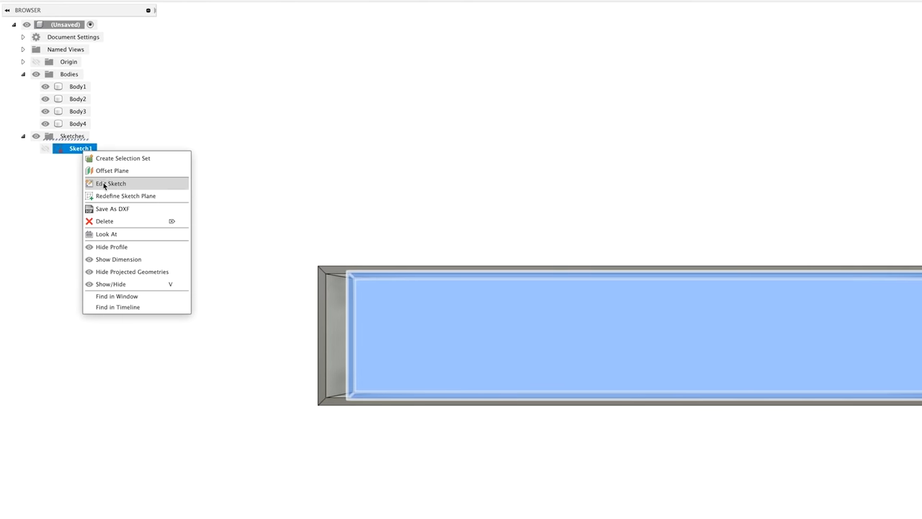
click(112, 183)
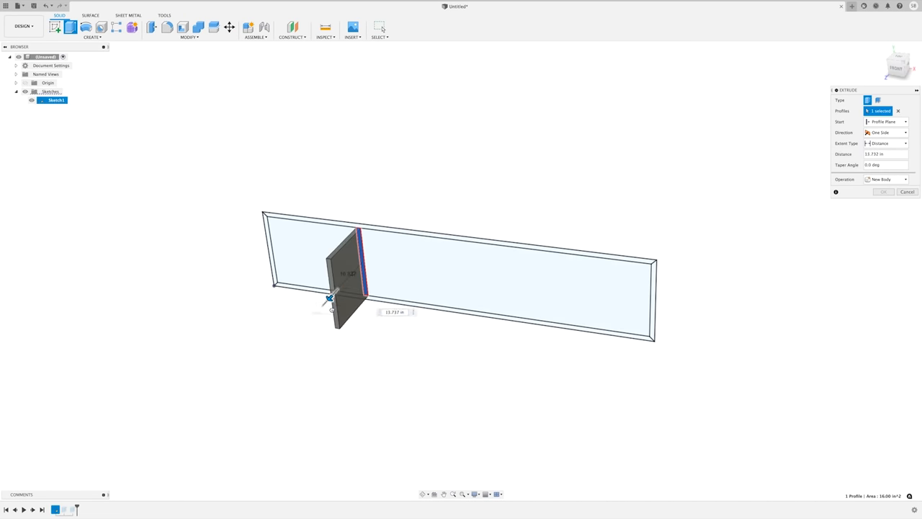
click(883, 191)
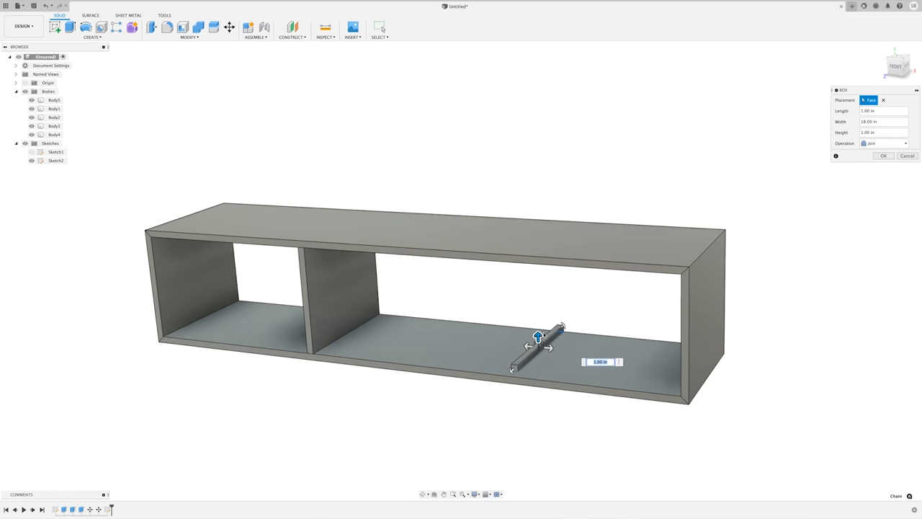
Step: Add a second divider box from bottom to top panel as a new body, then begin a right-opening box
drag(536, 337, 536, 284)
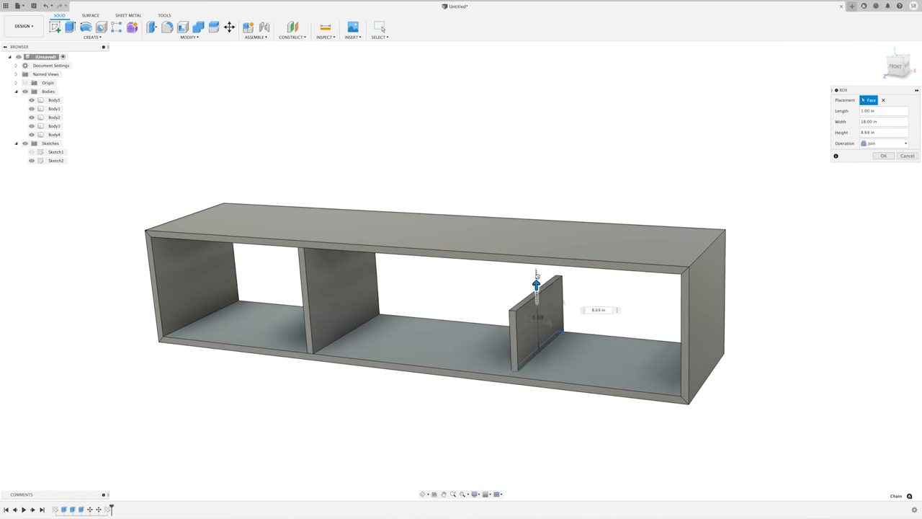
drag(537, 285, 535, 238)
text(16)
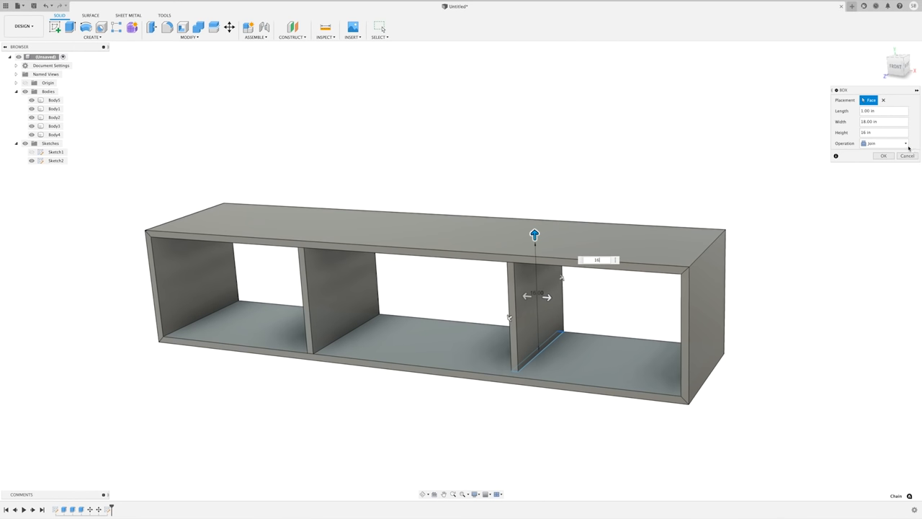
click(882, 143)
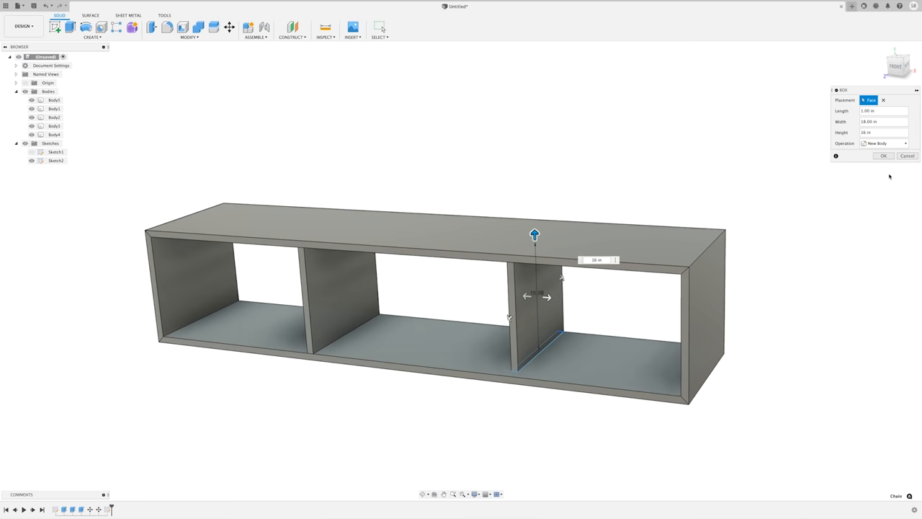
click(884, 155)
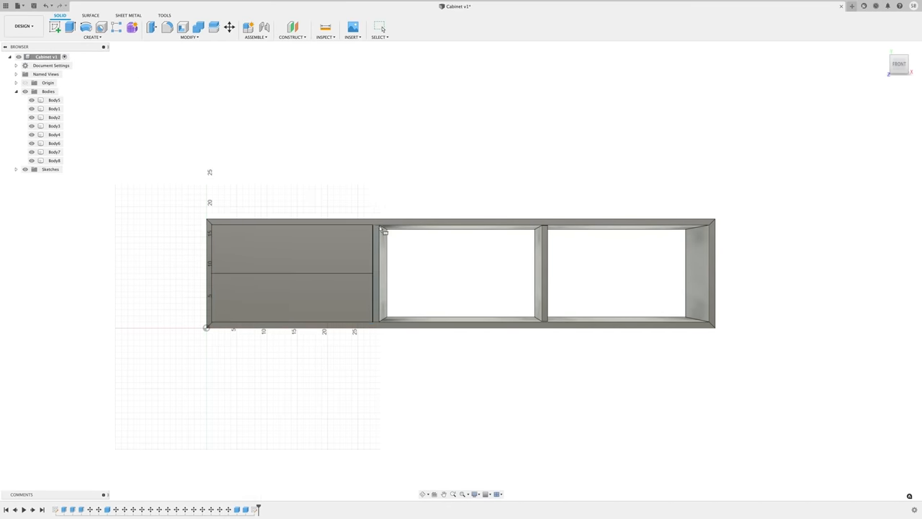
click(616, 274)
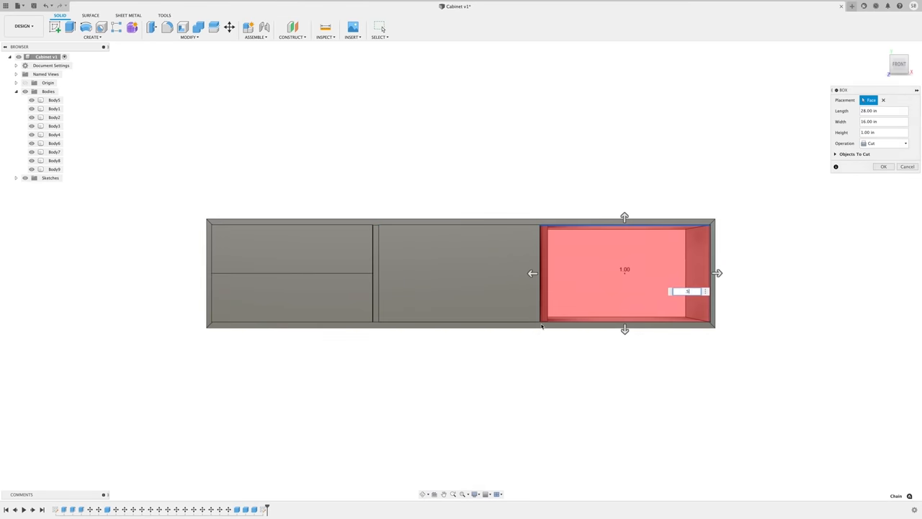
click(884, 166)
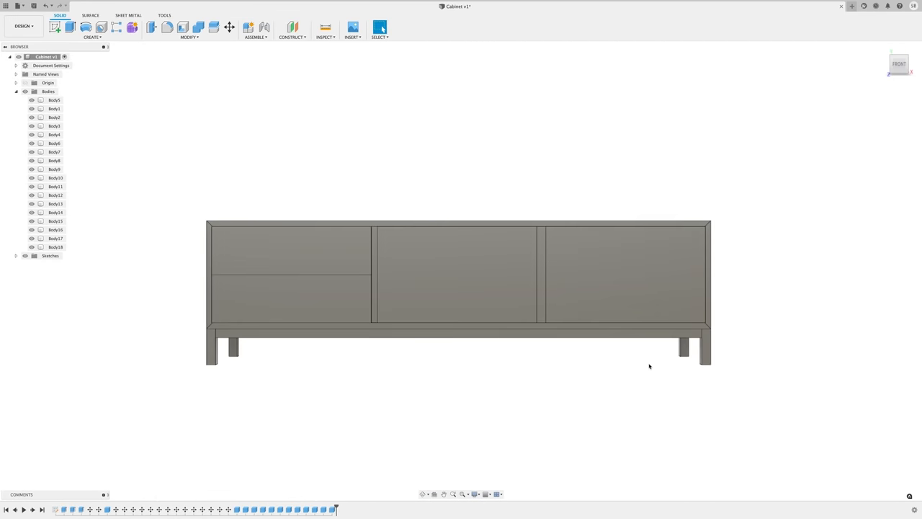
Step: Make a component from the panel bodies, rename it Main Cabinet, and select Body2 and Body3
click(15, 91)
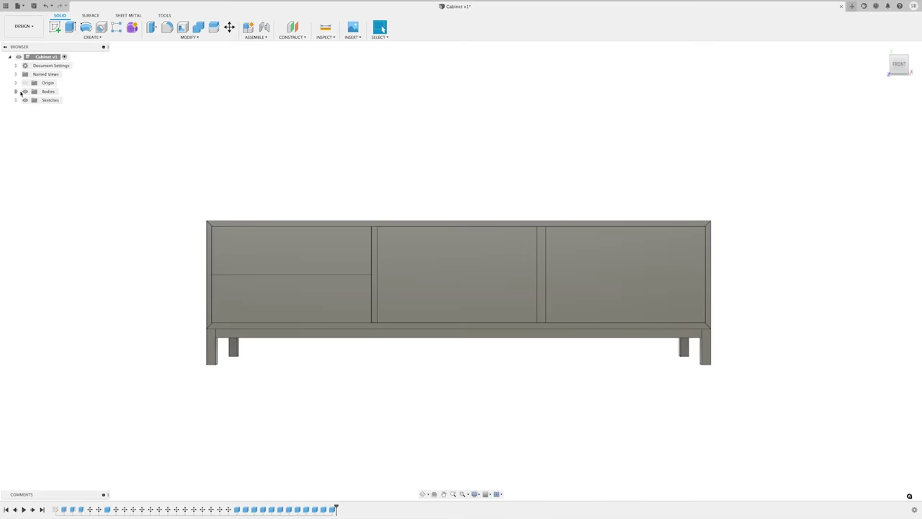
click(24, 91)
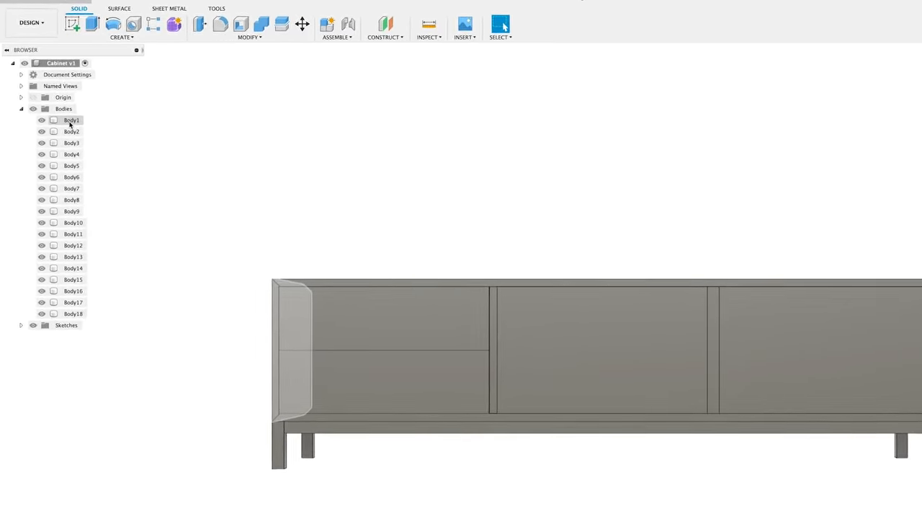
right_click(71, 120)
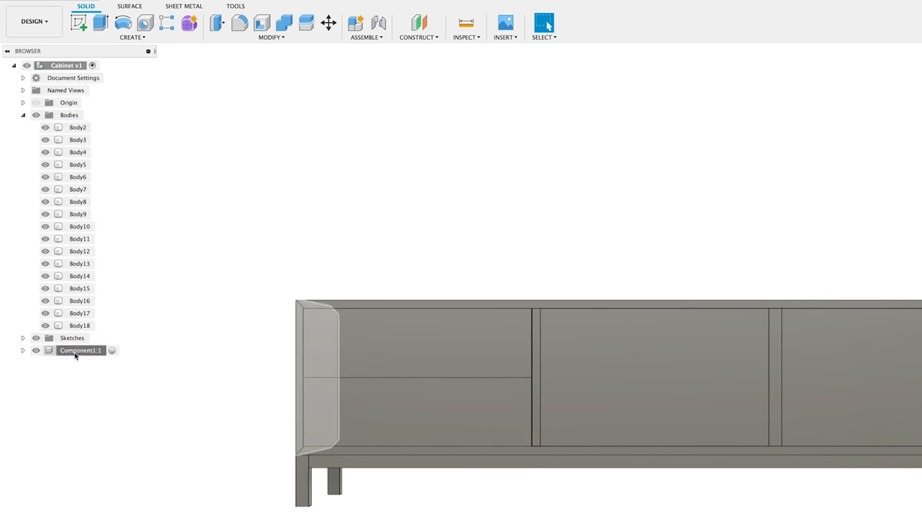
double_click(80, 350)
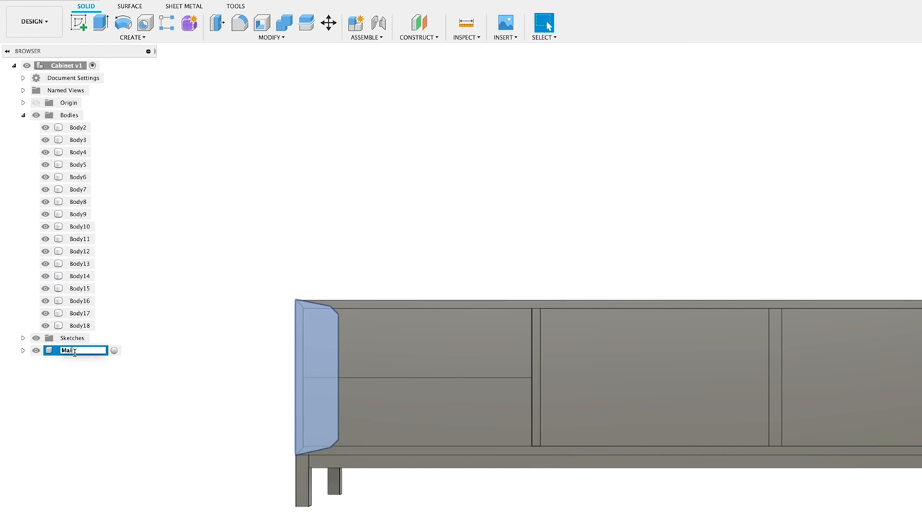
text(Main Cabinet:1)
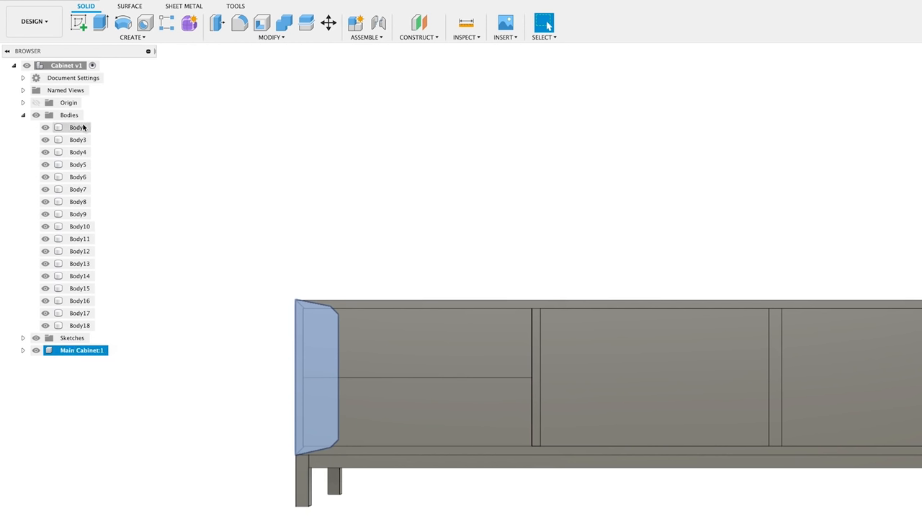
click(78, 139)
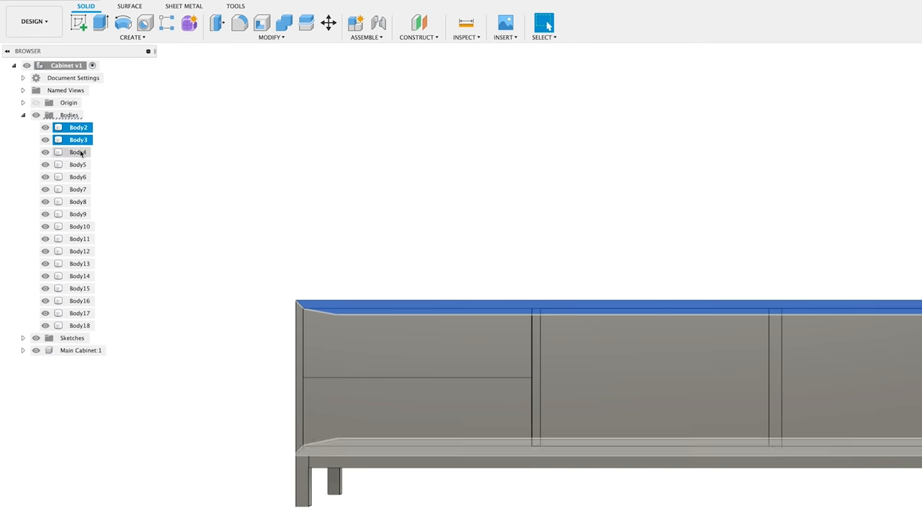
click(78, 152)
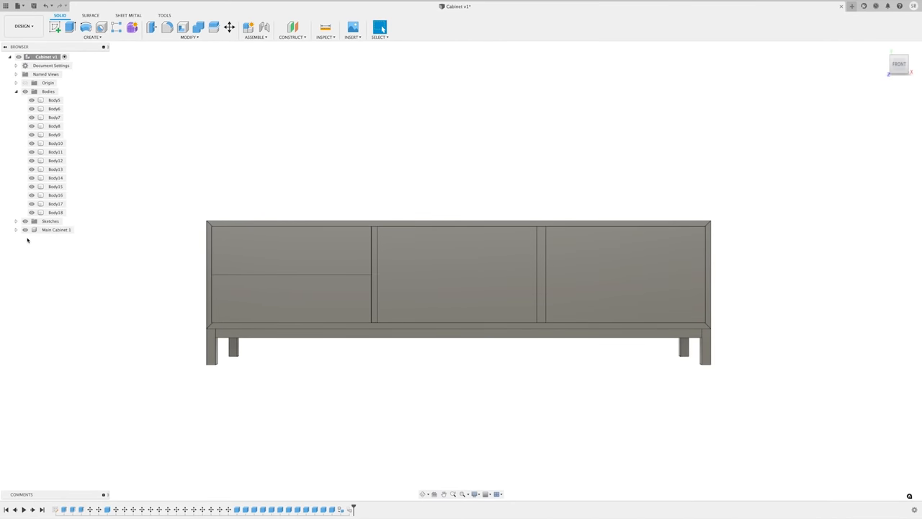
Step: Orbit to the front view and adjust the component entries in the Browser
drag(454, 288, 454, 259)
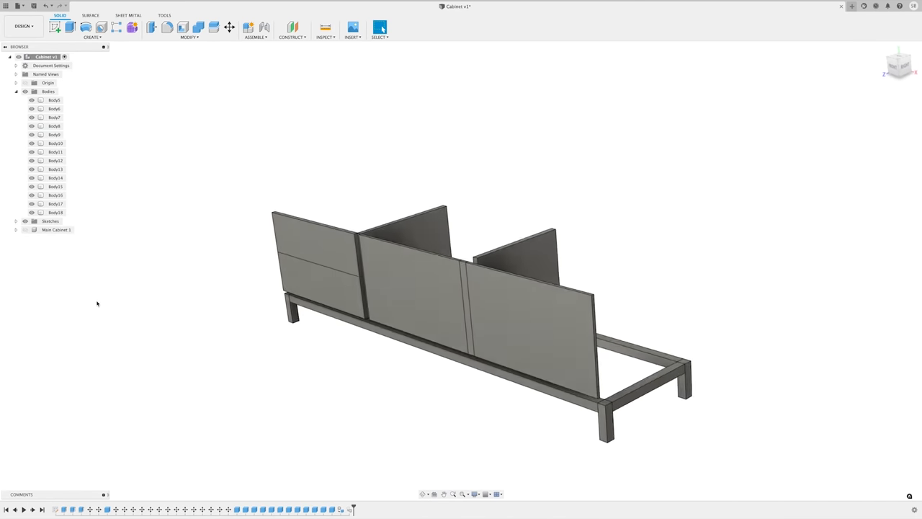
click(899, 65)
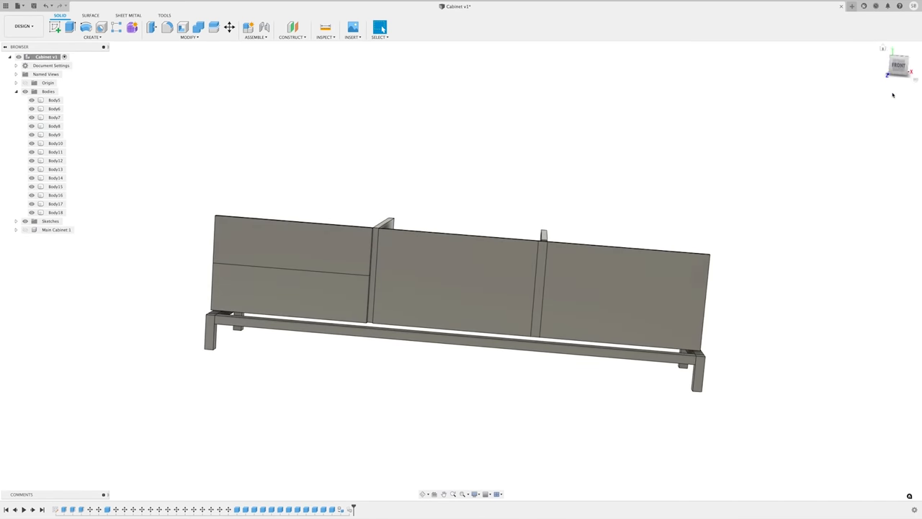
click(899, 65)
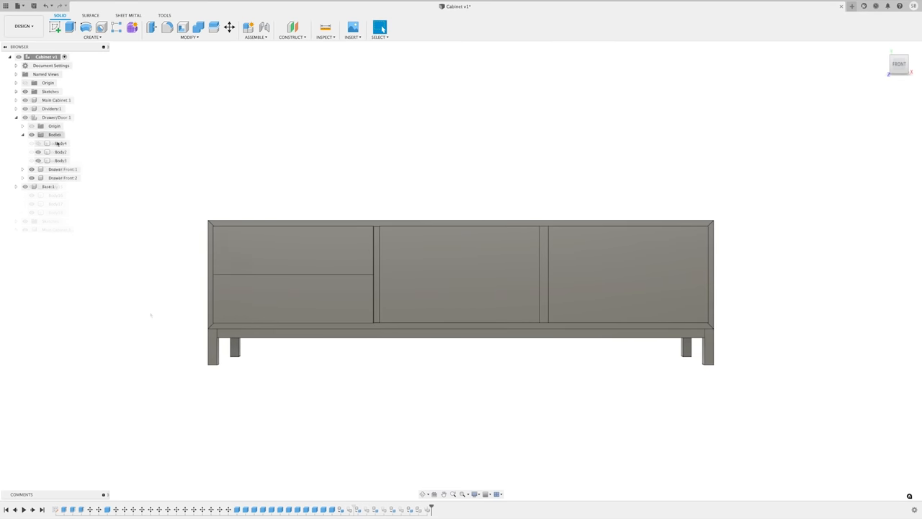
click(62, 178)
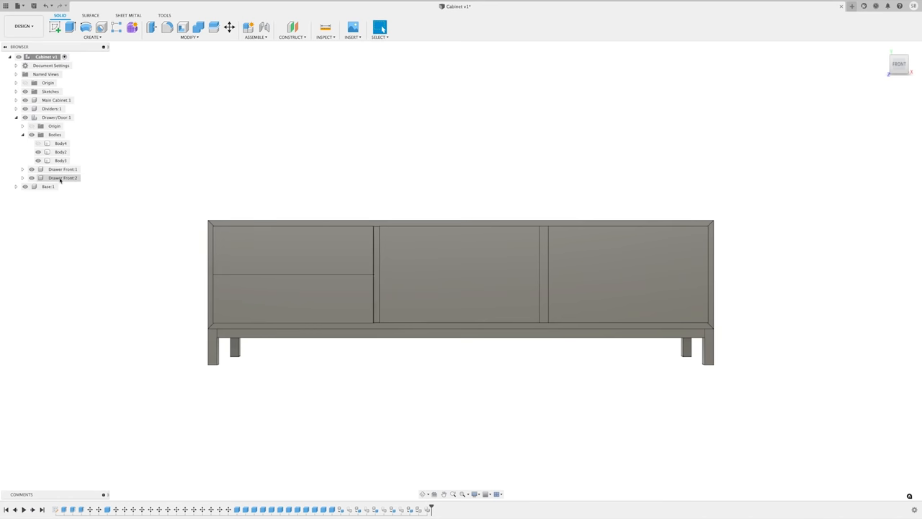
click(31, 178)
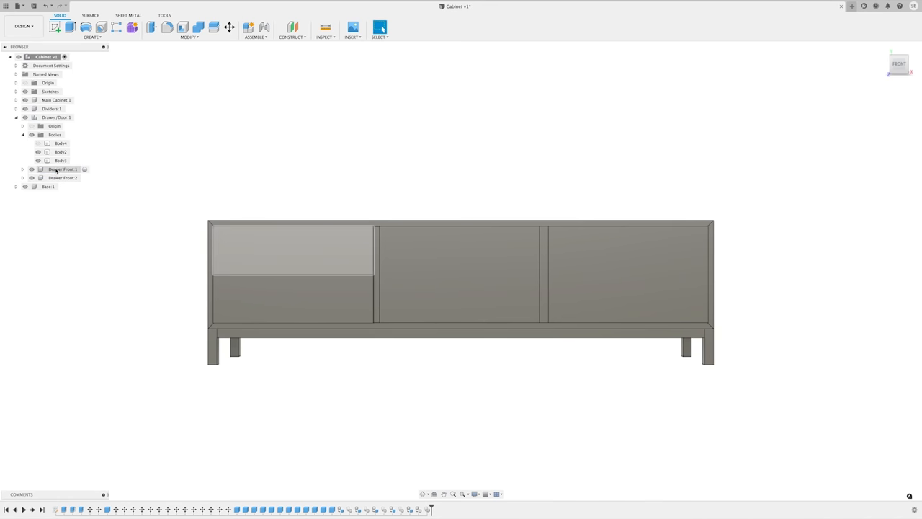
Step: Try placing a round finger hole on the upper drawer front, then cancel it
click(92, 37)
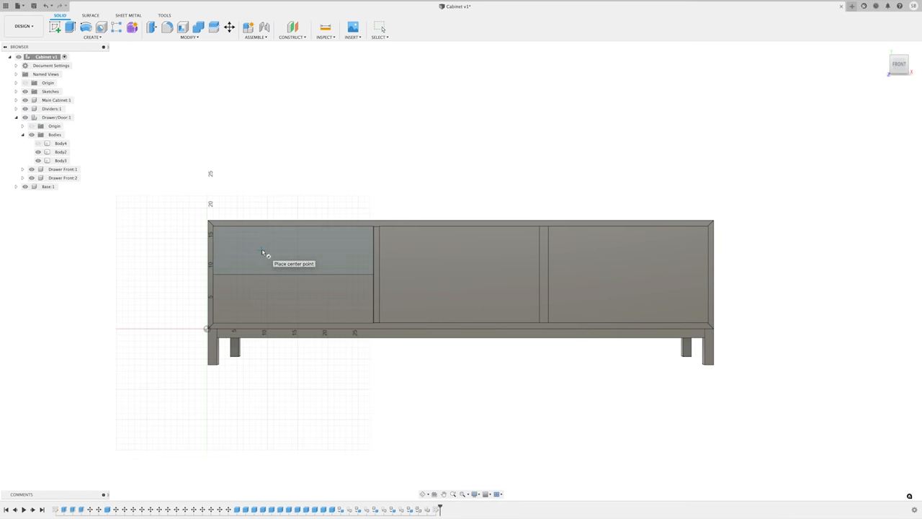
click(261, 248)
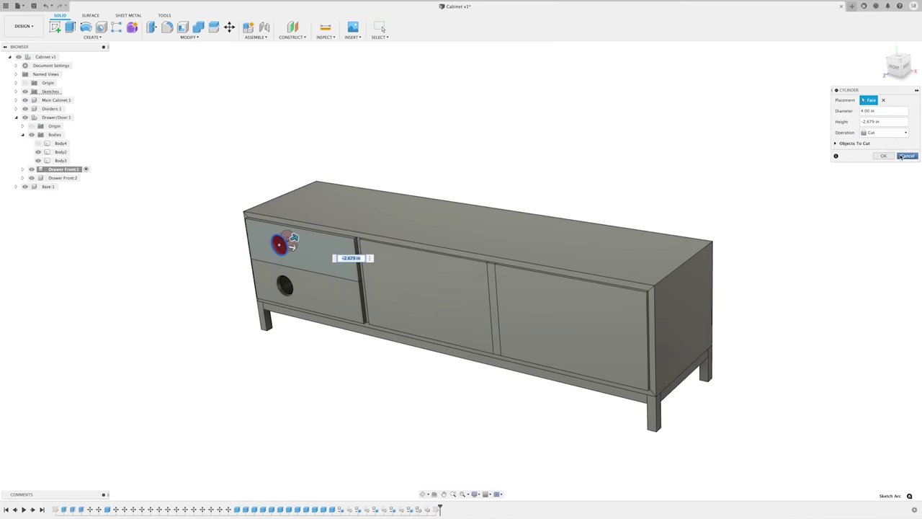
click(907, 156)
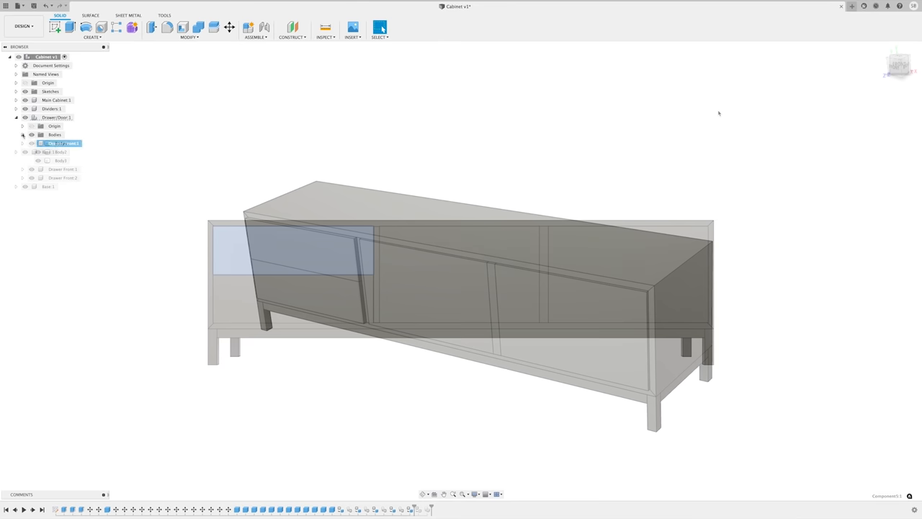
Step: Move Drawer Front:1 to its new position, then toggle Body4 visibility under Drawer/Door
right_click(61, 144)
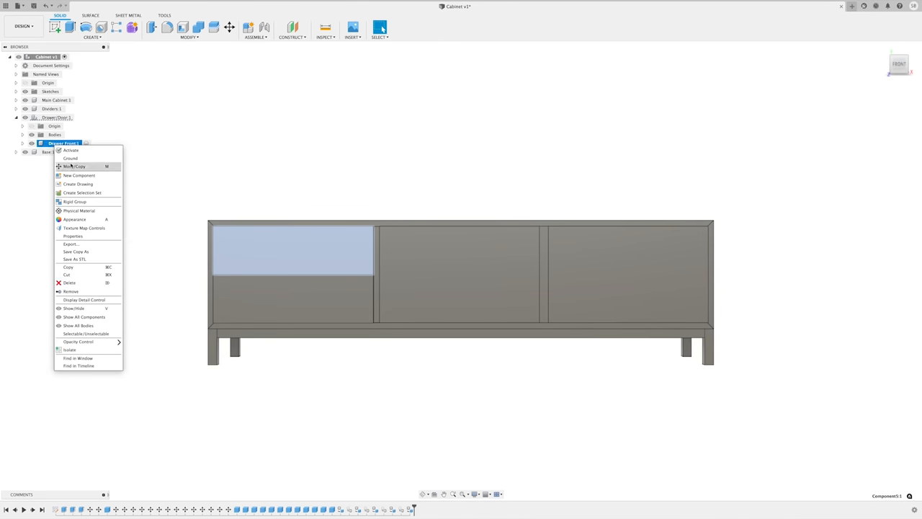
click(73, 167)
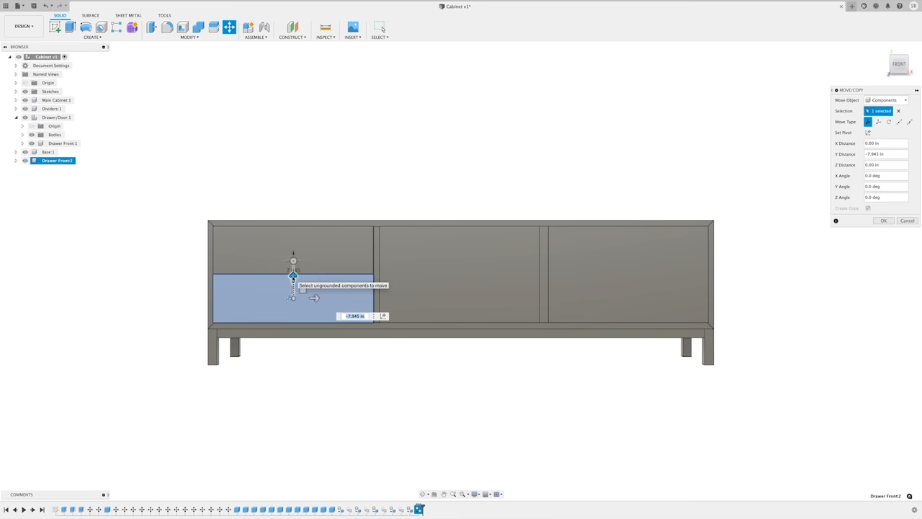
click(883, 220)
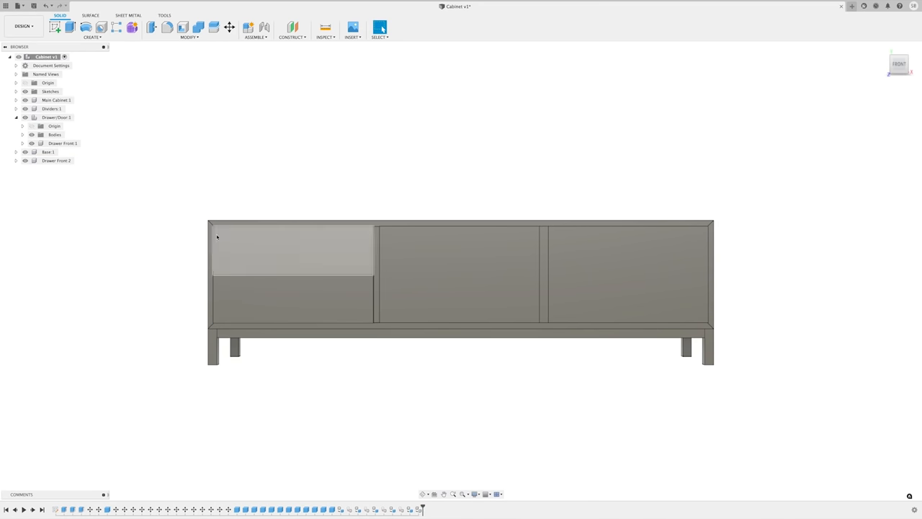
click(22, 134)
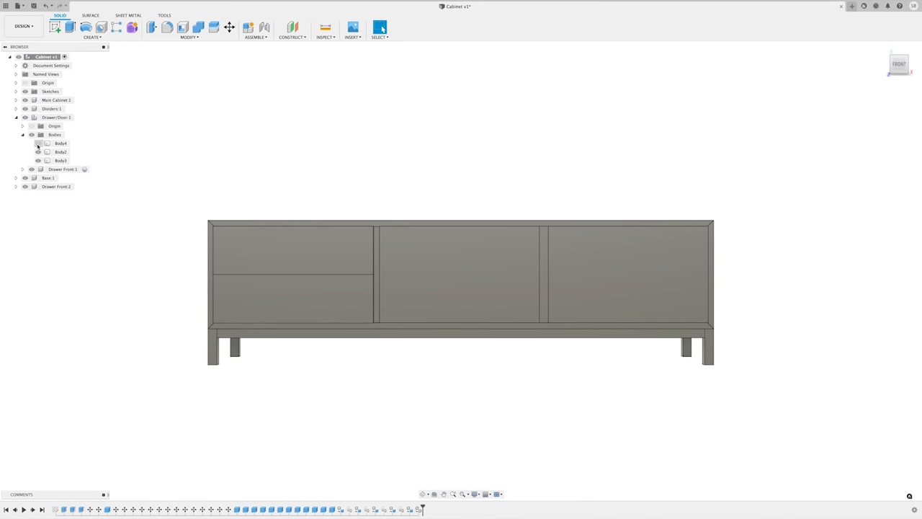
click(55, 186)
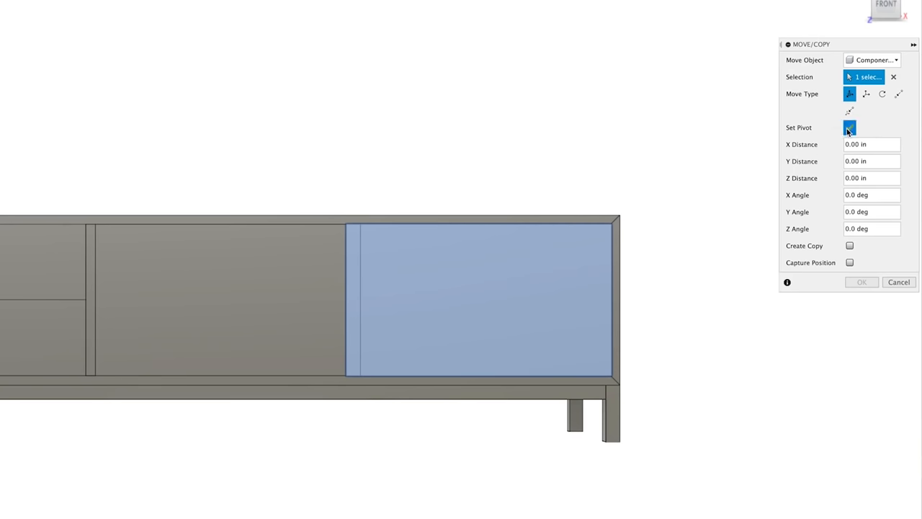
Step: Set a custom pivot and rotate the door panel back flat
click(850, 127)
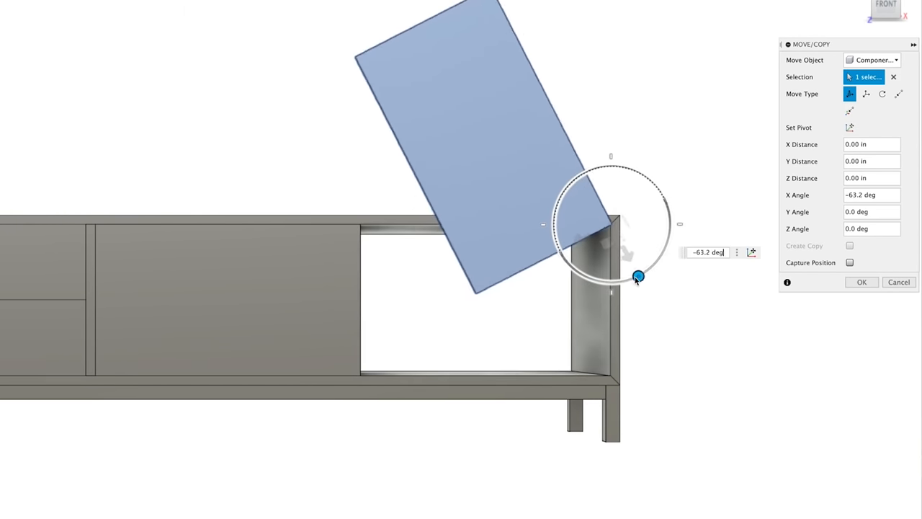
drag(637, 276, 667, 243)
text(0)
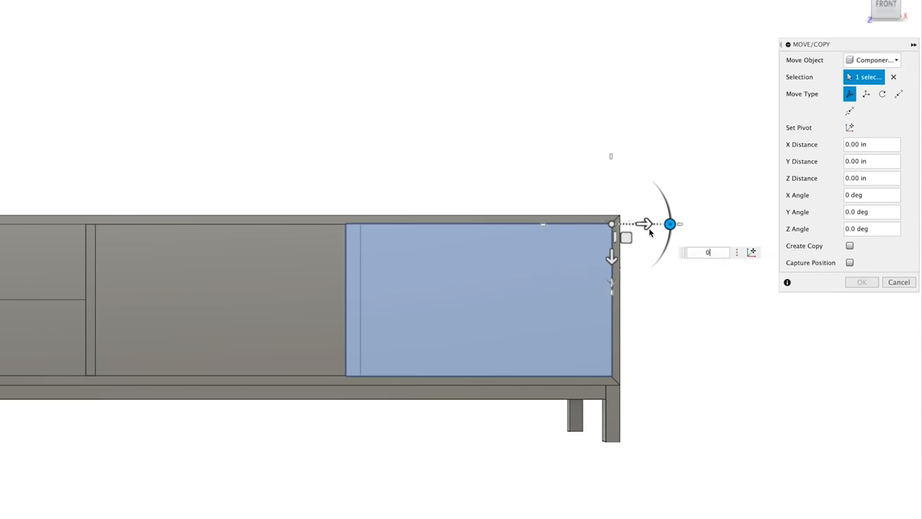
drag(670, 224, 555, 224)
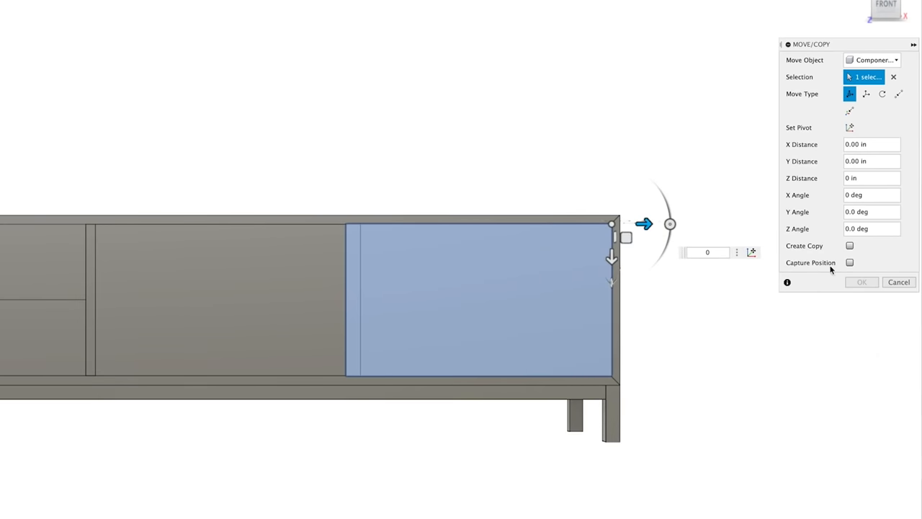
Step: Enable Create Copy, drag the door copy down and back, then choose Point to Point
click(849, 246)
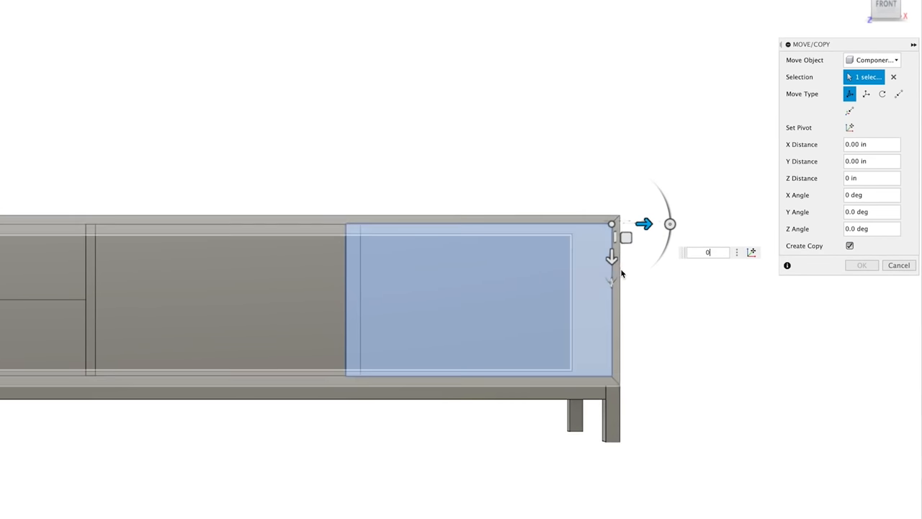
drag(612, 257, 611, 472)
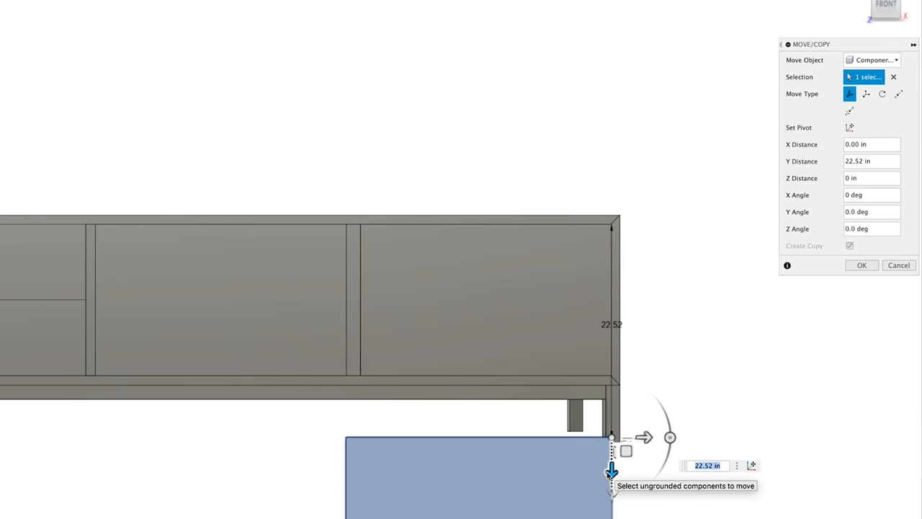
drag(611, 472, 611, 257)
text(0)
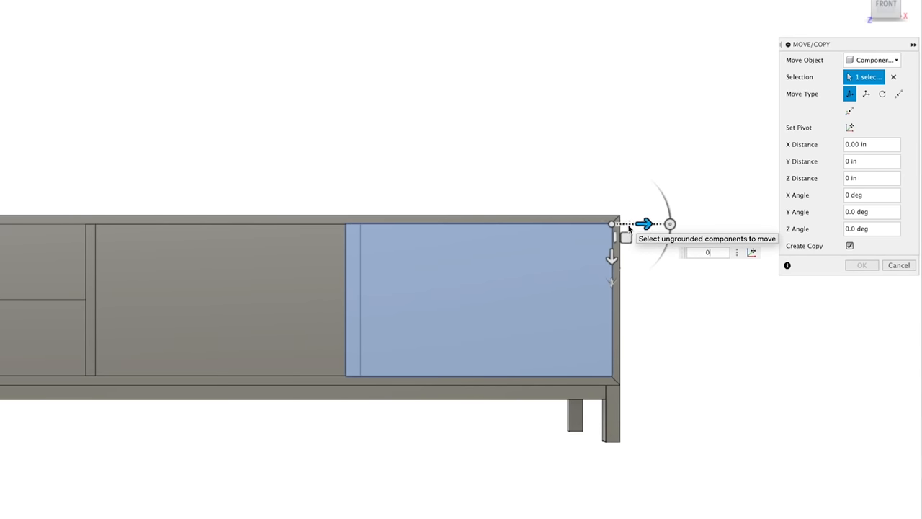
click(898, 94)
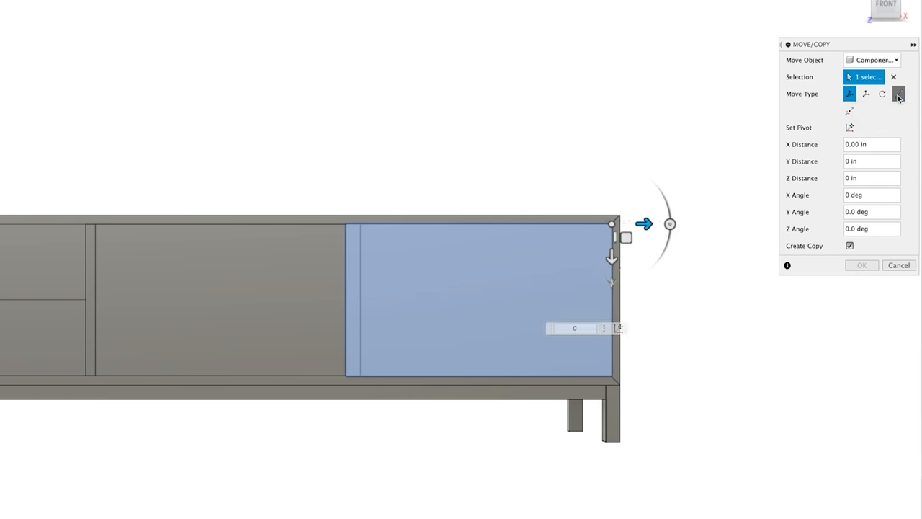
click(898, 94)
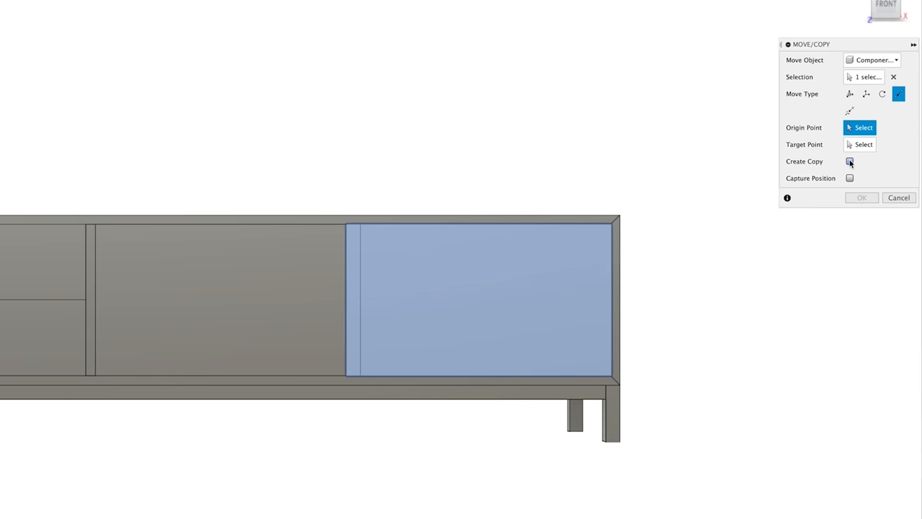
Step: Copy the sliding door into the middle opening, snapping its top-left corner to the opening's corner
click(849, 161)
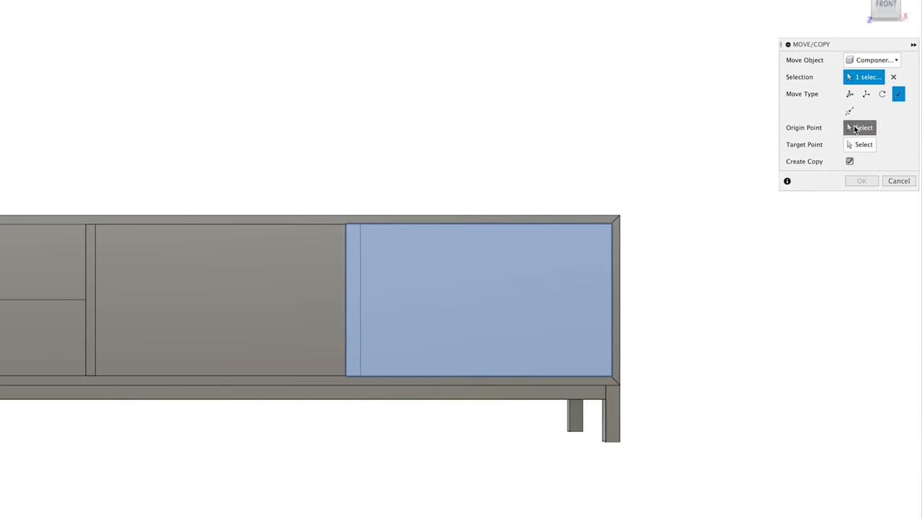
click(860, 127)
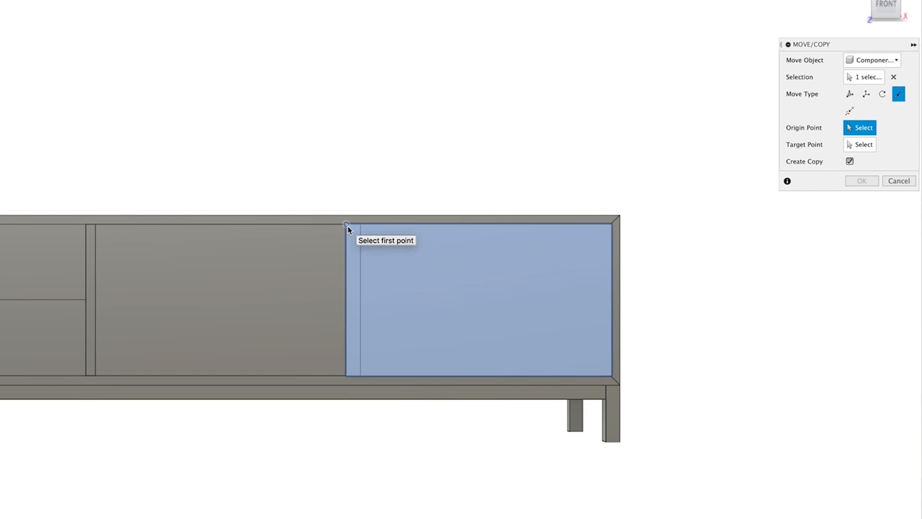
click(346, 225)
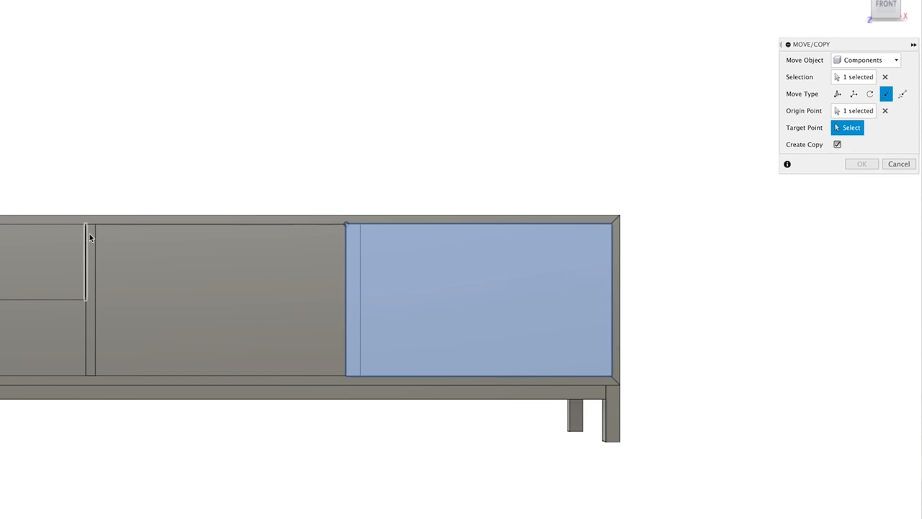
click(94, 225)
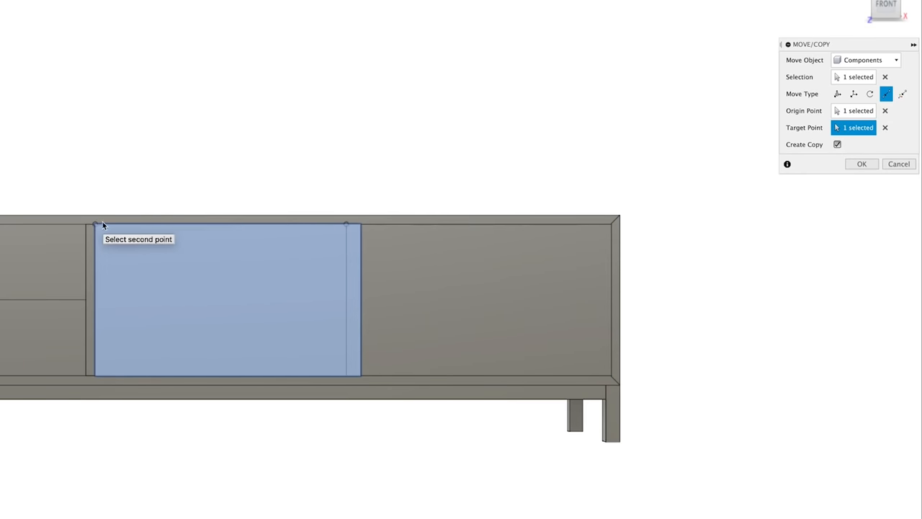
click(861, 164)
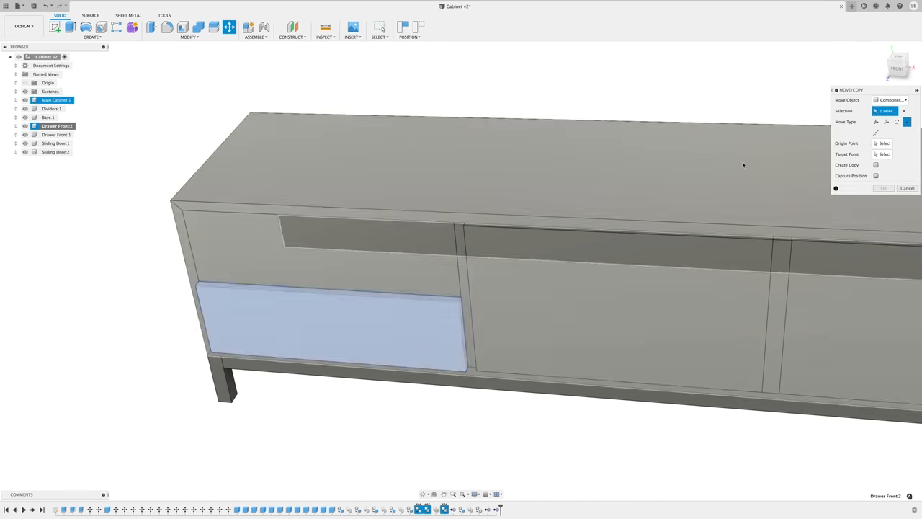
right_click(56, 143)
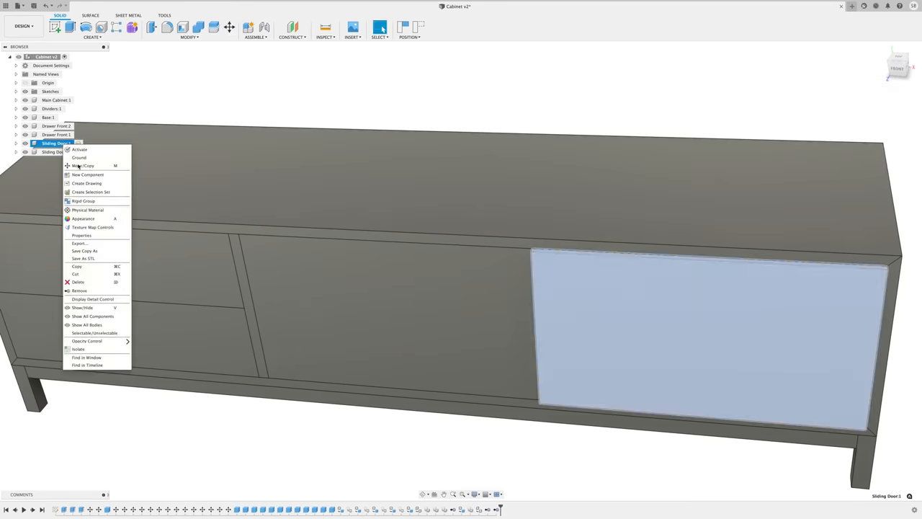
click(82, 166)
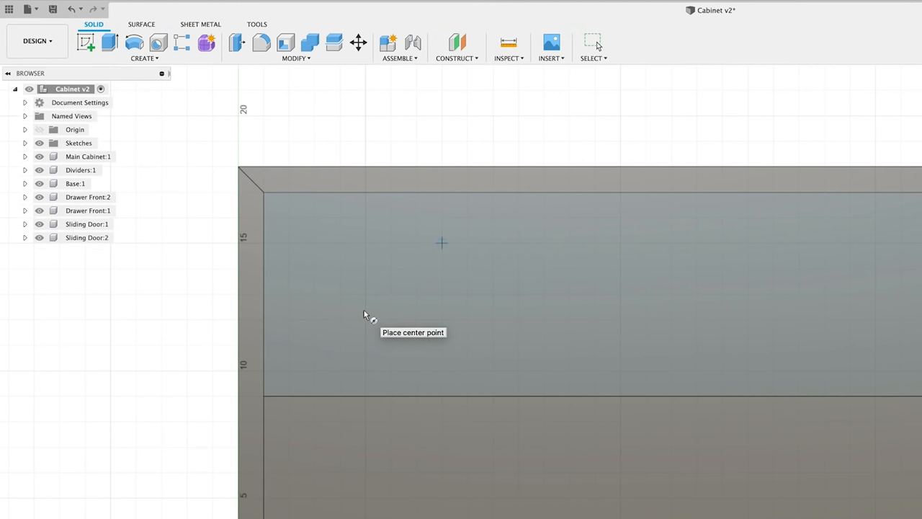
mouse_move(504, 198)
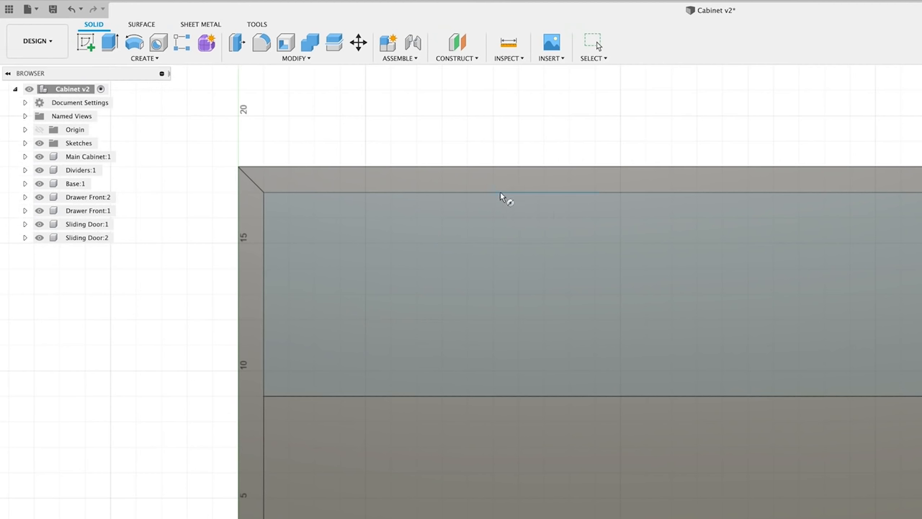
mouse_move(588, 194)
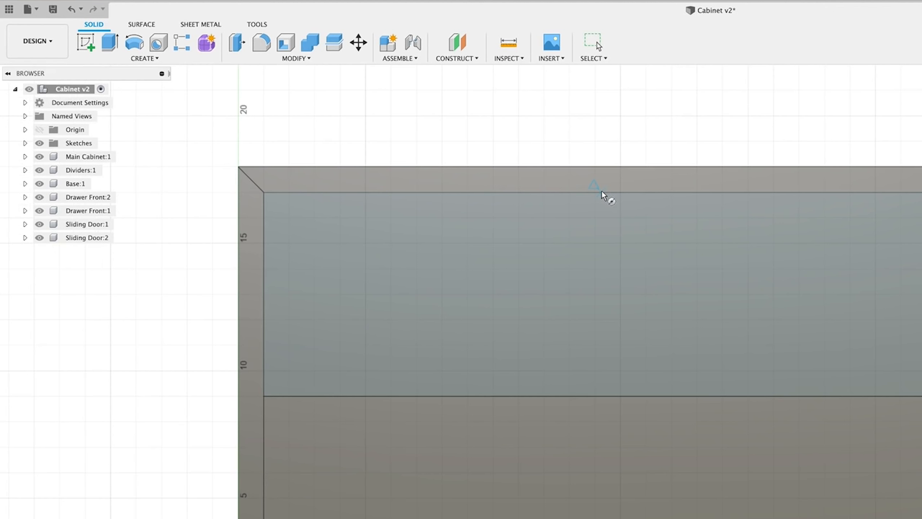
mouse_move(600, 194)
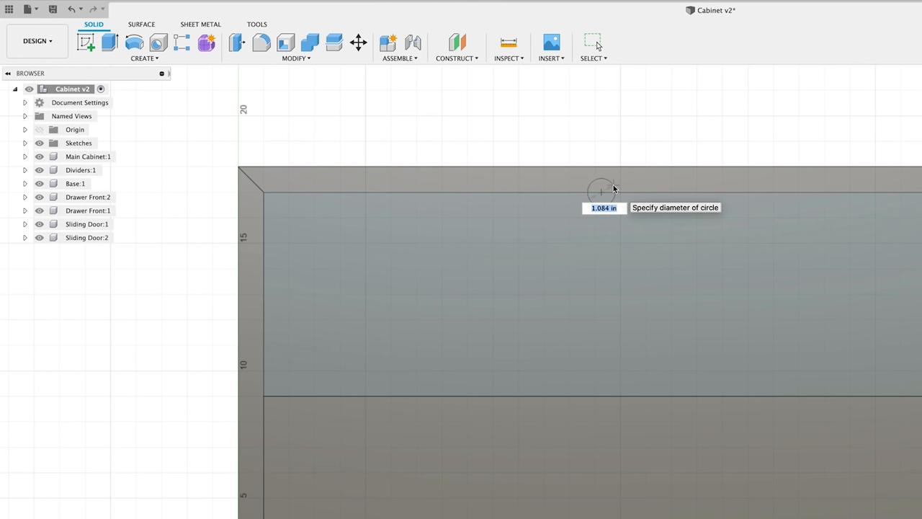
Step: Cut a 2 in diameter cylinder, -2.67 in high, into the upper drawer front's top edge
text(2 in)
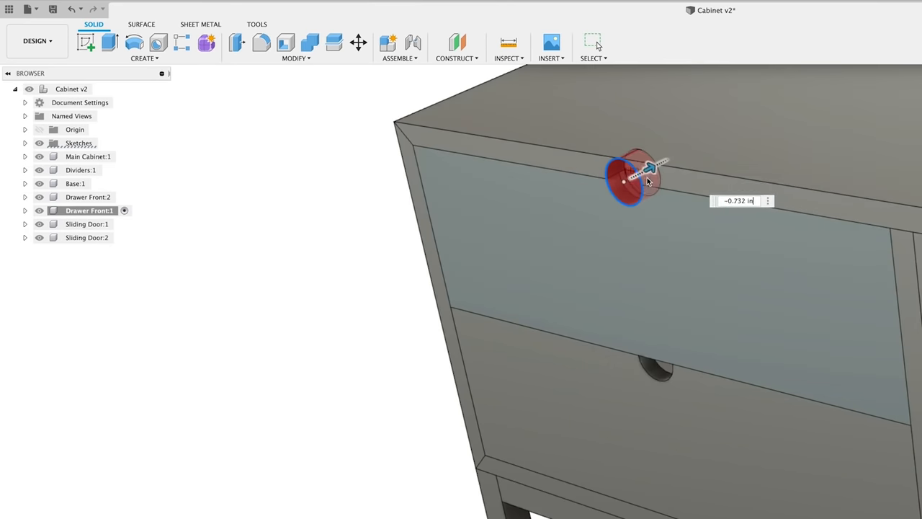
drag(652, 169, 673, 155)
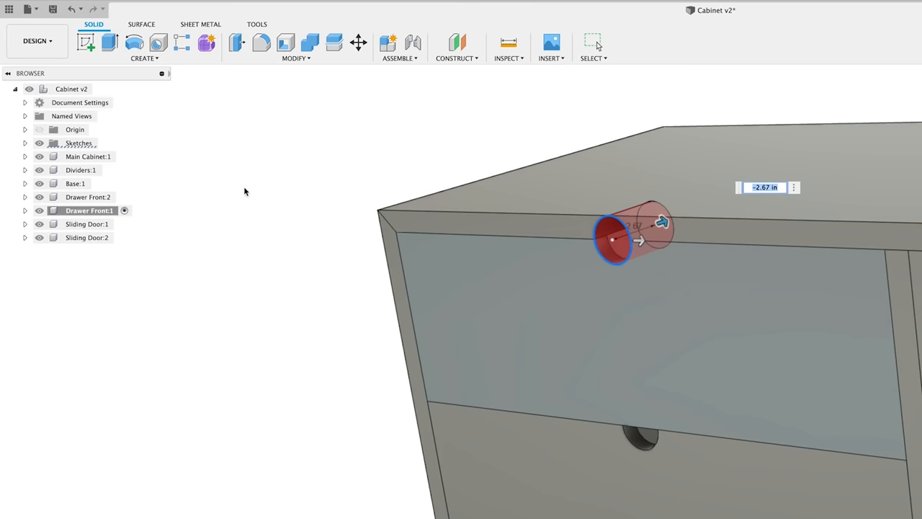
mouse_move(115, 196)
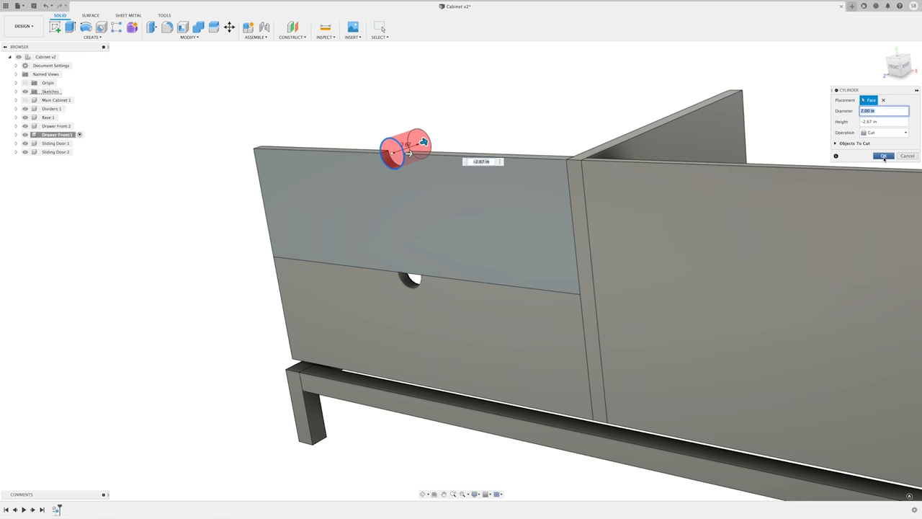
click(883, 156)
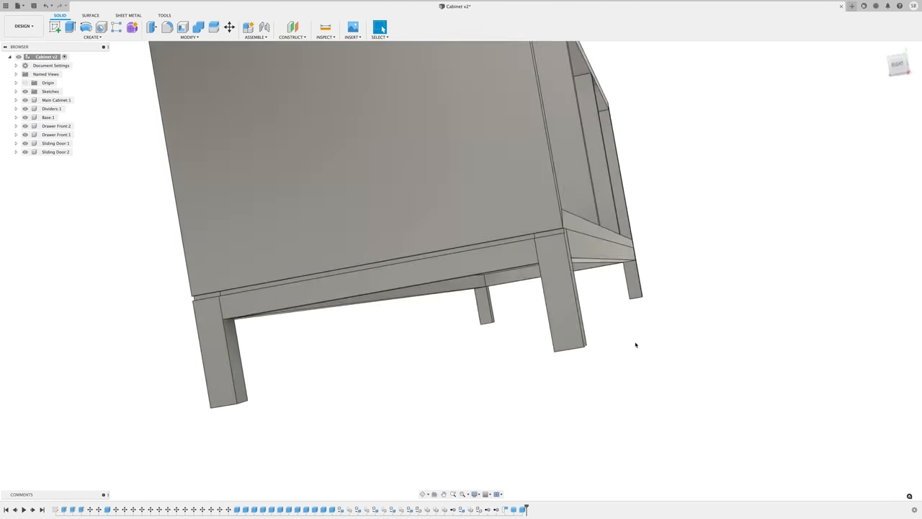
Step: Cut a 0.25 × 0.25 in box, -2.47 in high, into the rail face at the leg
drag(635, 345, 486, 231)
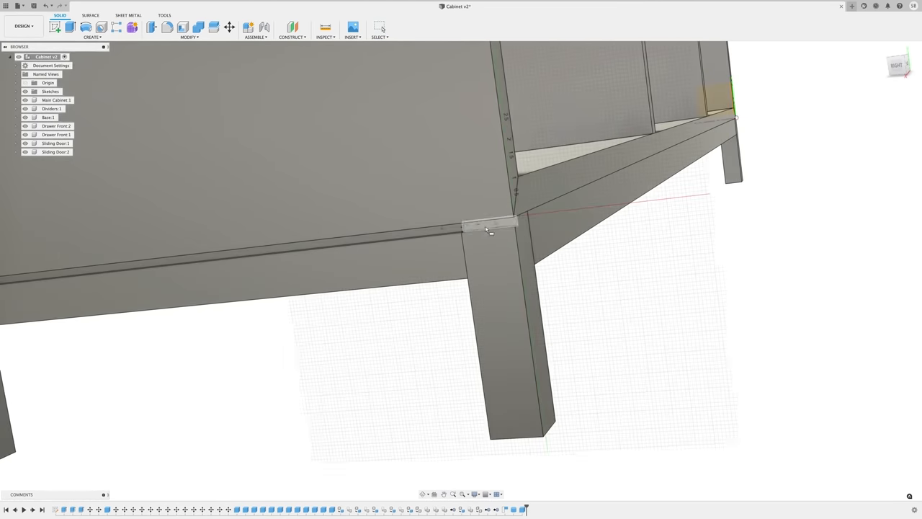
click(490, 224)
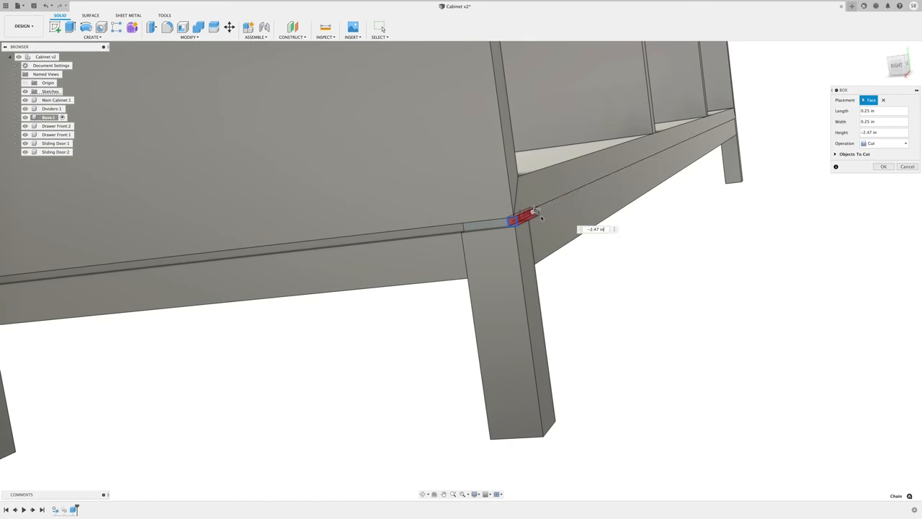
click(907, 166)
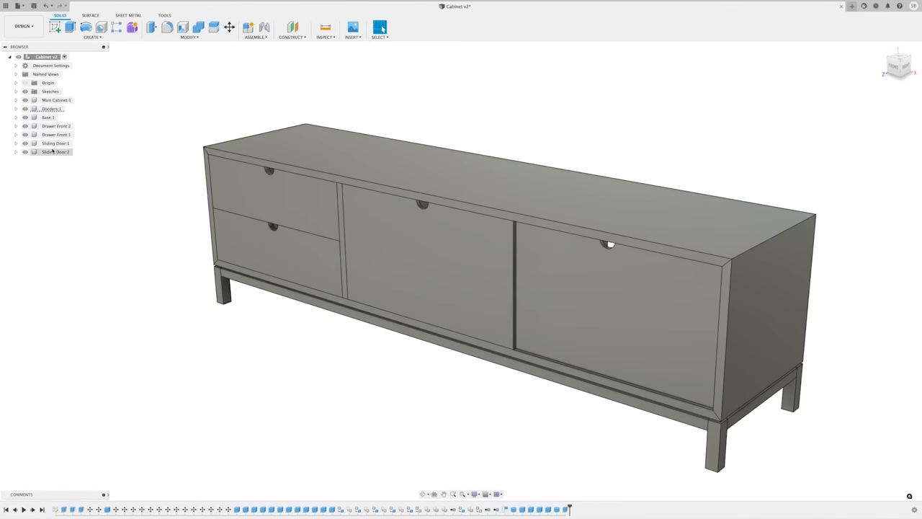
Step: Select both Sliding Door components and start a Move/Copy on Sliding Door:1
click(55, 143)
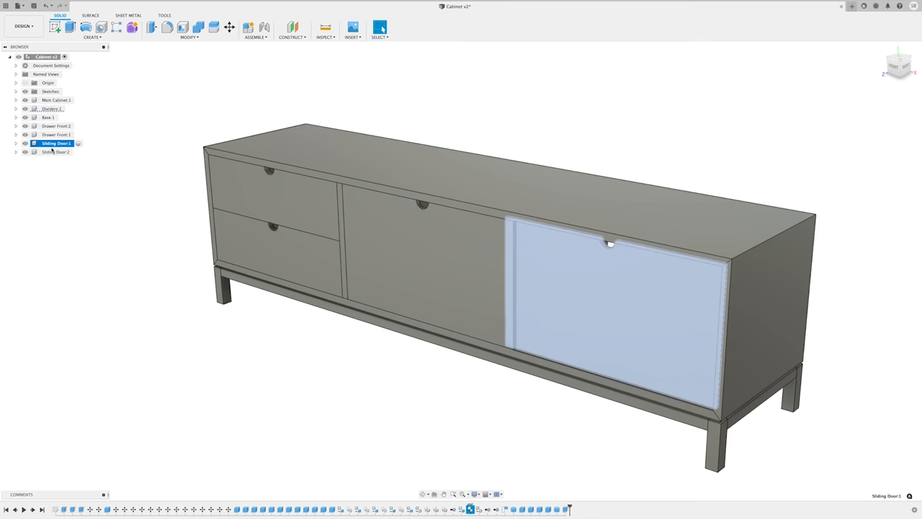
right_click(56, 151)
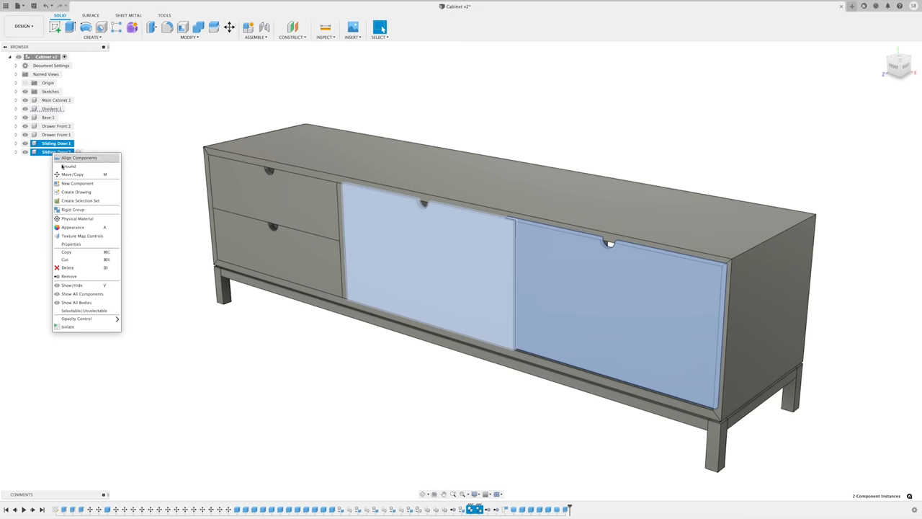
click(72, 174)
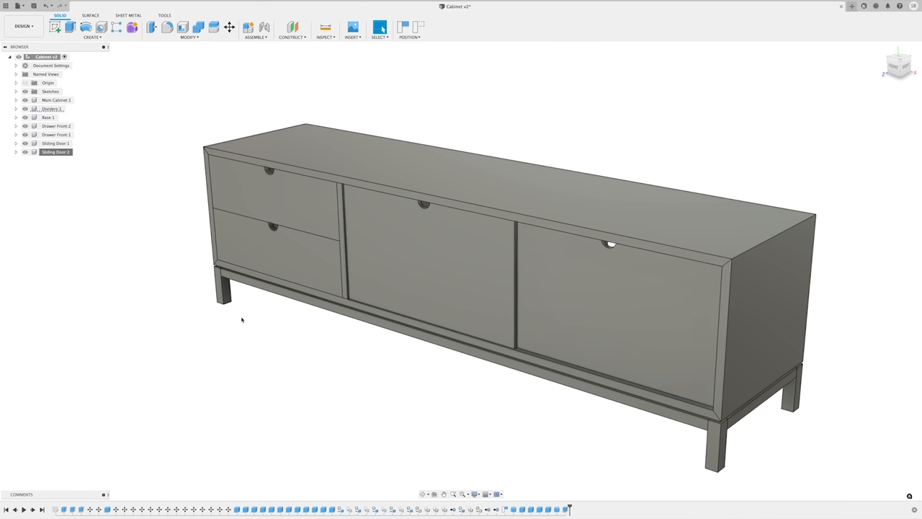
right_click(55, 143)
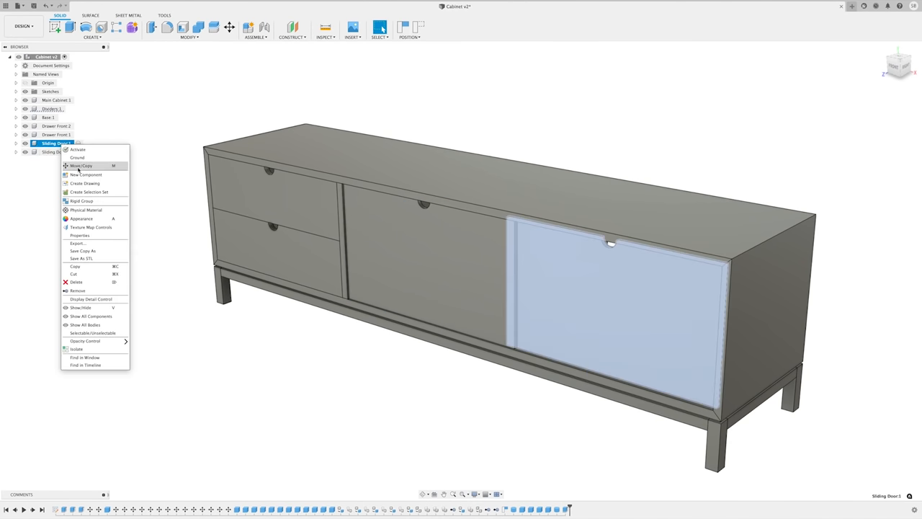
click(81, 166)
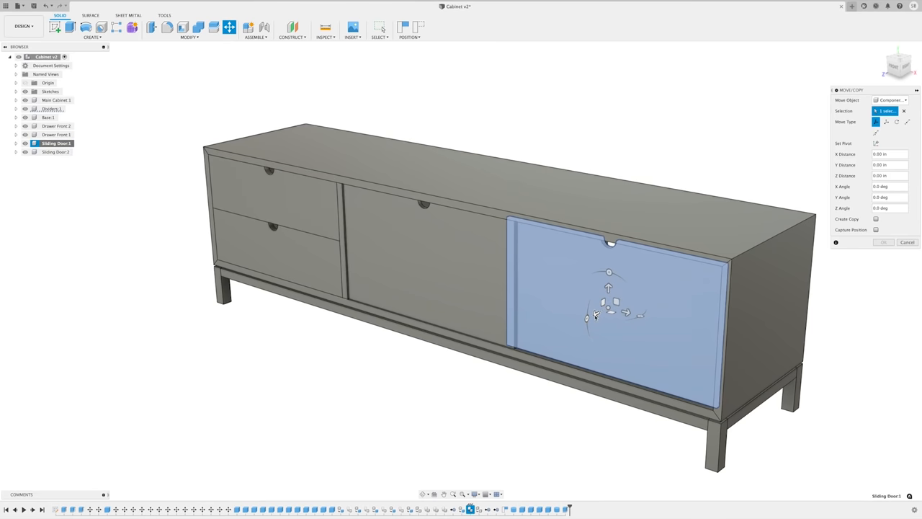
click(883, 242)
text(.25)
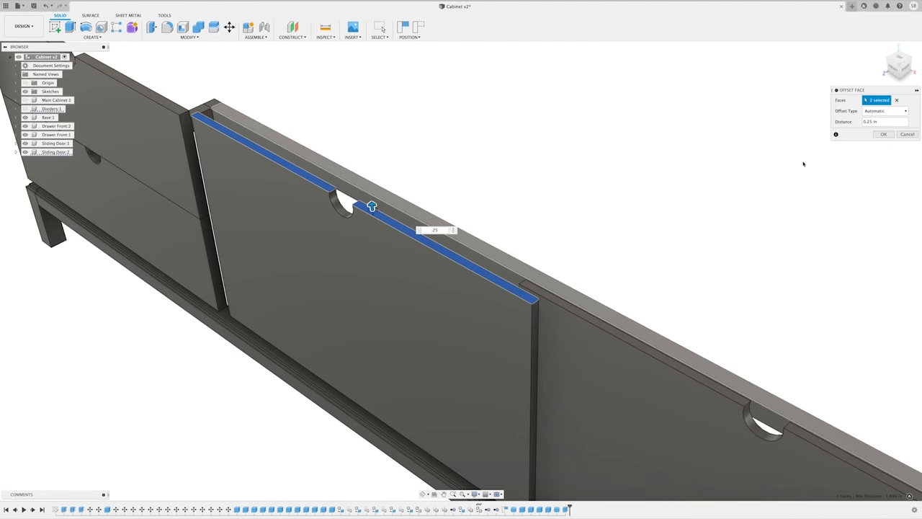
Step: Raise the sliding door's top faces 0.25 in with Offset Face
click(908, 134)
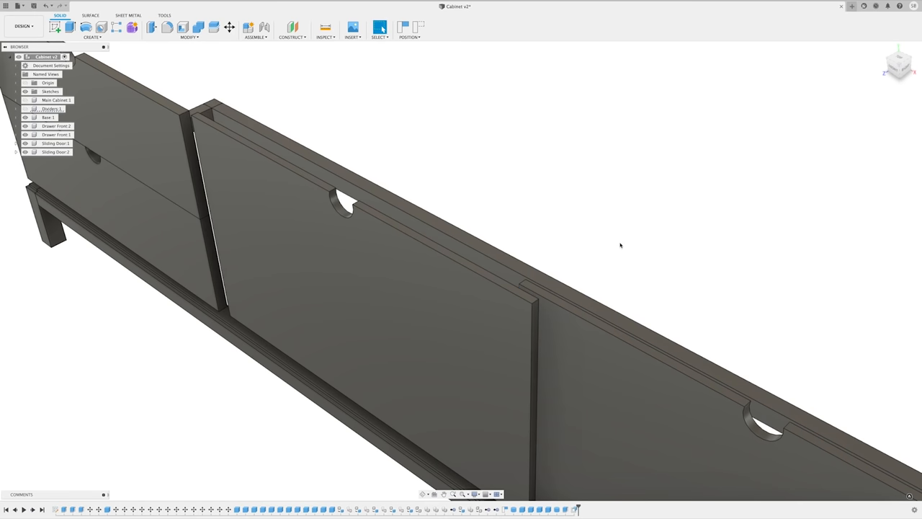
click(188, 31)
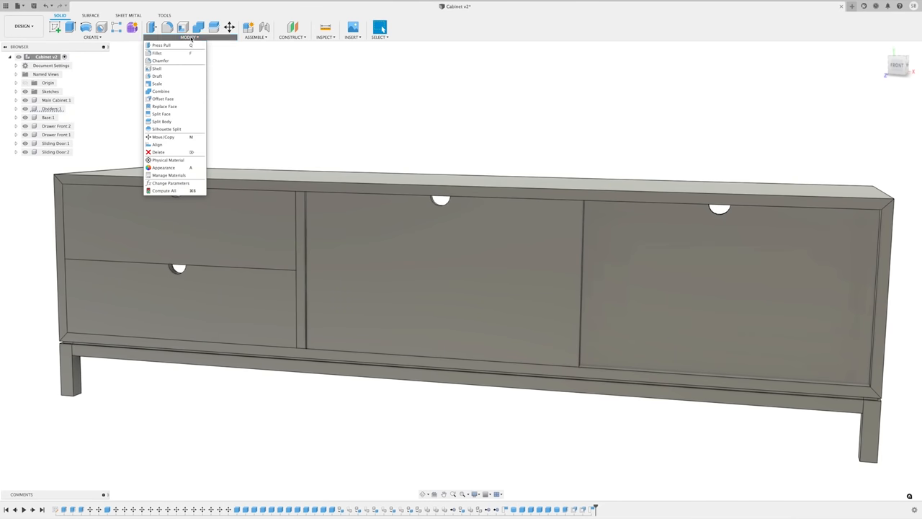
mouse_move(160, 91)
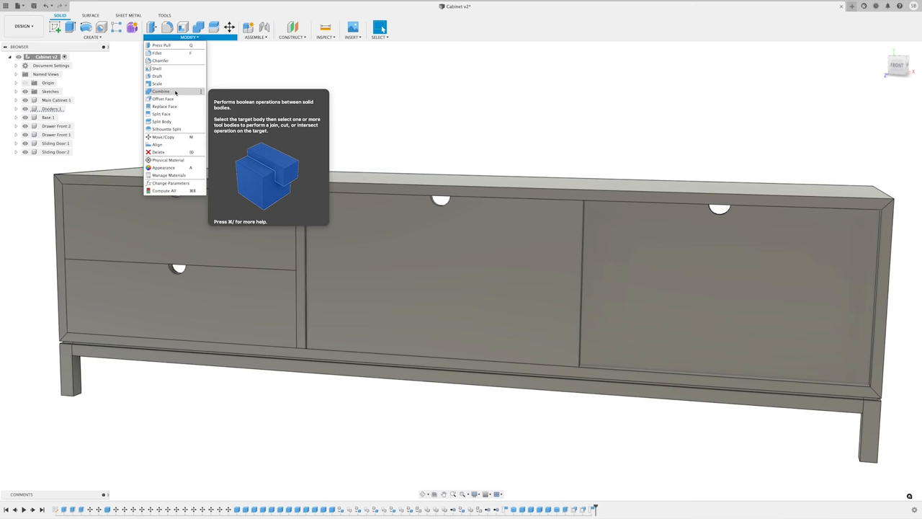
click(160, 91)
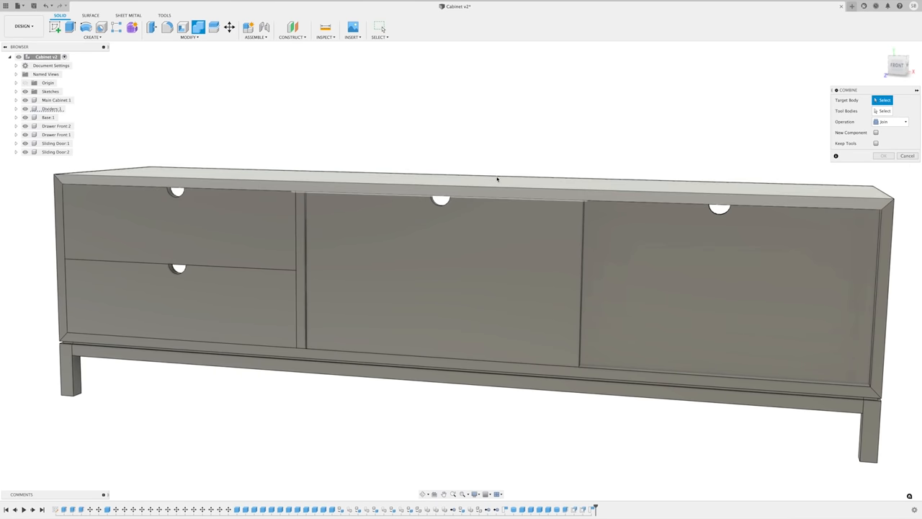
Step: Combine-cut the sliding door from the cabinet with Keep Tools checked
click(461, 176)
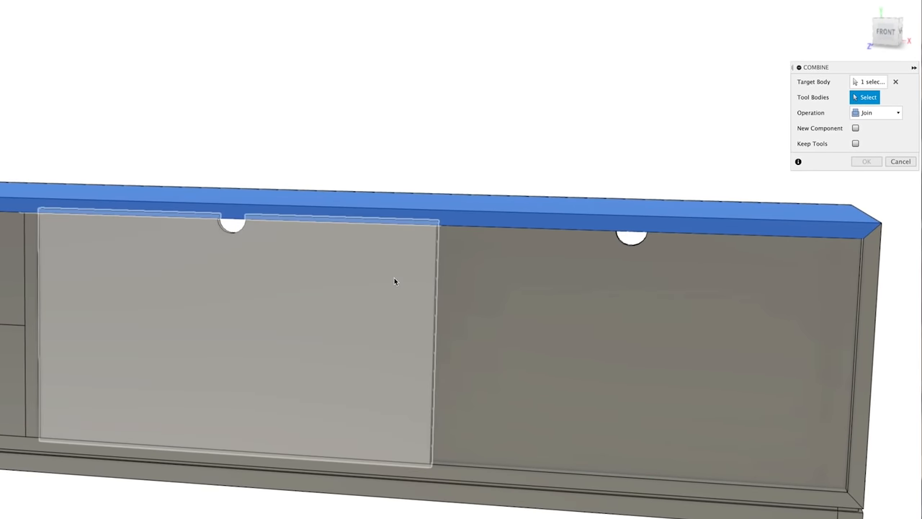
click(230, 324)
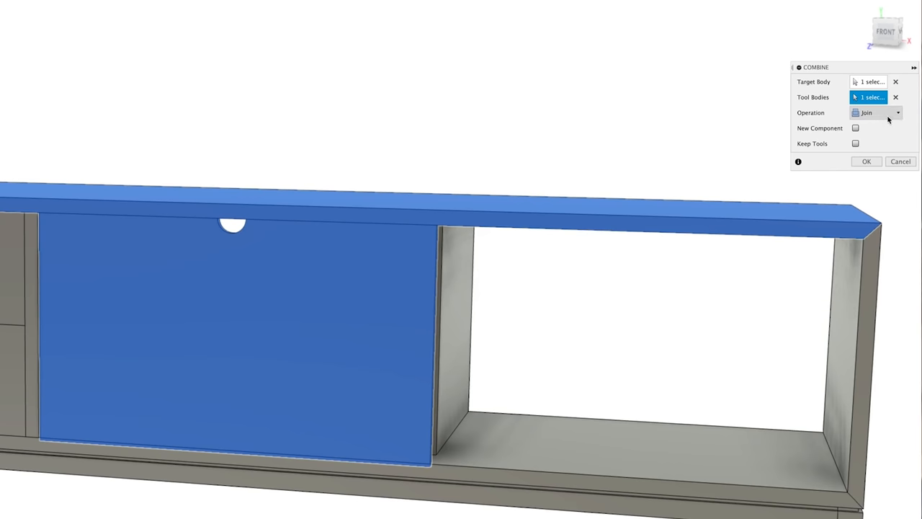
click(876, 112)
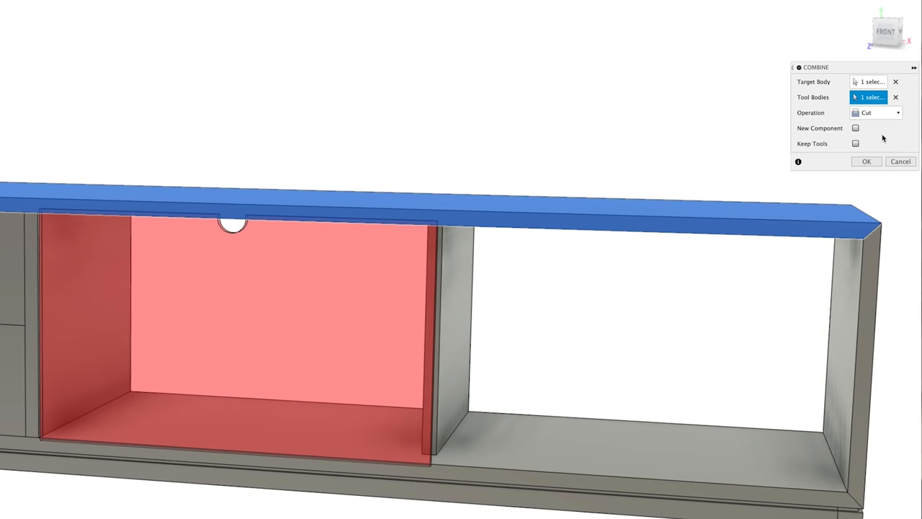
click(856, 143)
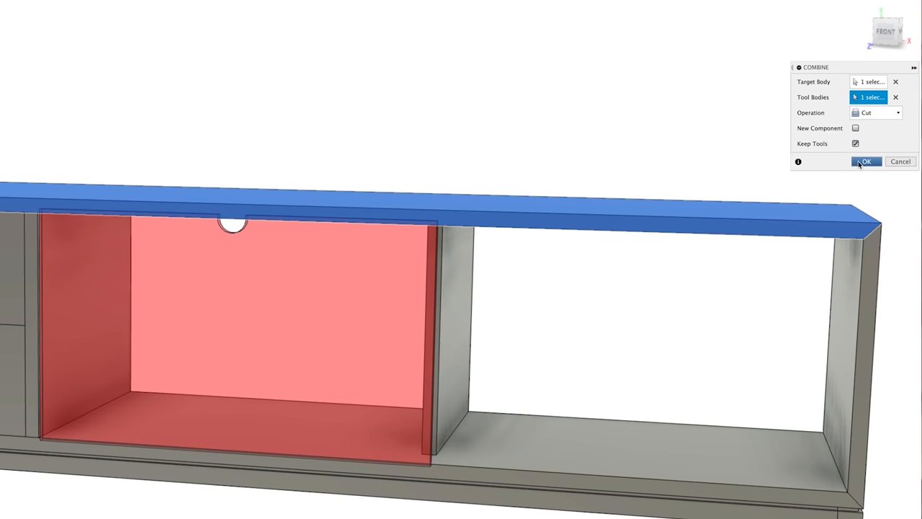
click(865, 161)
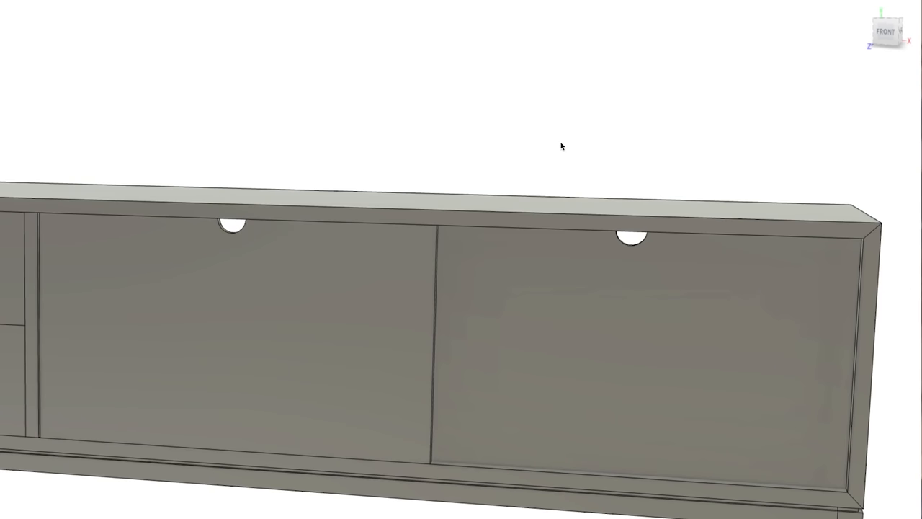
drag(562, 146, 206, 143)
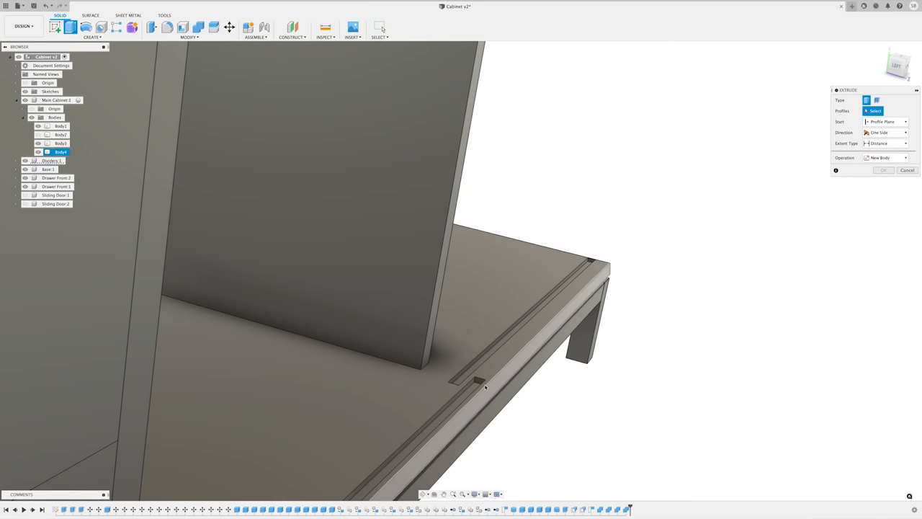
Step: Extrude-cut one groove end face out to the cabinet's side edge
click(479, 381)
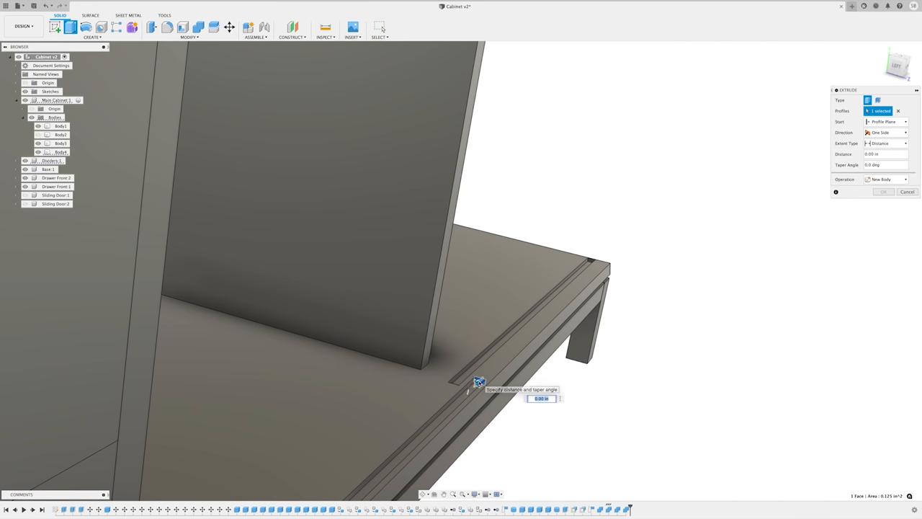
drag(480, 382, 602, 261)
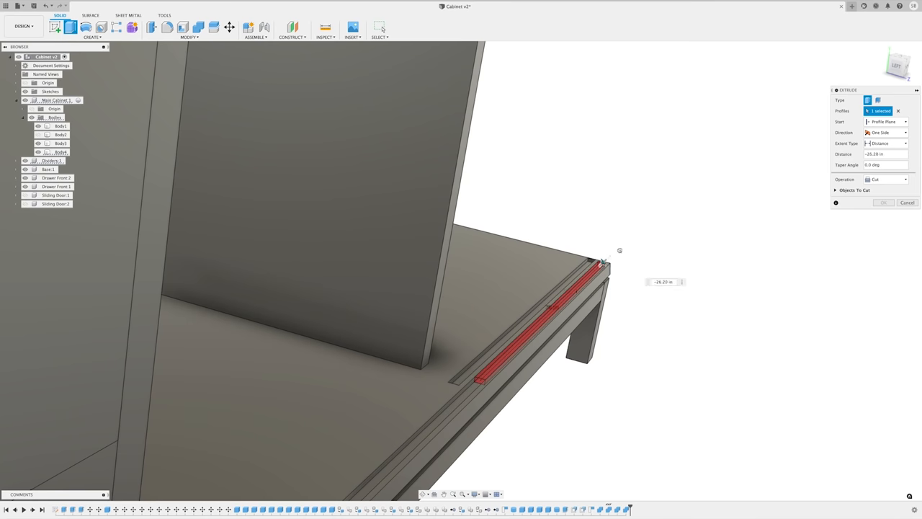
drag(604, 260, 626, 239)
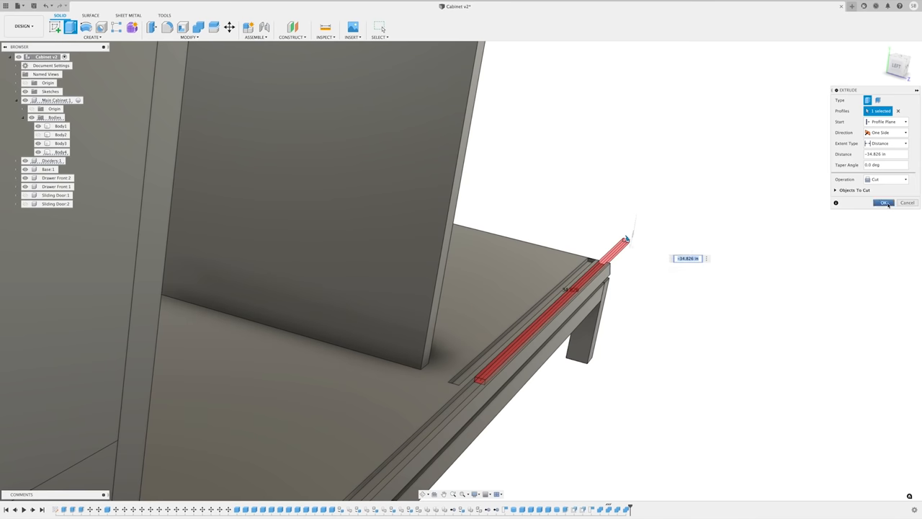
click(885, 202)
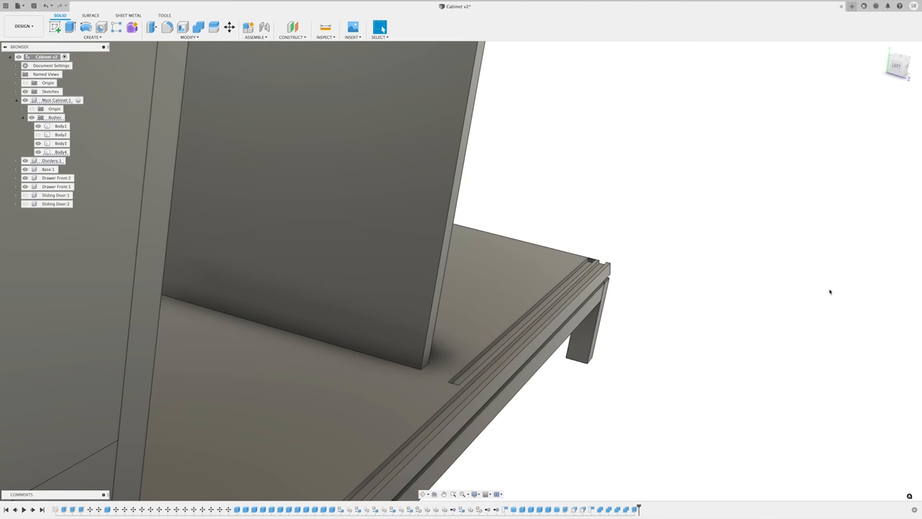
mouse_move(639, 421)
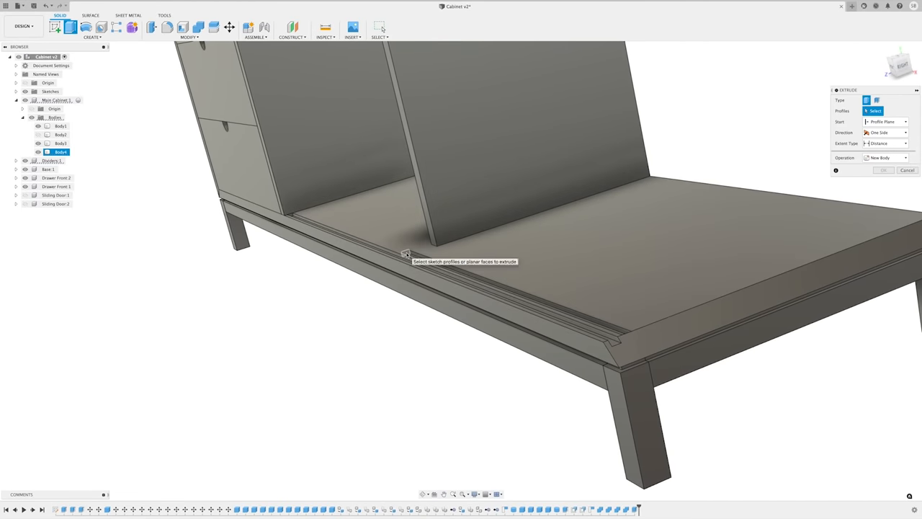
Step: Extrude-cut the groove's other end up to the divider using To Object extent
click(404, 251)
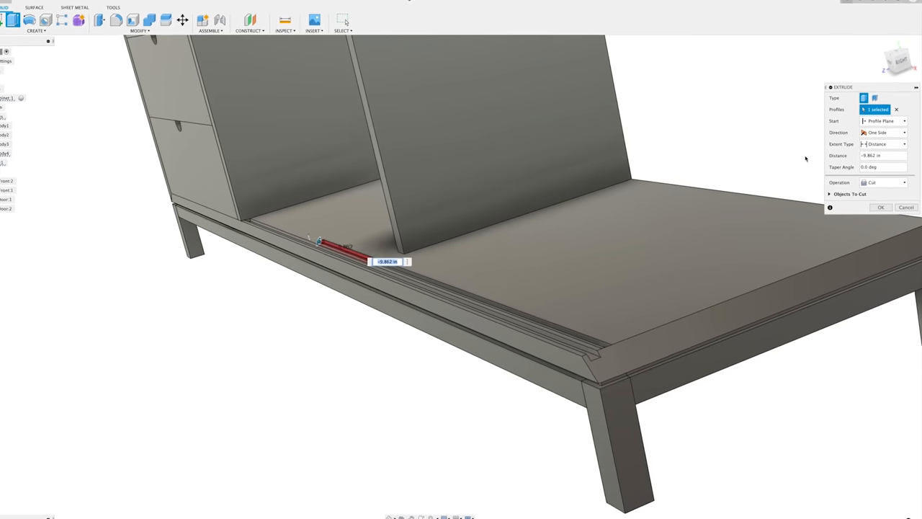
click(872, 148)
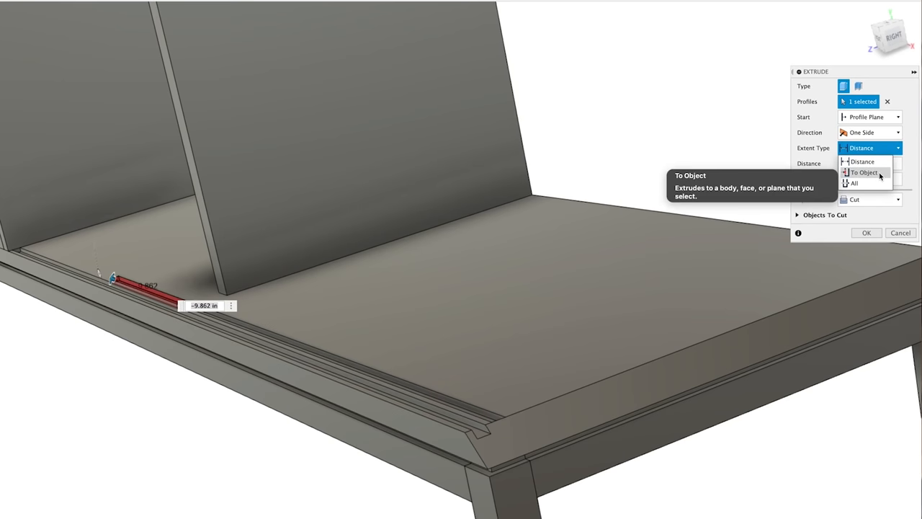
click(864, 172)
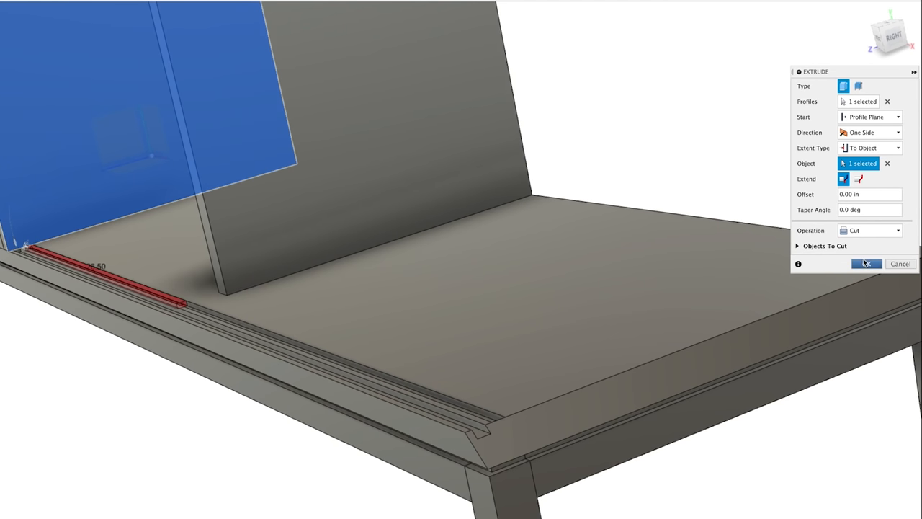
click(867, 263)
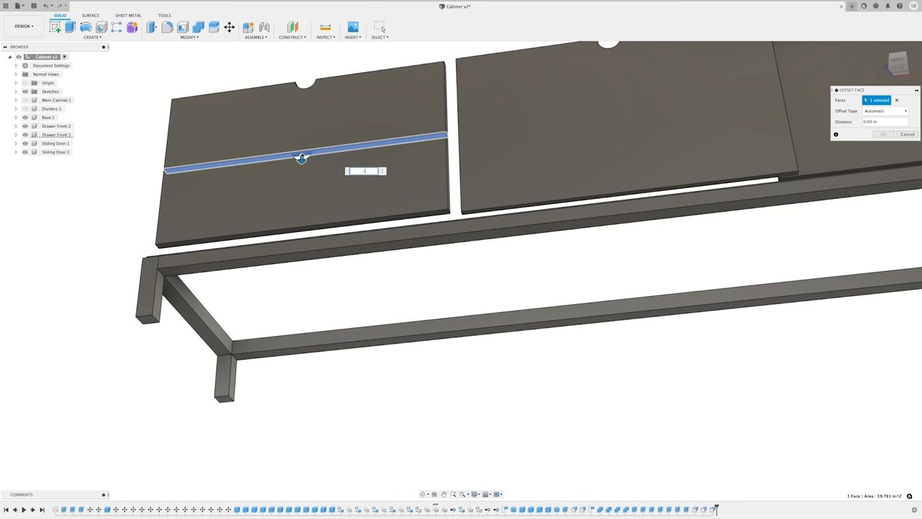
Step: Trim the drawer front edge by 1/32 in and move Drawer Front:2 0.03 in in Y
drag(302, 157, 302, 148)
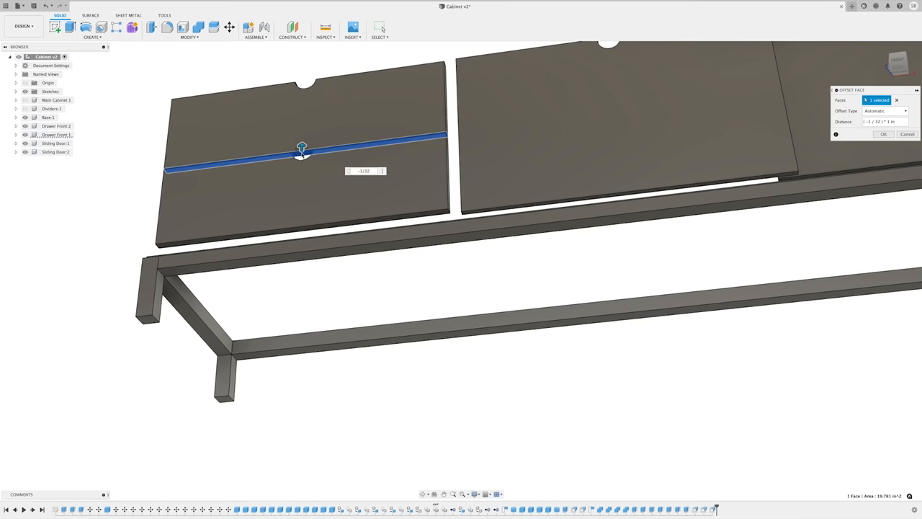
right_click(57, 125)
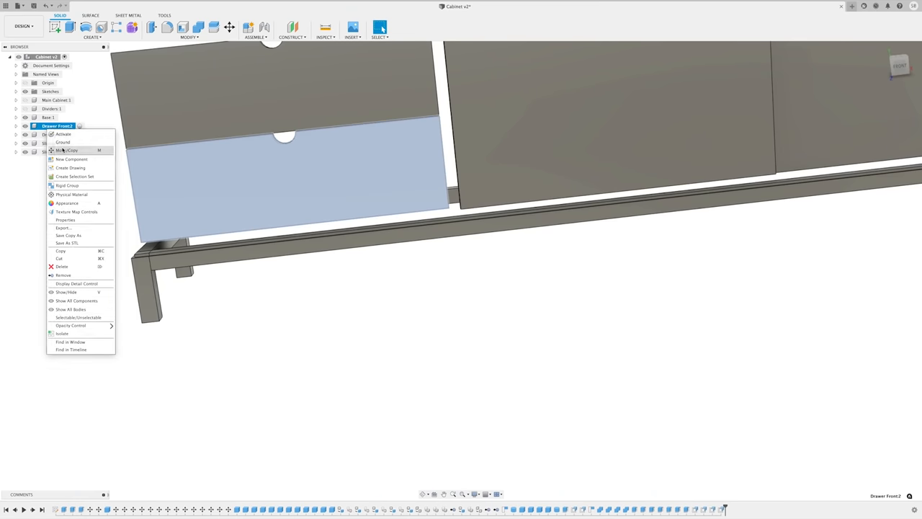
click(66, 150)
text(1/)
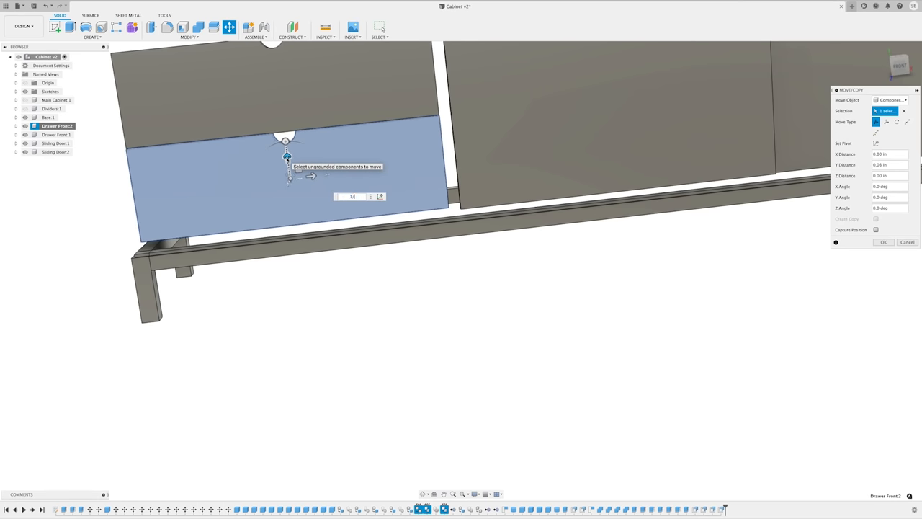
click(883, 242)
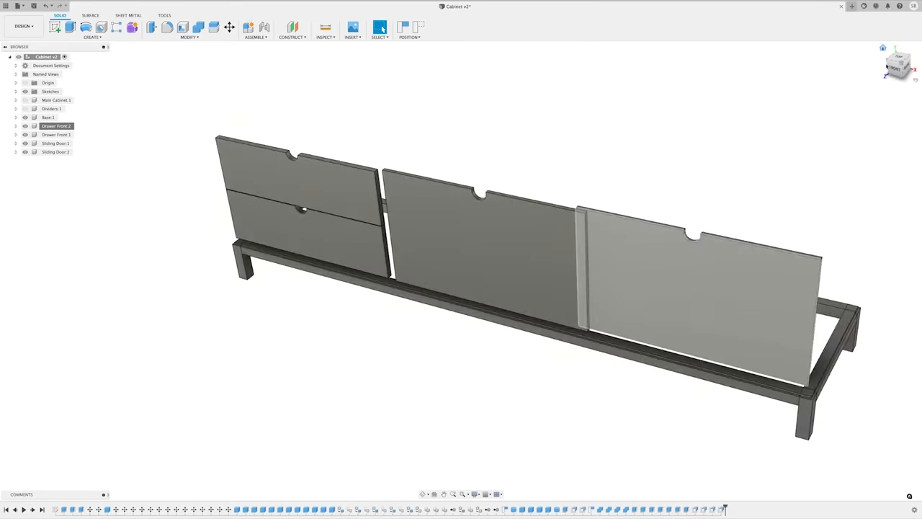
click(899, 64)
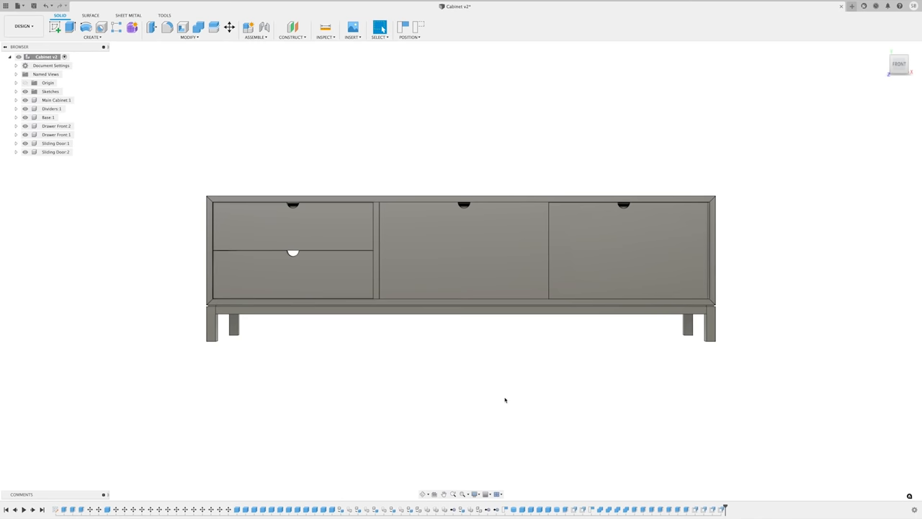
Step: Orbit the view and hide the Main Cabinet and the other drawer front
drag(462, 273, 475, 245)
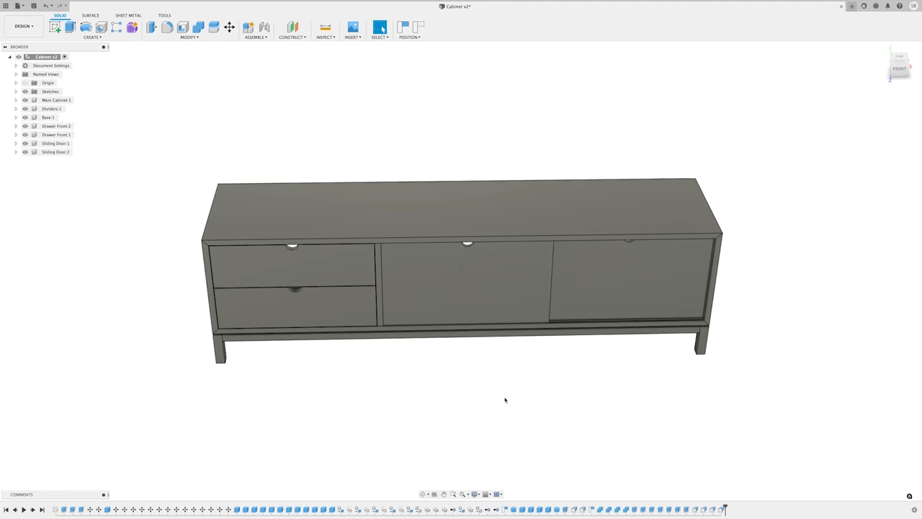
click(56, 100)
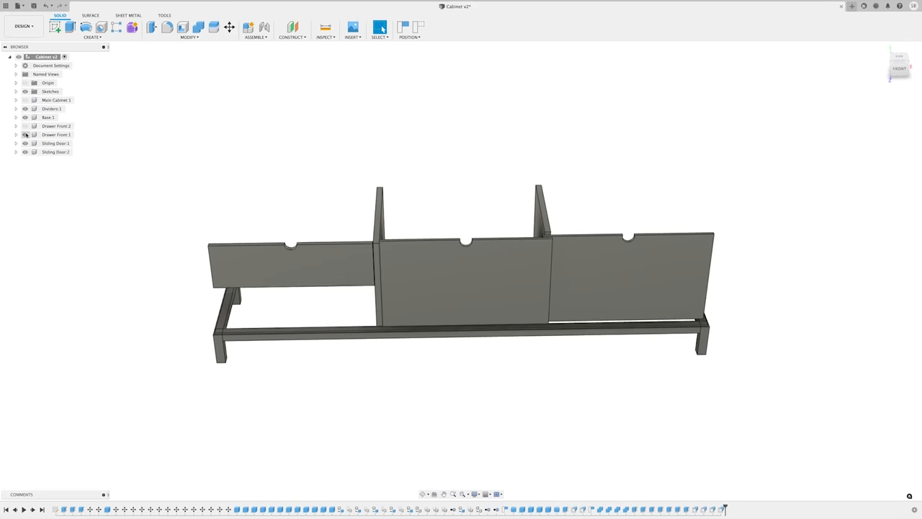
click(26, 134)
text(.25)
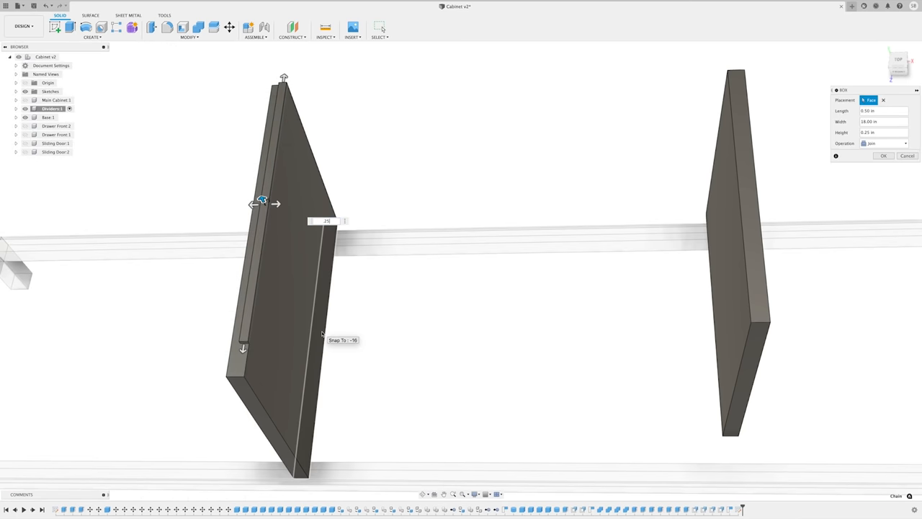
Step: Create the 0.50 × 18.00 × 0.25 in box as new Body19 and open its Browser options
click(883, 143)
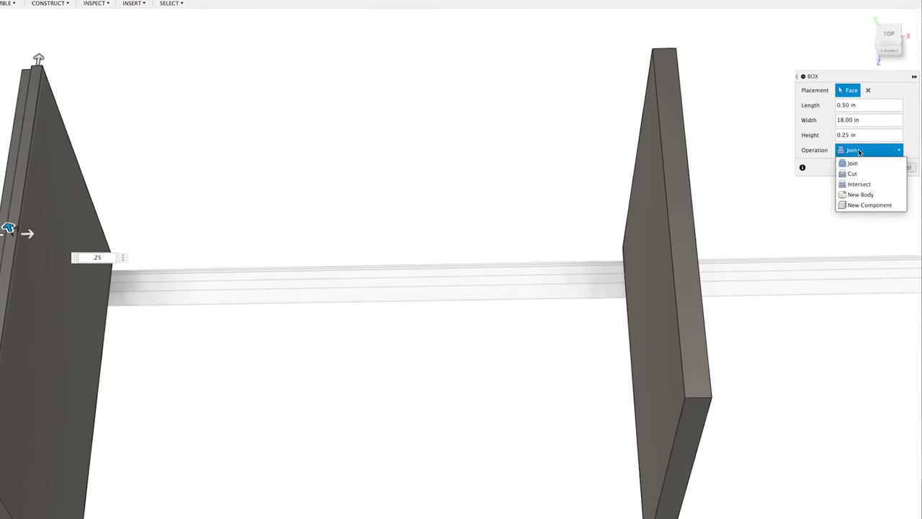
click(860, 195)
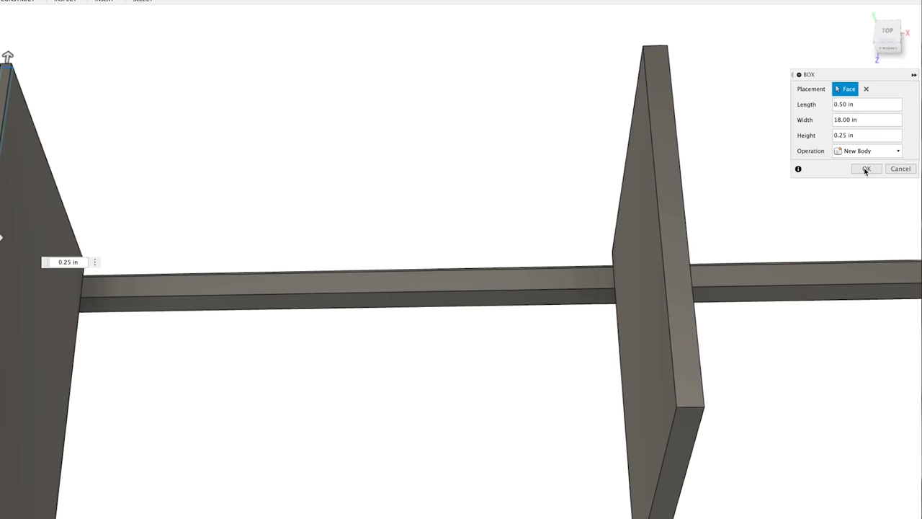
mouse_move(778, 171)
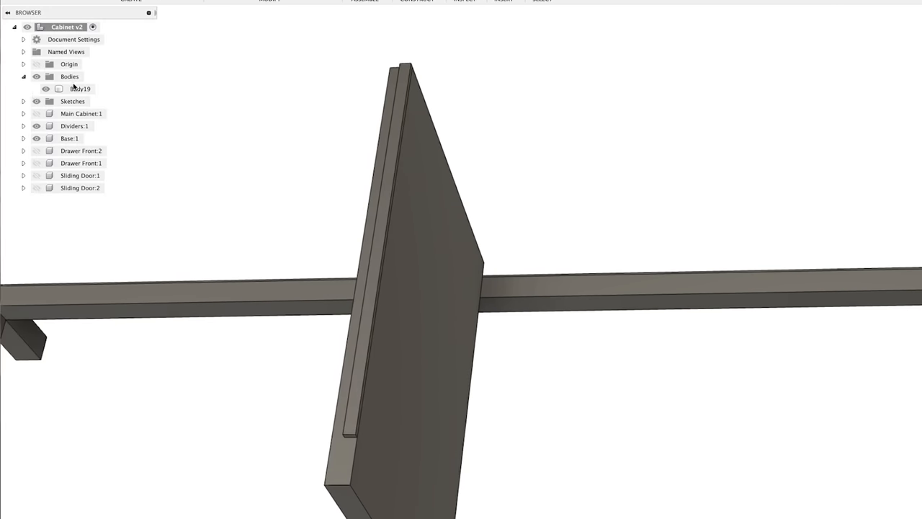
right_click(80, 89)
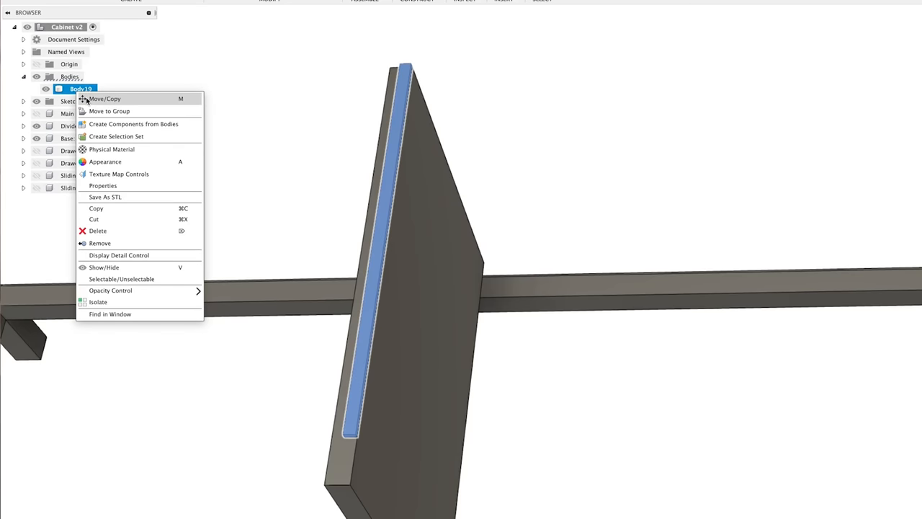
click(105, 99)
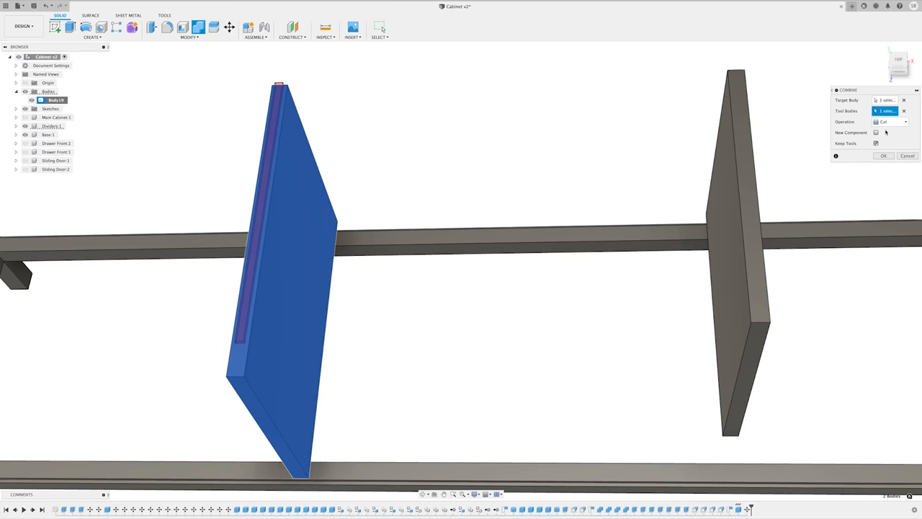
Step: Switch the combine to Join and merge the Body19 strip into the divider
click(890, 121)
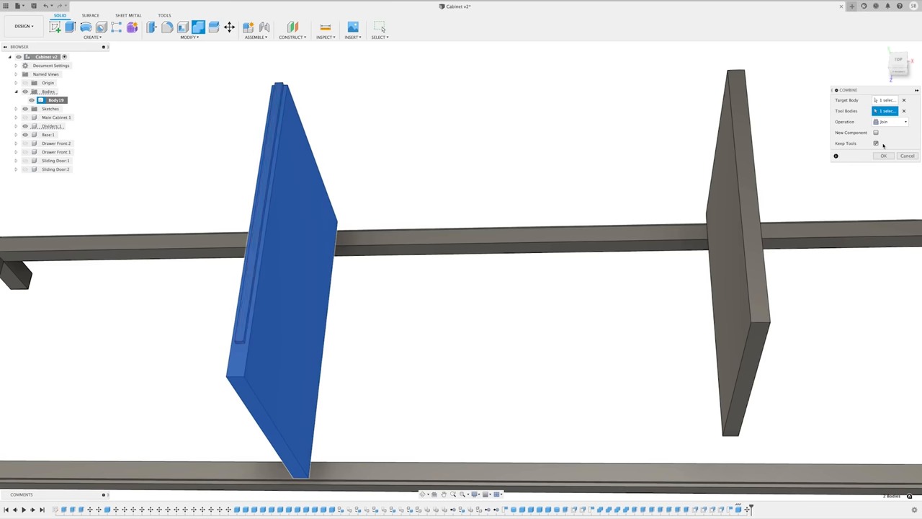
click(884, 155)
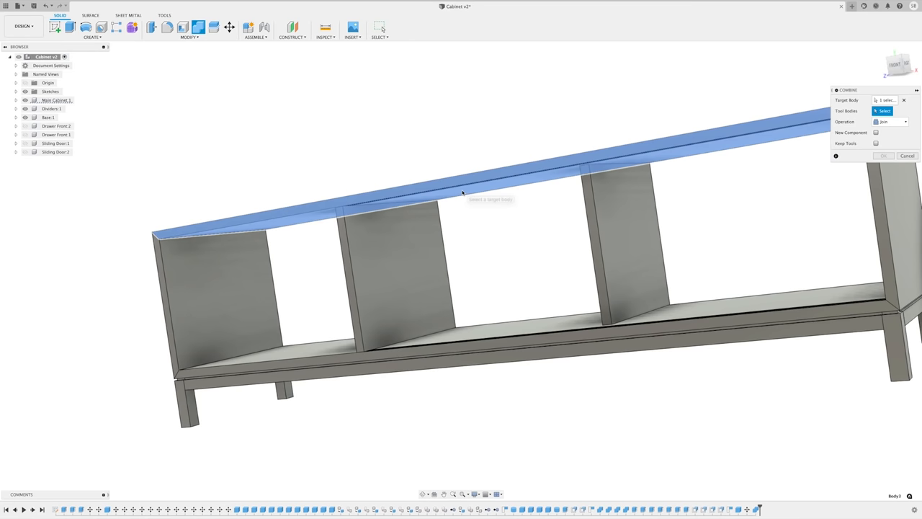
Step: Combine the middle divider into the top panel, then hide Dividers:1 to inspect the slot
click(393, 267)
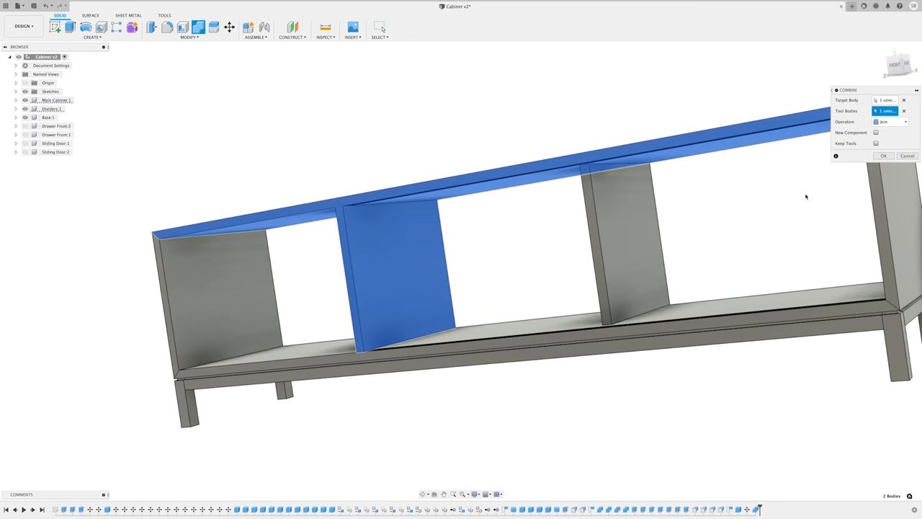
click(890, 121)
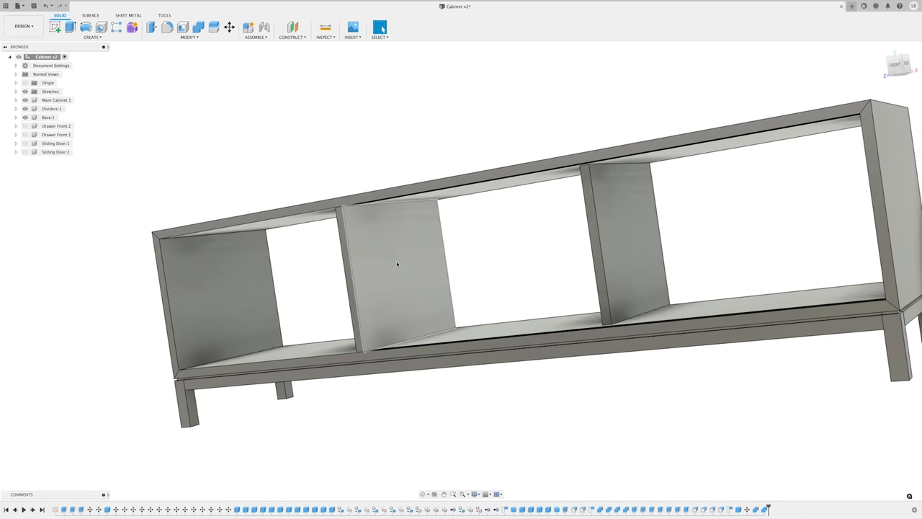
click(24, 108)
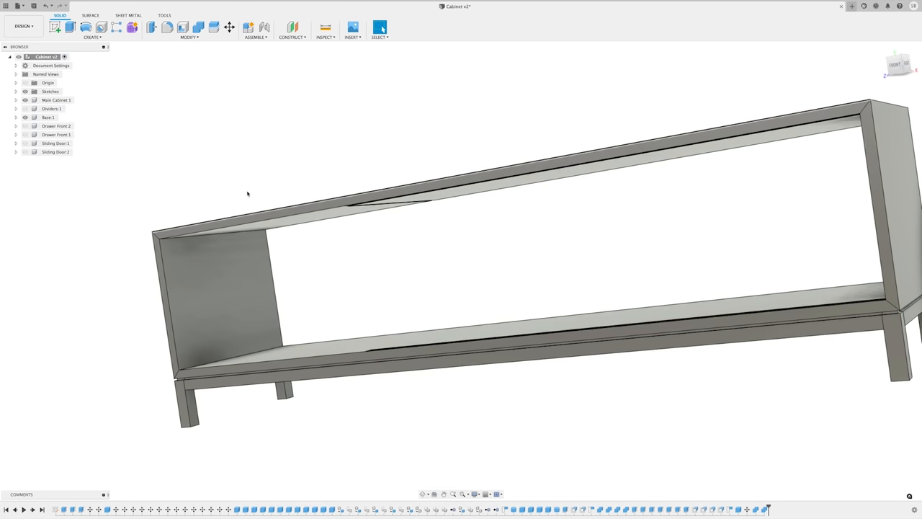
scroll(up, 3)
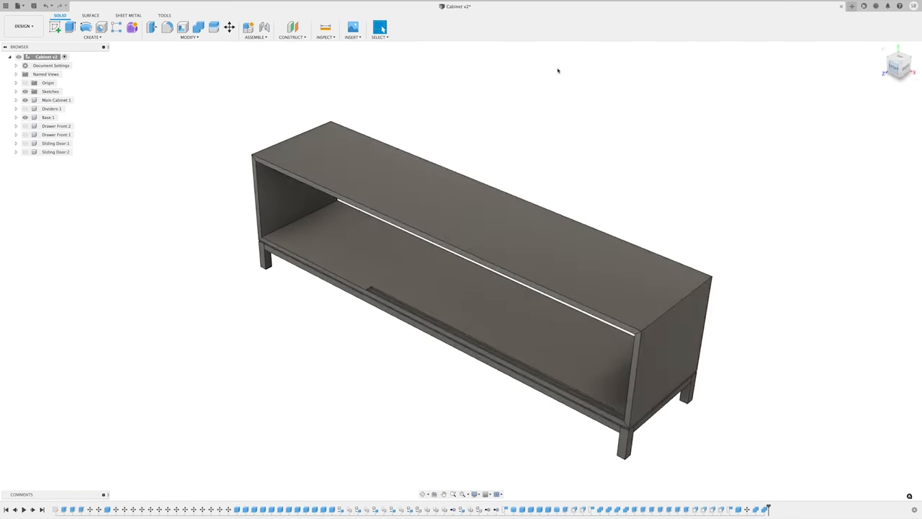
Step: View the cabinet from the front and unhide Dividers, Drawer Fronts and Sliding Doors
click(898, 63)
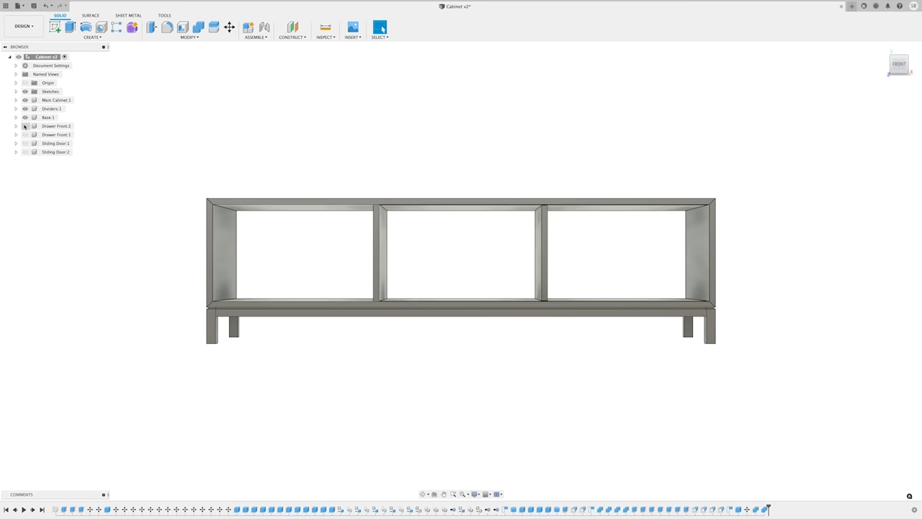
click(24, 151)
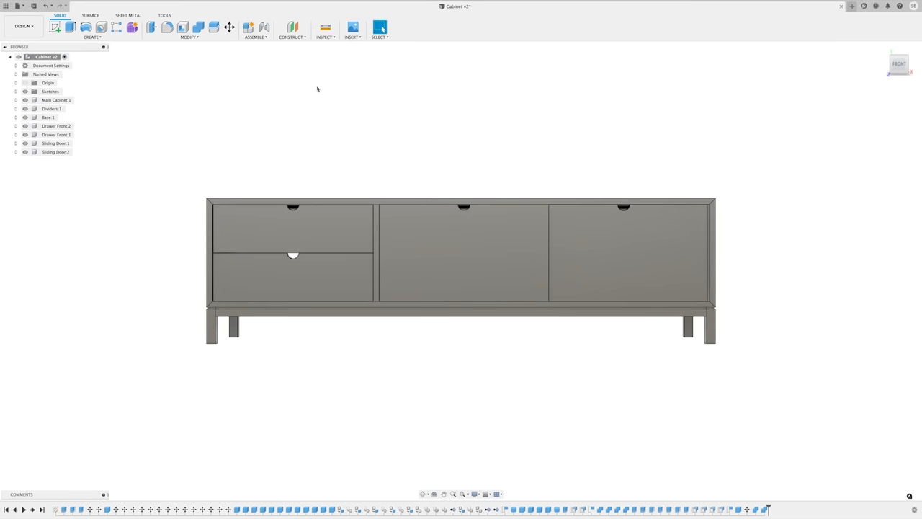
click(189, 37)
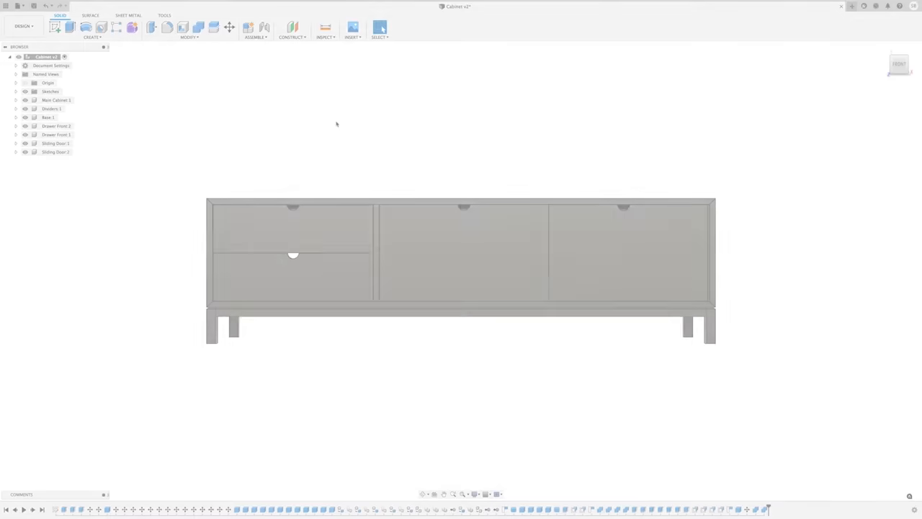
Step: In the Render workspace, rotate the scene environment so reflections cross the cabinet top
click(22, 26)
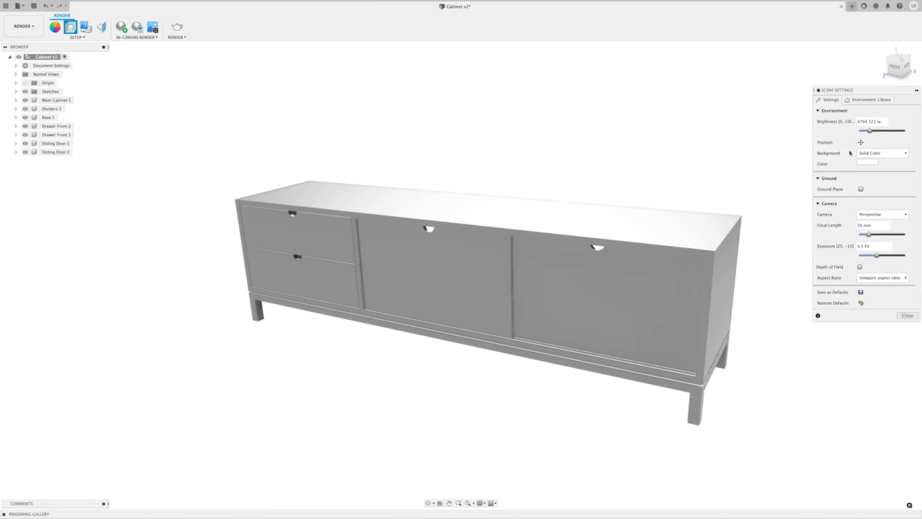
click(861, 142)
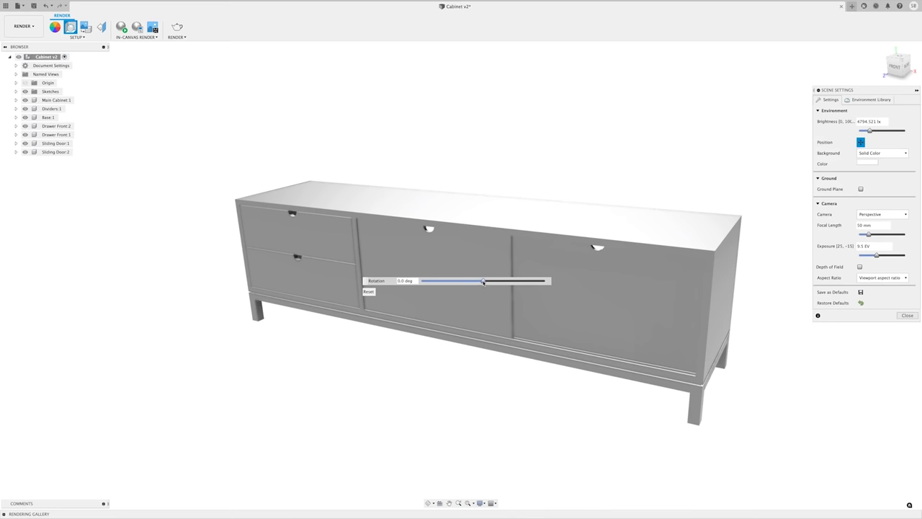
drag(482, 281, 437, 281)
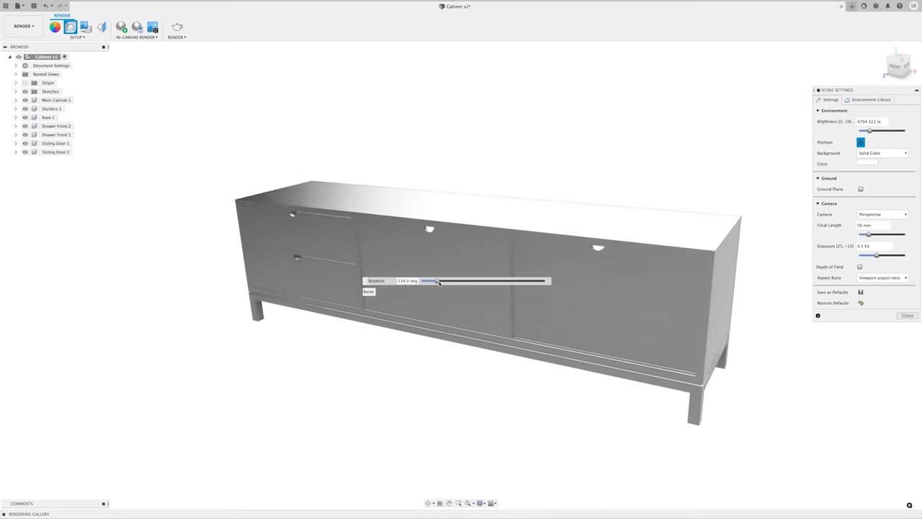
drag(438, 281, 474, 281)
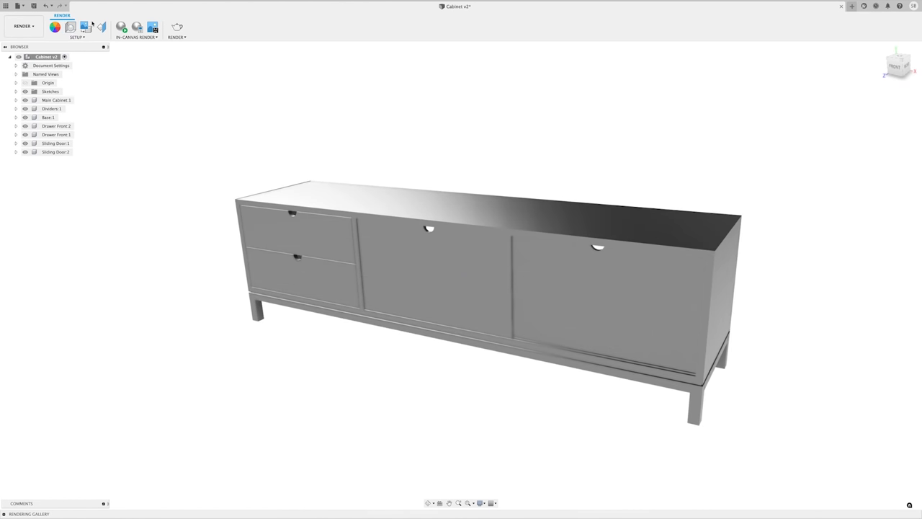
mouse_move(490, 167)
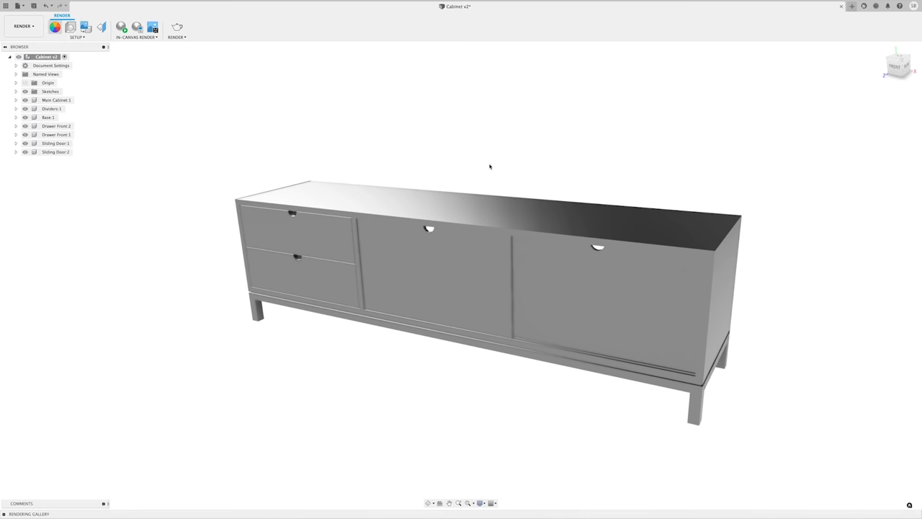
Step: Search the appearance library for a dark wood material for the cabinet bodies
click(55, 27)
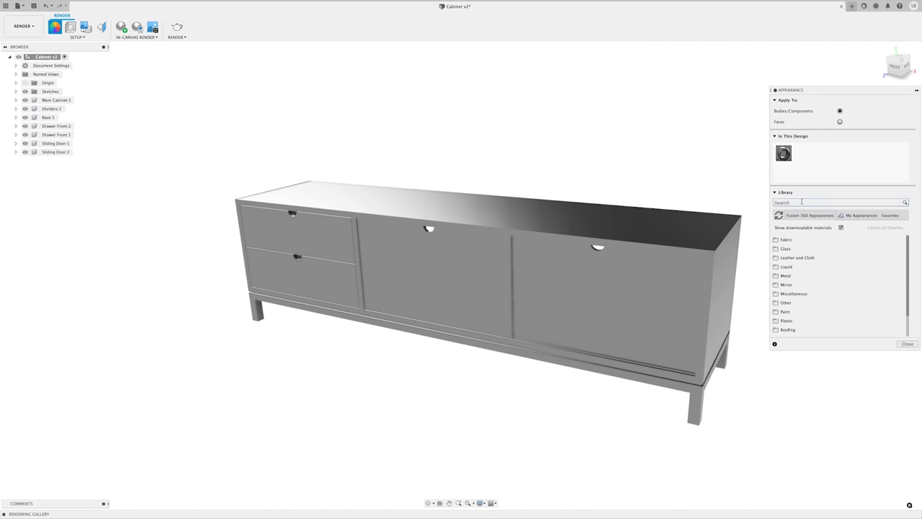
click(836, 202)
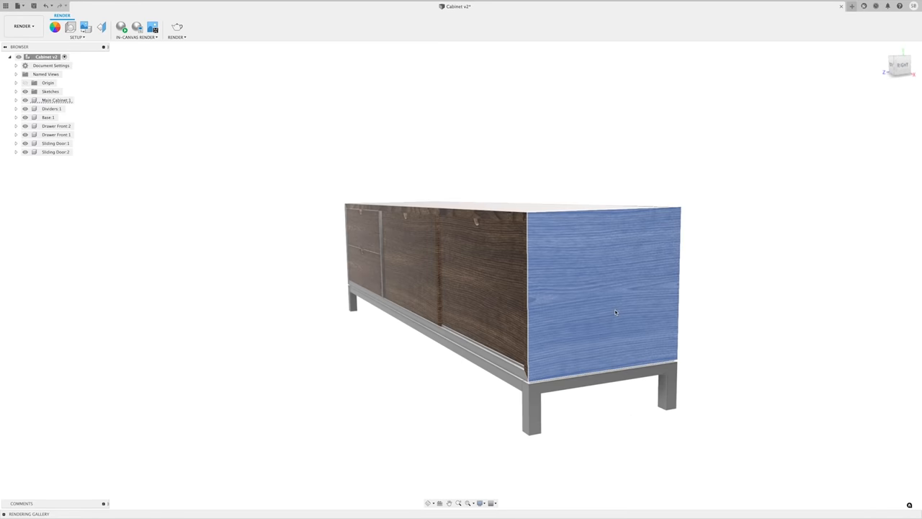
Step: Rotate the side panel's wood grain by 90° using Texture Map Controls
right_click(615, 312)
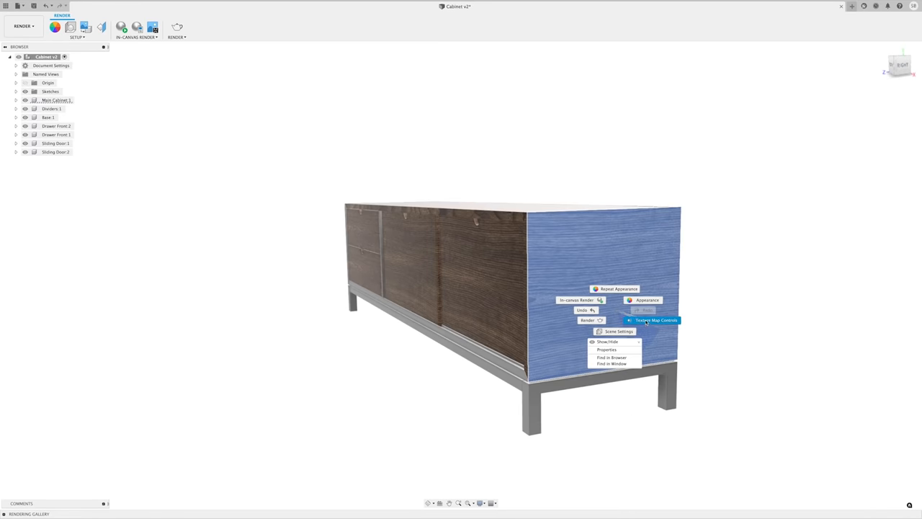
click(654, 320)
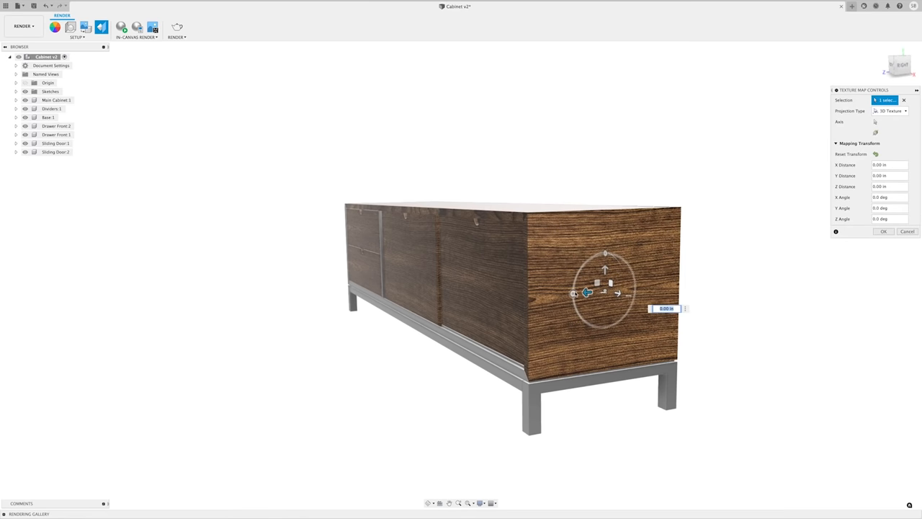
drag(587, 293, 591, 257)
text(90)
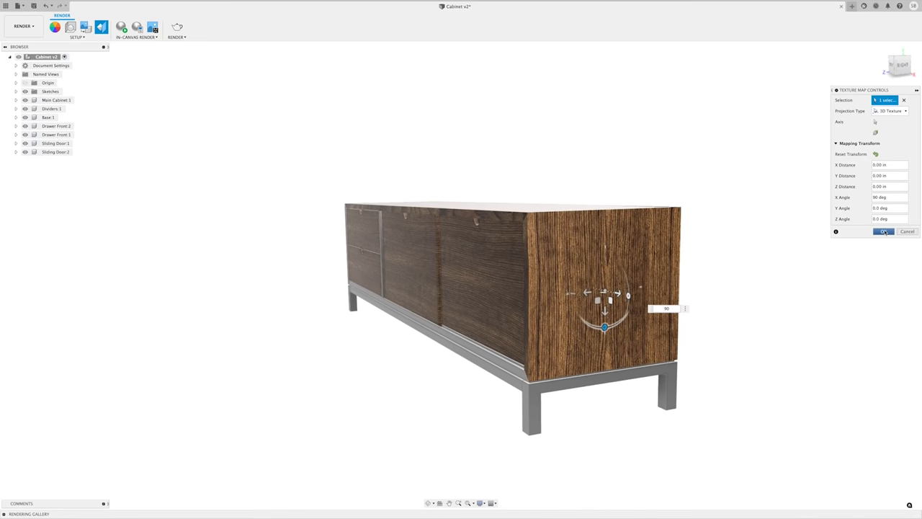
click(884, 231)
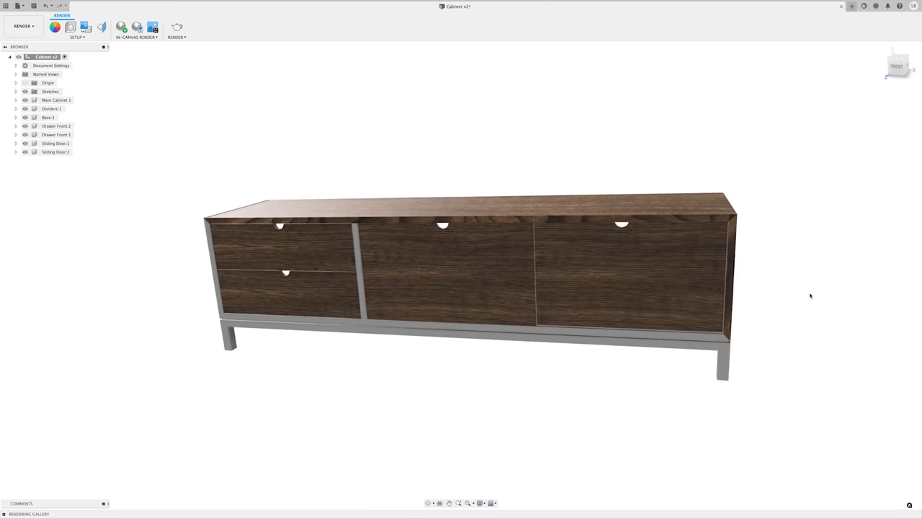
click(54, 27)
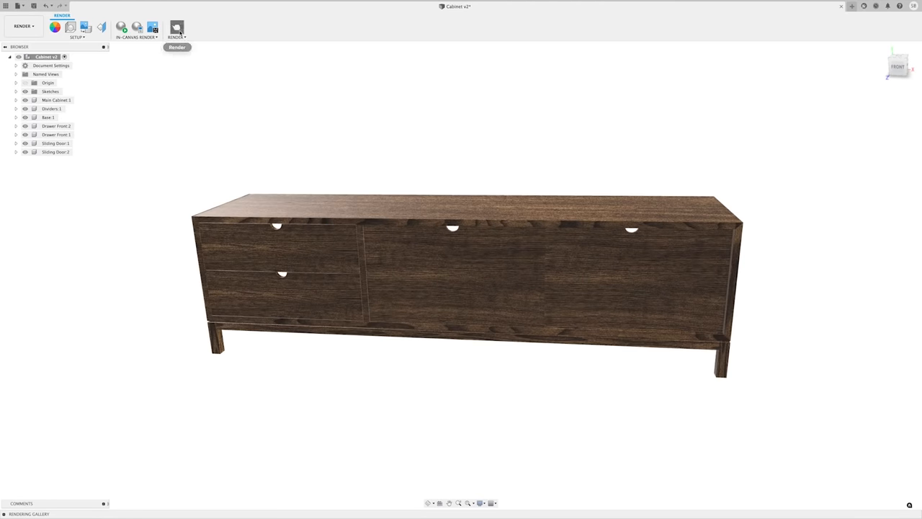
Step: Open Render settings with a custom 2560 × 1301 PNG size and render quality 75
click(177, 27)
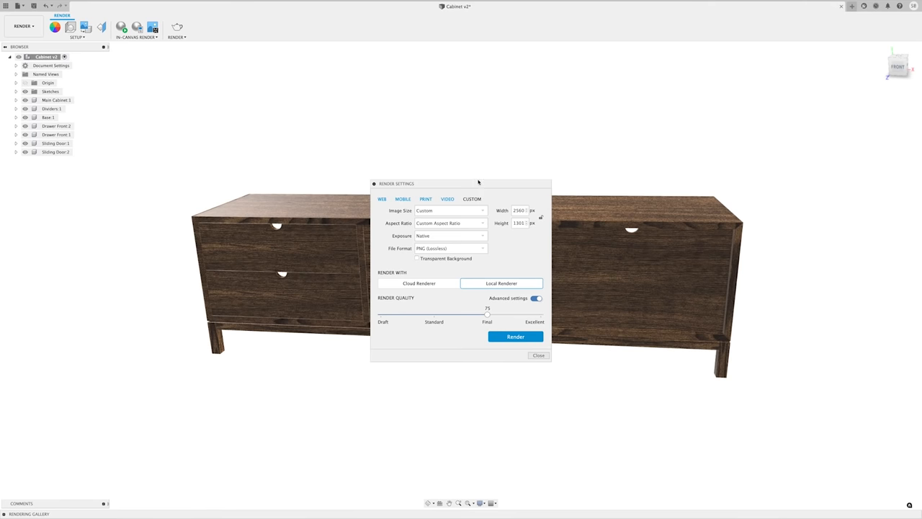
click(446, 199)
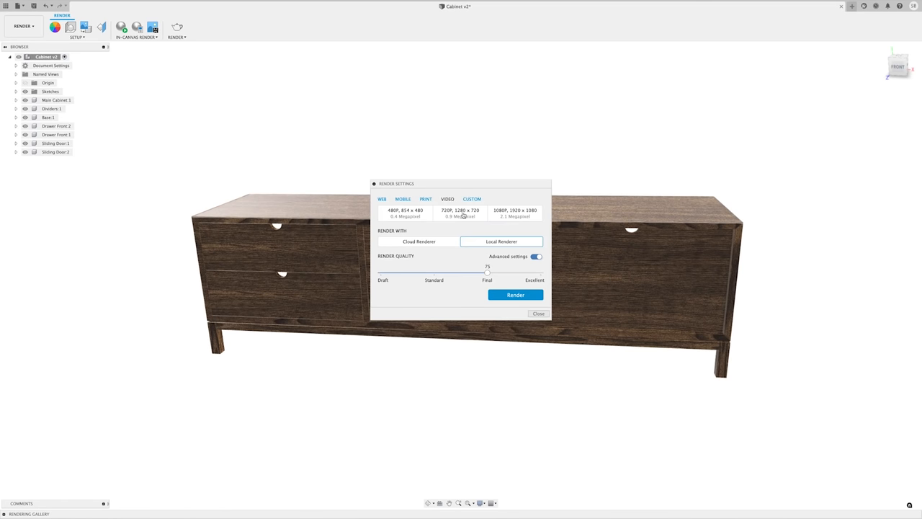
click(472, 199)
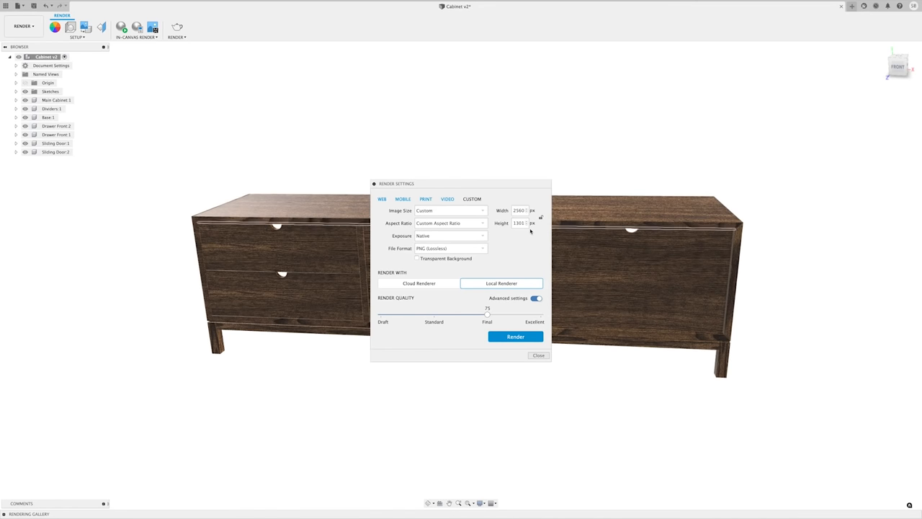
mouse_move(507, 287)
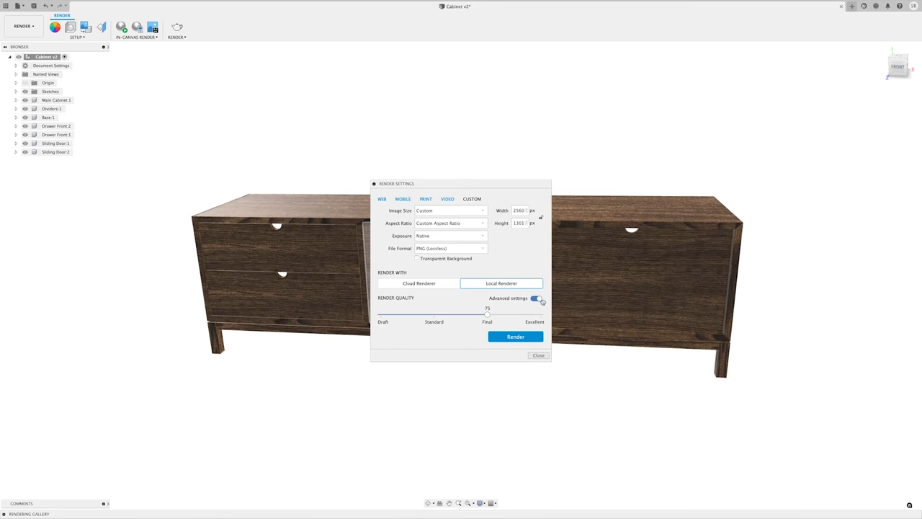
drag(488, 314, 495, 313)
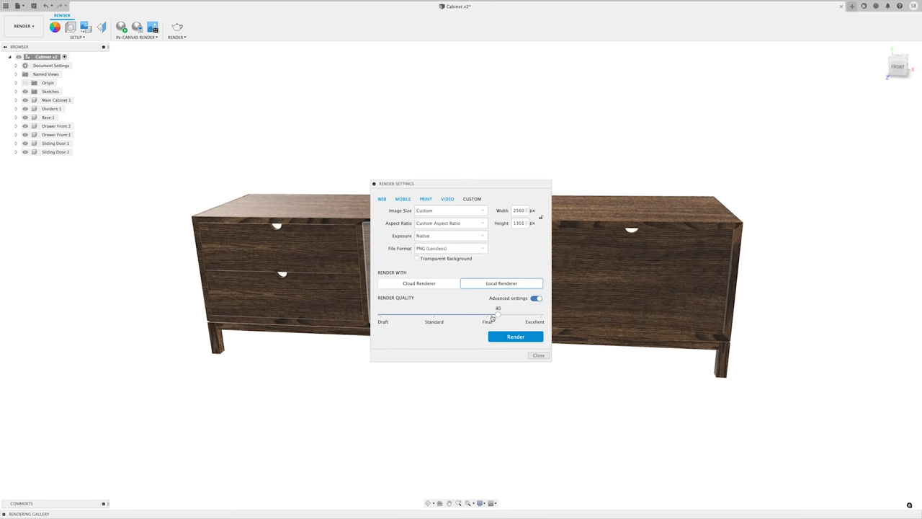
drag(497, 314, 488, 314)
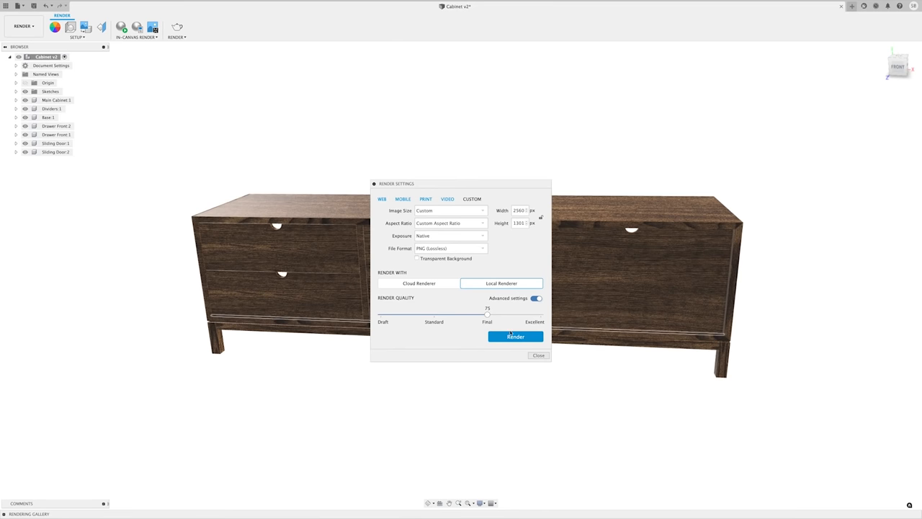